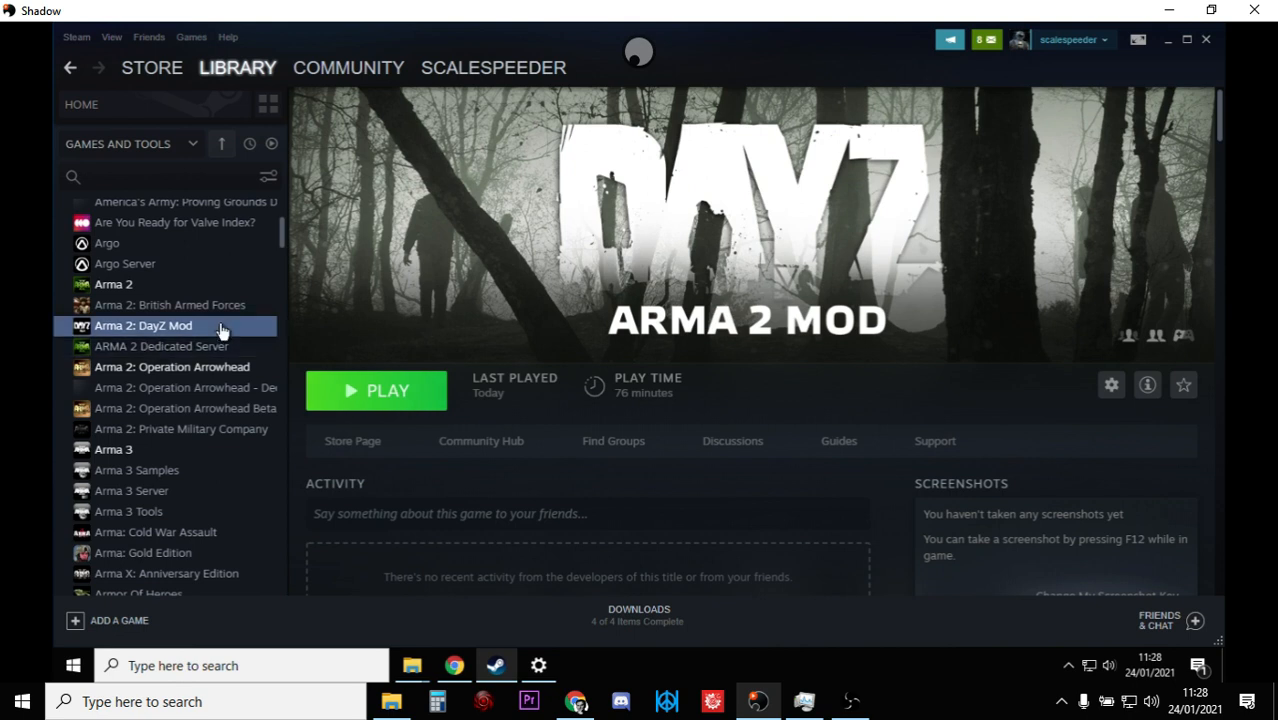
{"action": "mouse_move", "coordinate": [318, 324]}
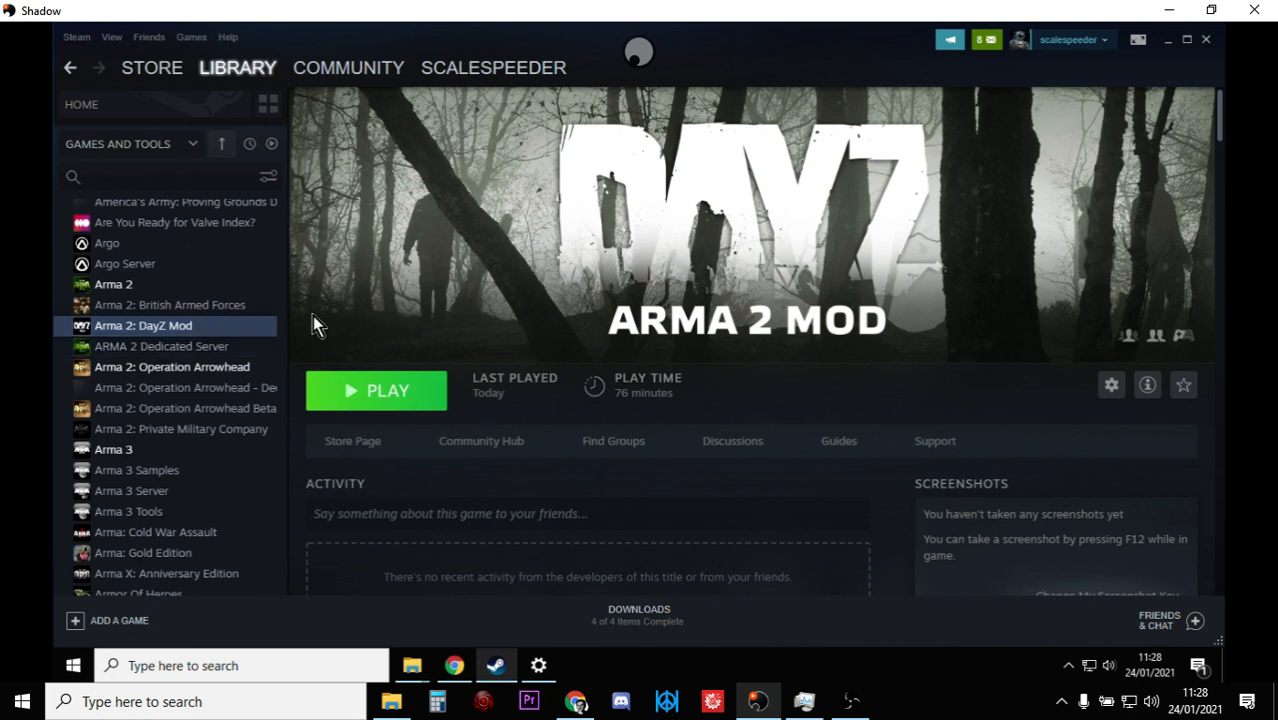
Check the ARMA 2 Dedicated Server and Arma 2 pages, ending on ARMA 2: Operation Arrowhead.
{"action": "left_click", "coordinate": [162, 346]}
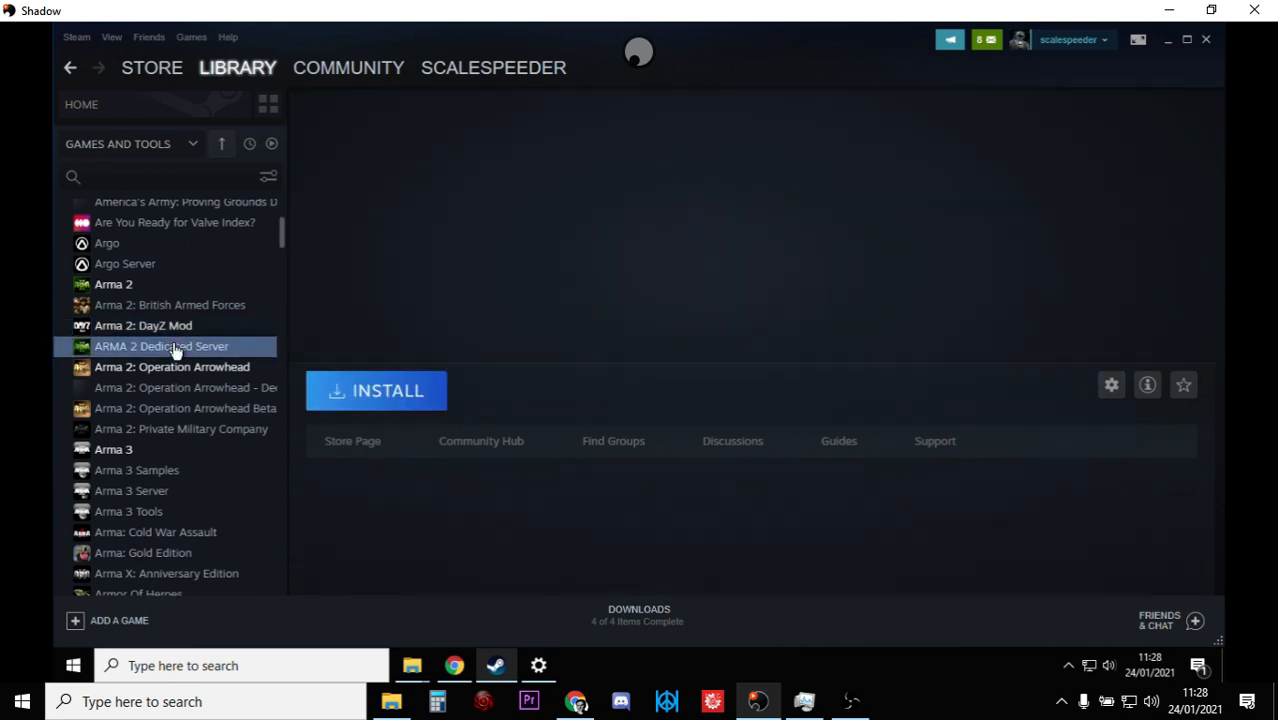
{"action": "left_click", "coordinate": [112, 284]}
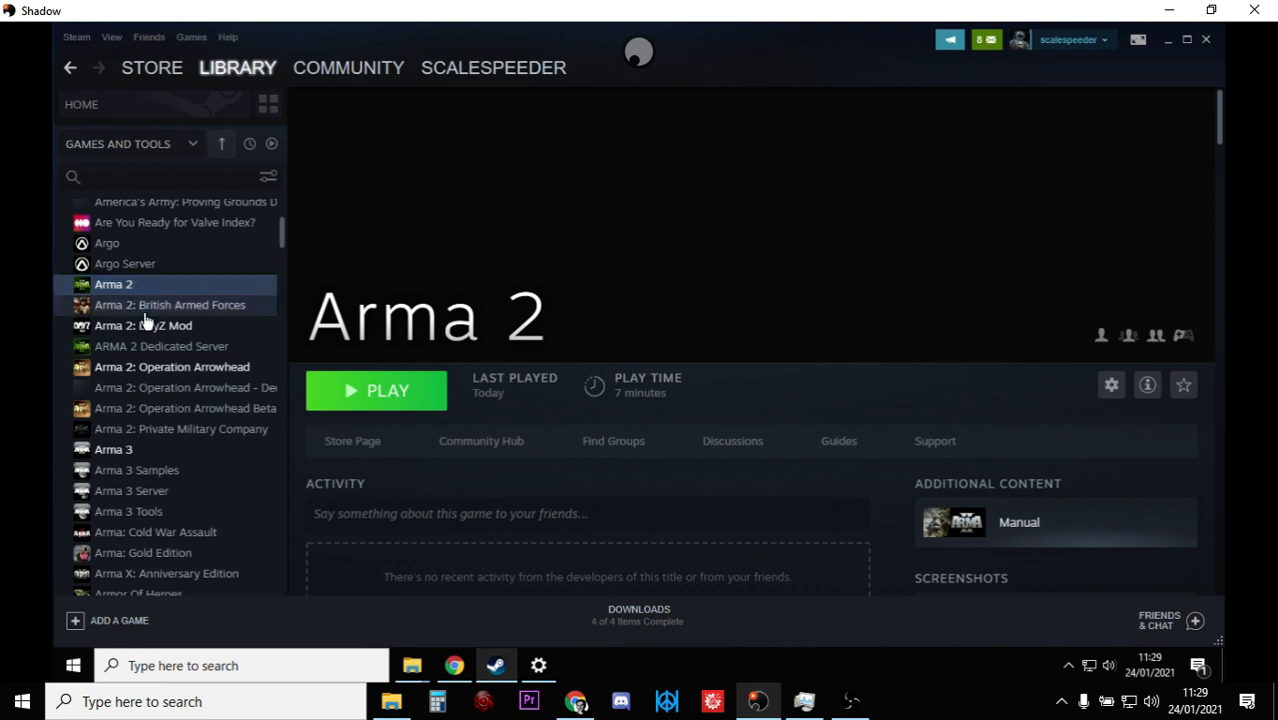
{"action": "left_click", "coordinate": [170, 368]}
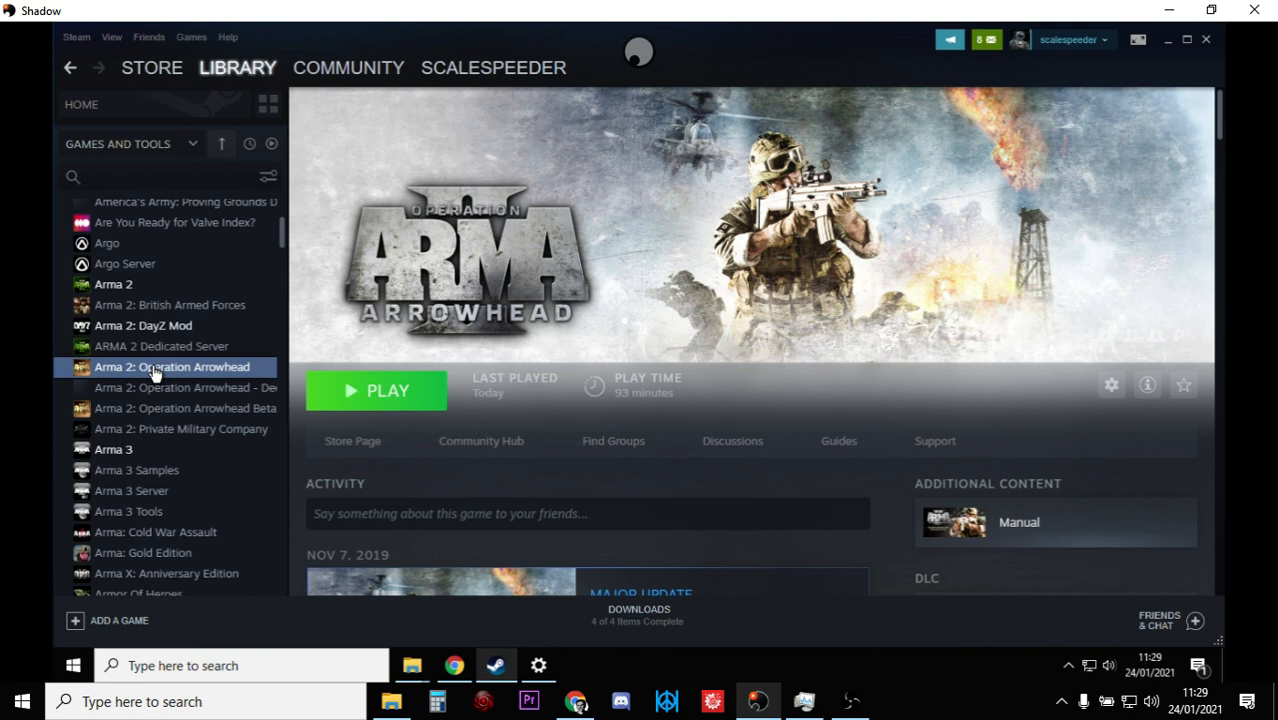
{"action": "mouse_move", "coordinate": [158, 368]}
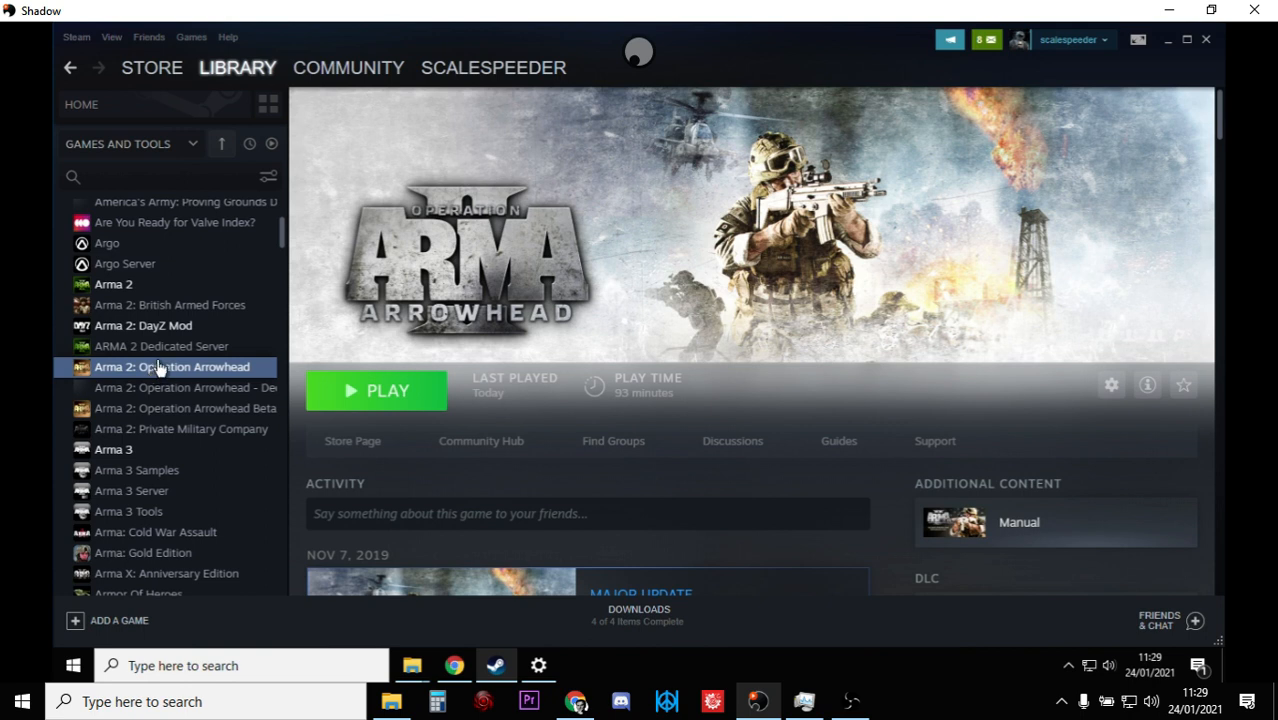
{"action": "mouse_move", "coordinate": [300, 368]}
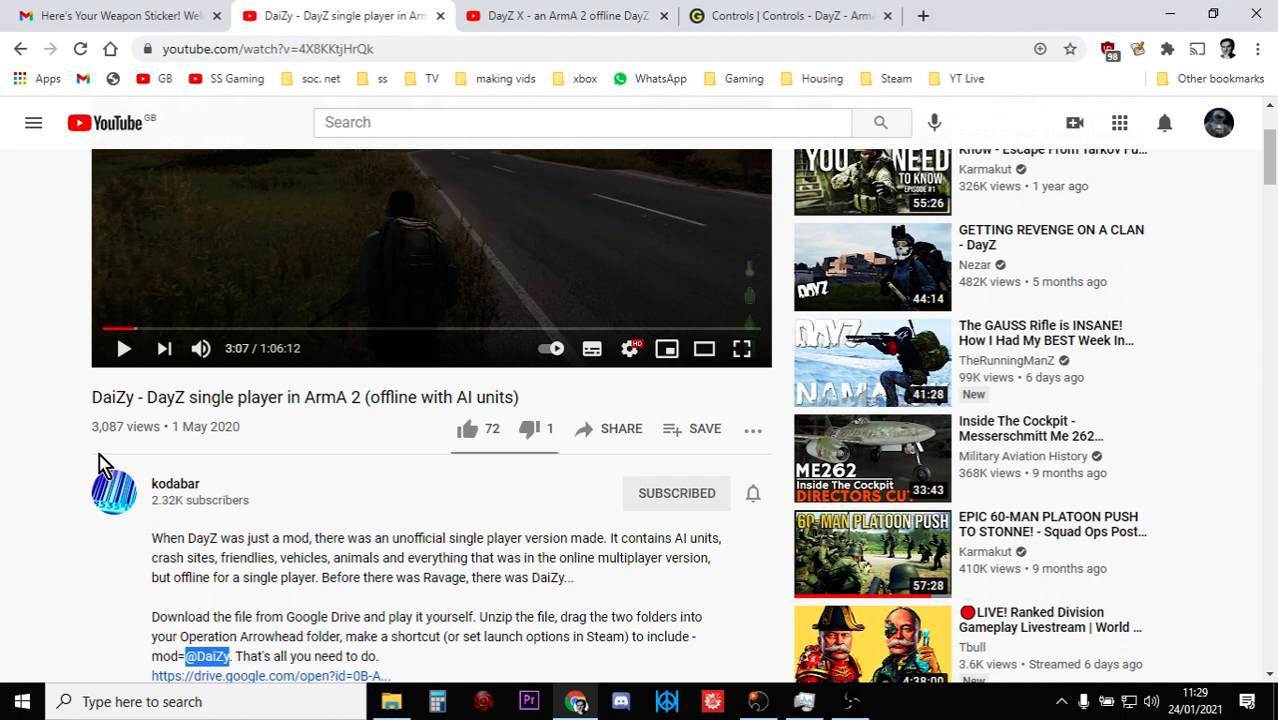
Flip between the DaiZy single-player and DayZ X offline mod videos to compare instructions.
{"action": "left_click", "coordinate": [560, 16]}
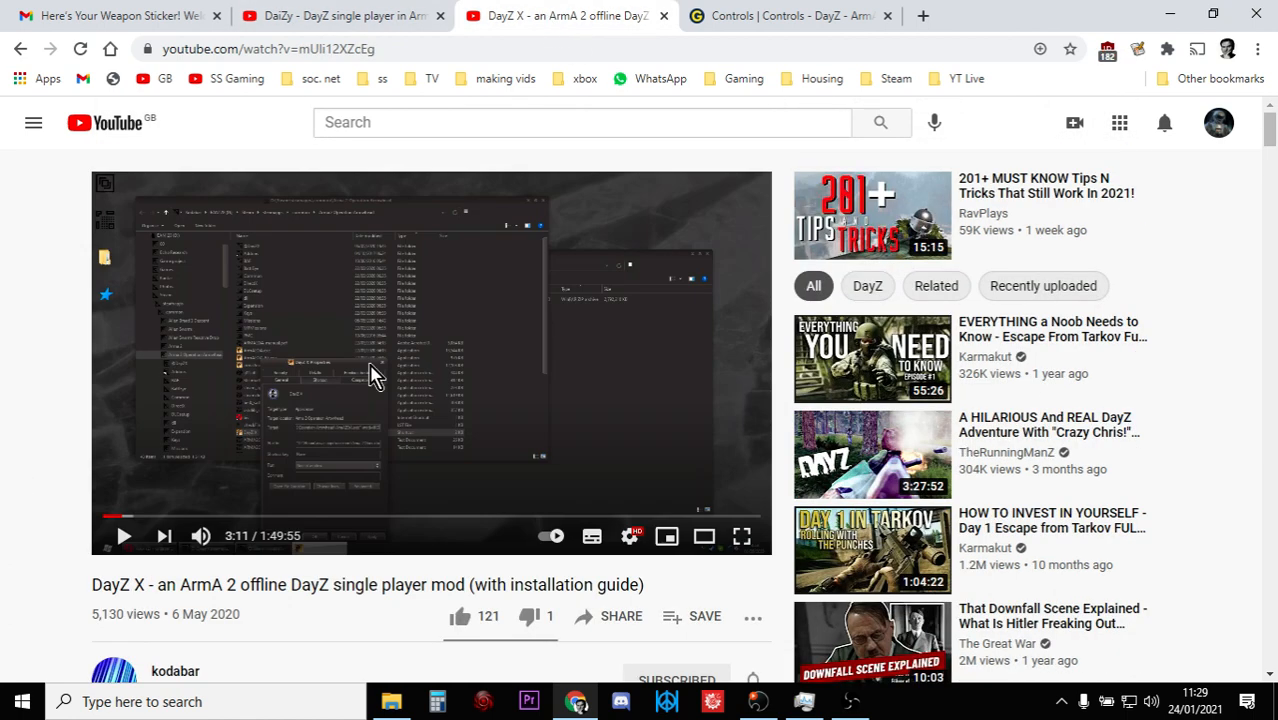
{"action": "left_click", "coordinate": [344, 16]}
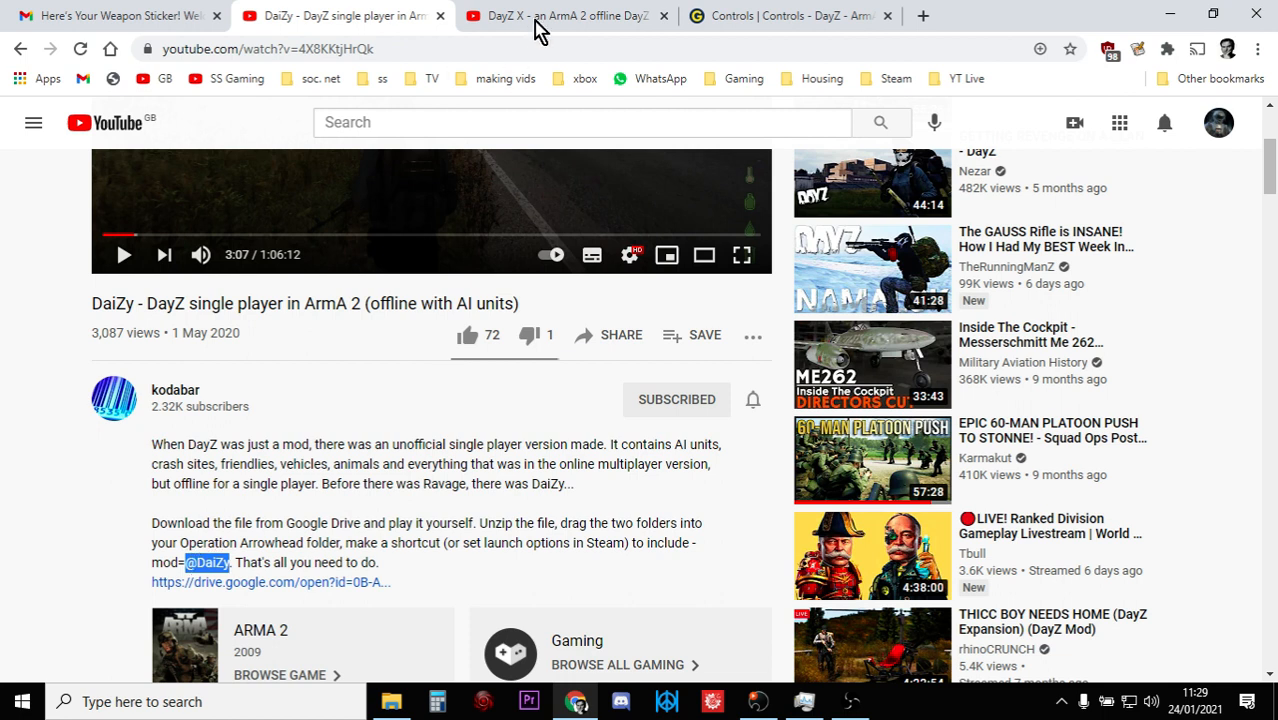
{"action": "mouse_move", "coordinate": [560, 16]}
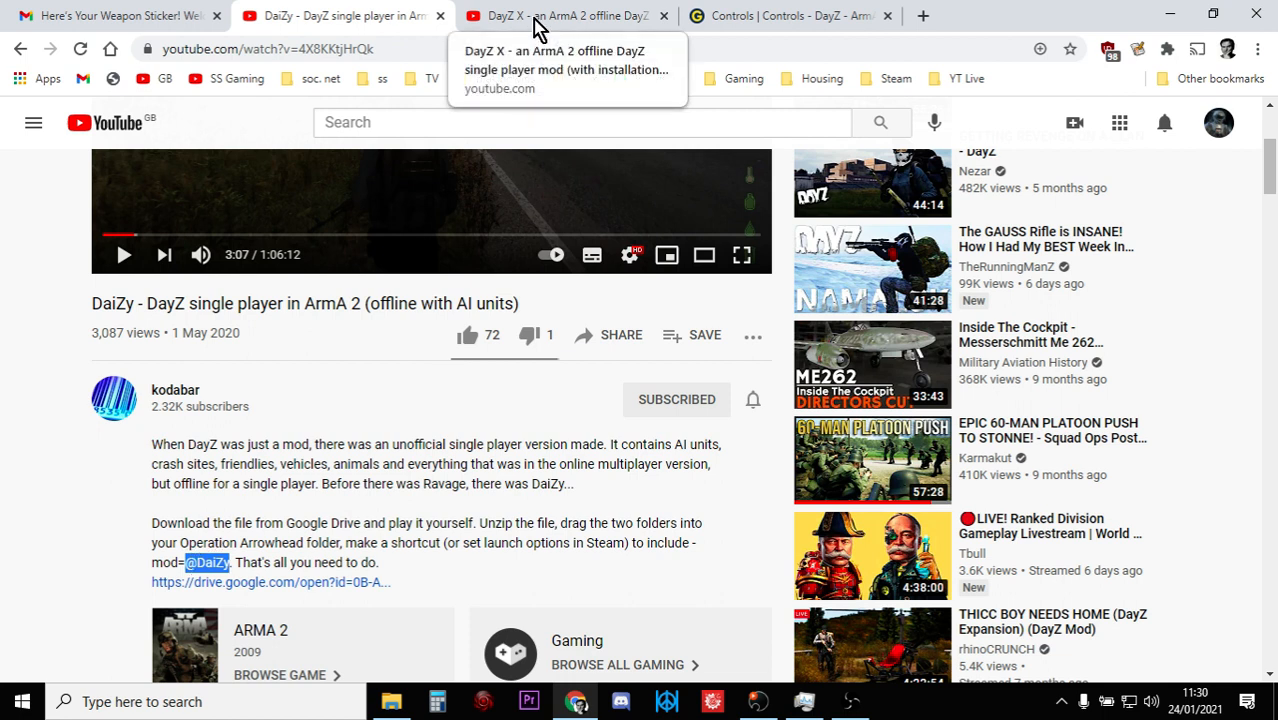
{"action": "left_click", "coordinate": [560, 16]}
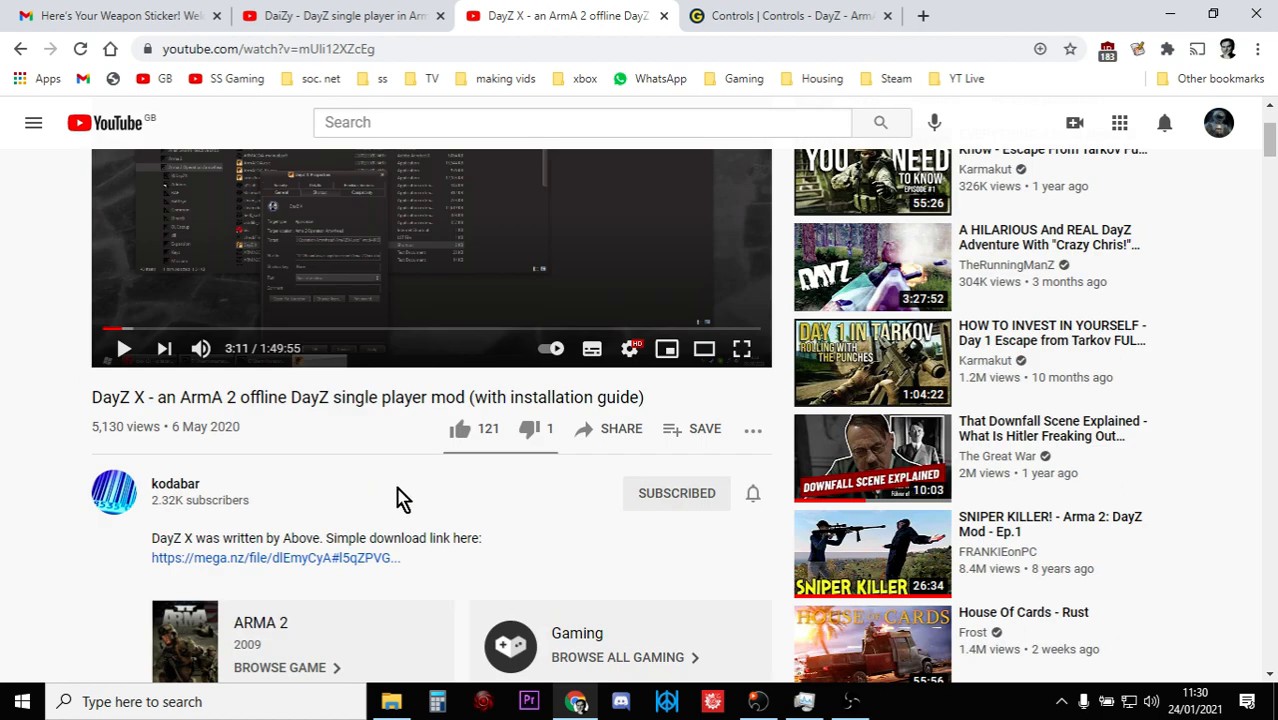
{"action": "scroll", "scroll_direction": "down", "scroll_amount": 3}
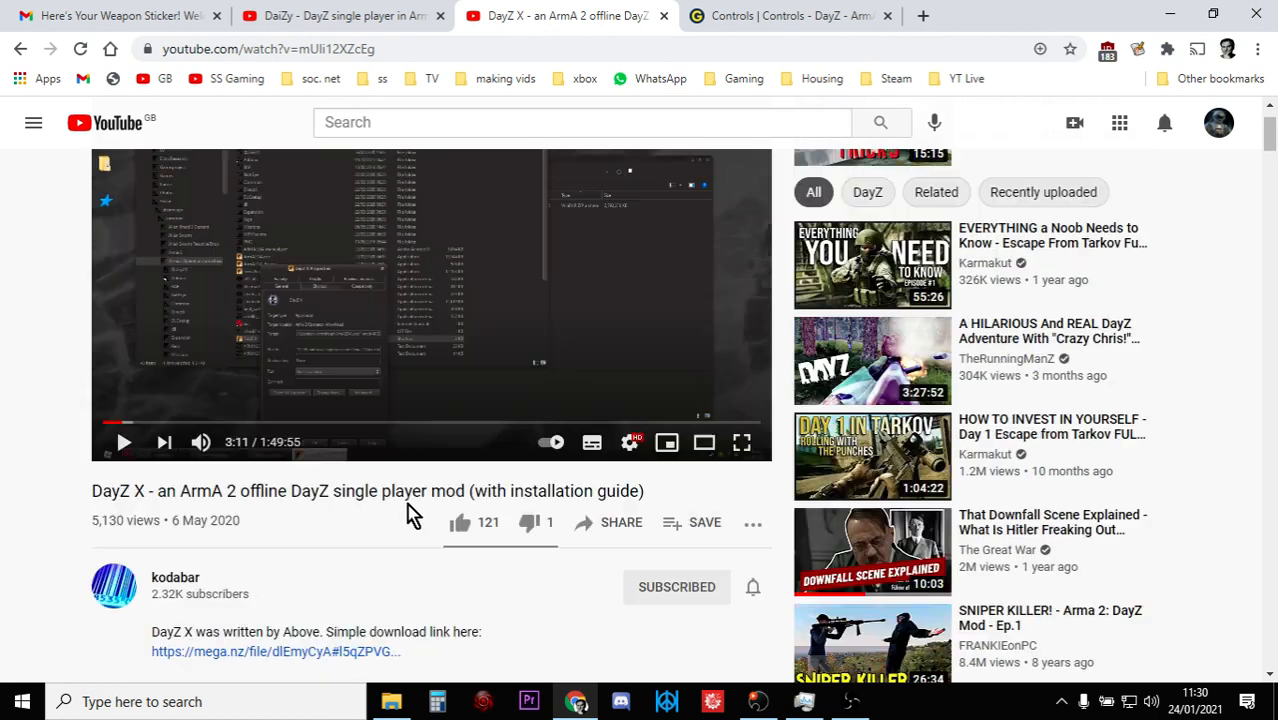
{"action": "left_click", "coordinate": [340, 16]}
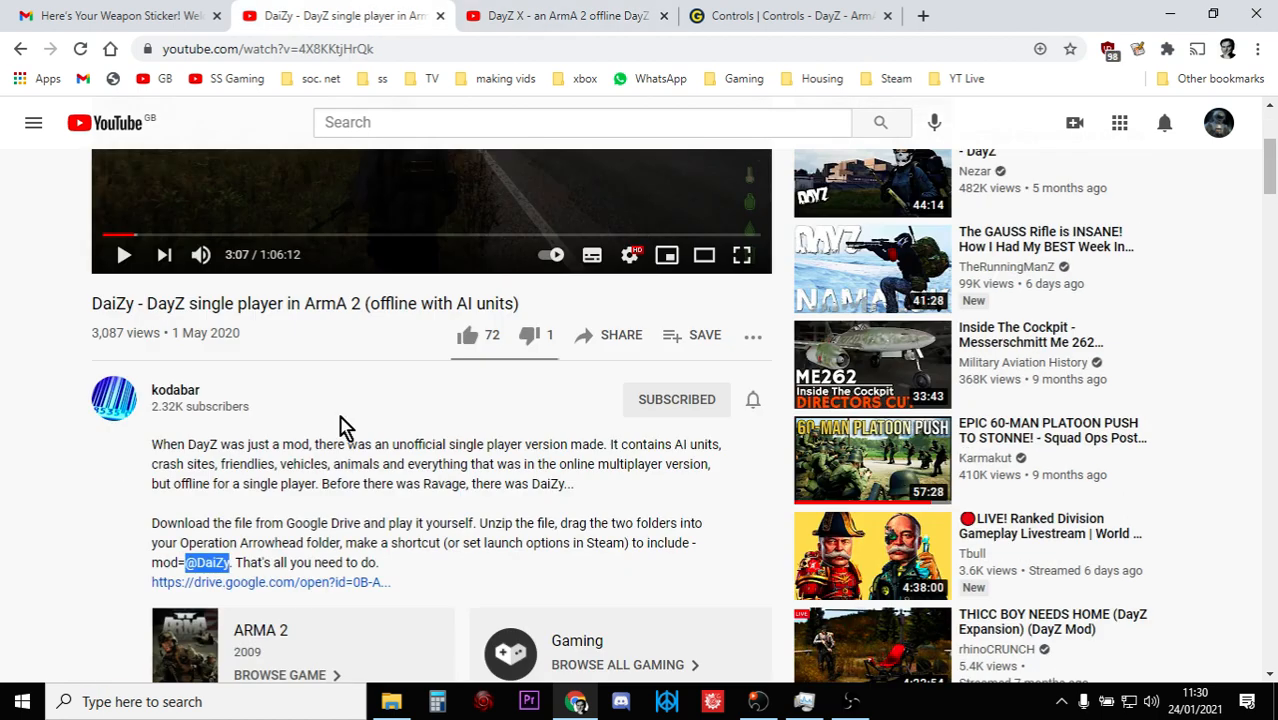
{"action": "mouse_move", "coordinate": [296, 520]}
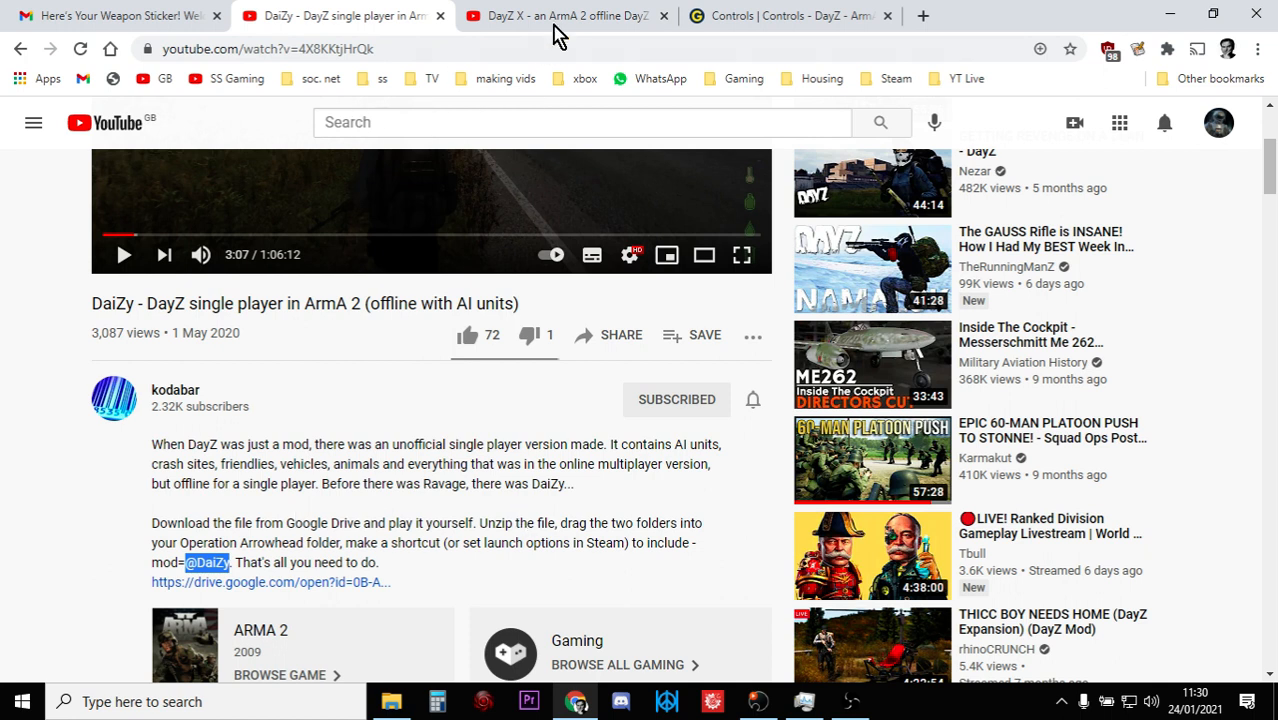
{"action": "left_click", "coordinate": [560, 16]}
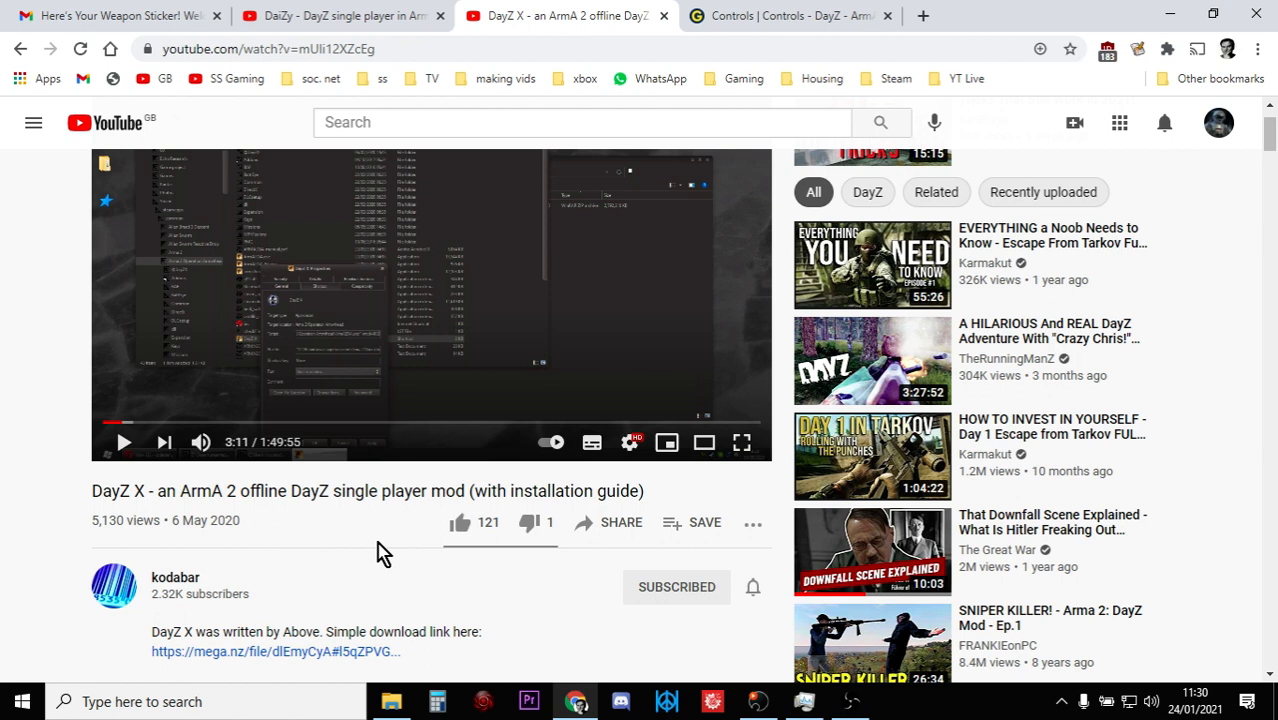
{"action": "mouse_move", "coordinate": [316, 30]}
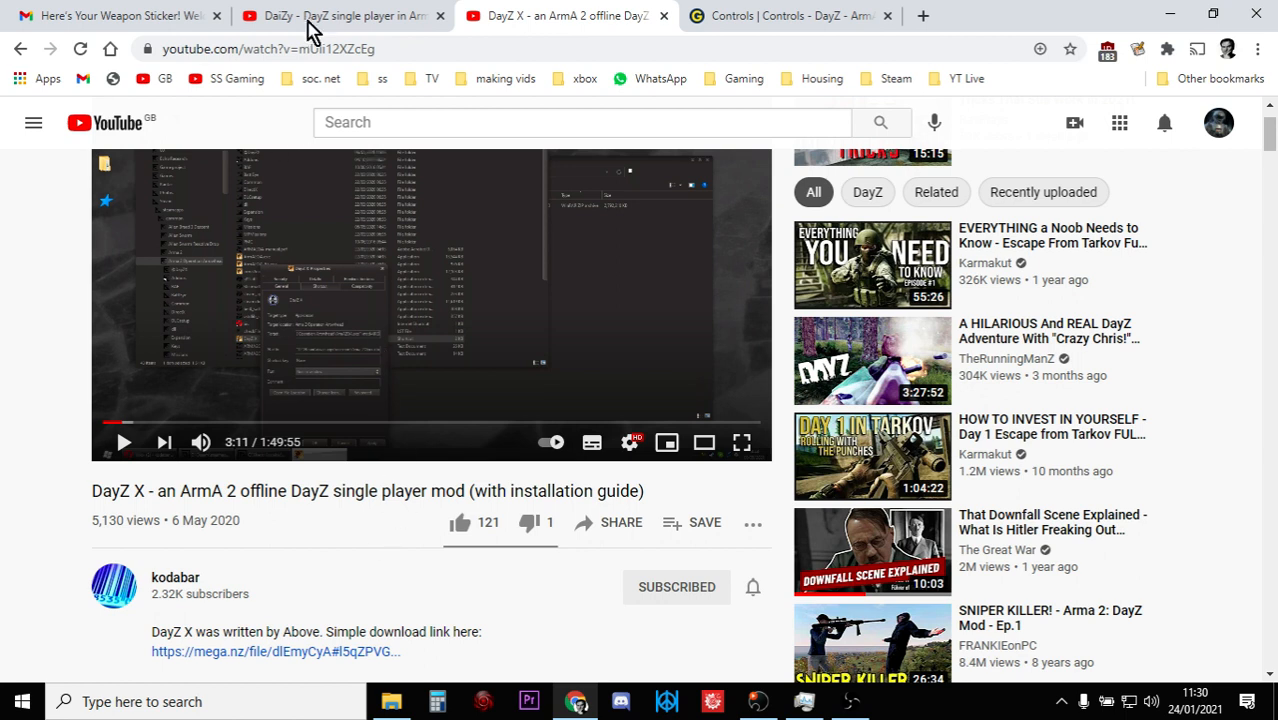
{"action": "left_click", "coordinate": [340, 16]}
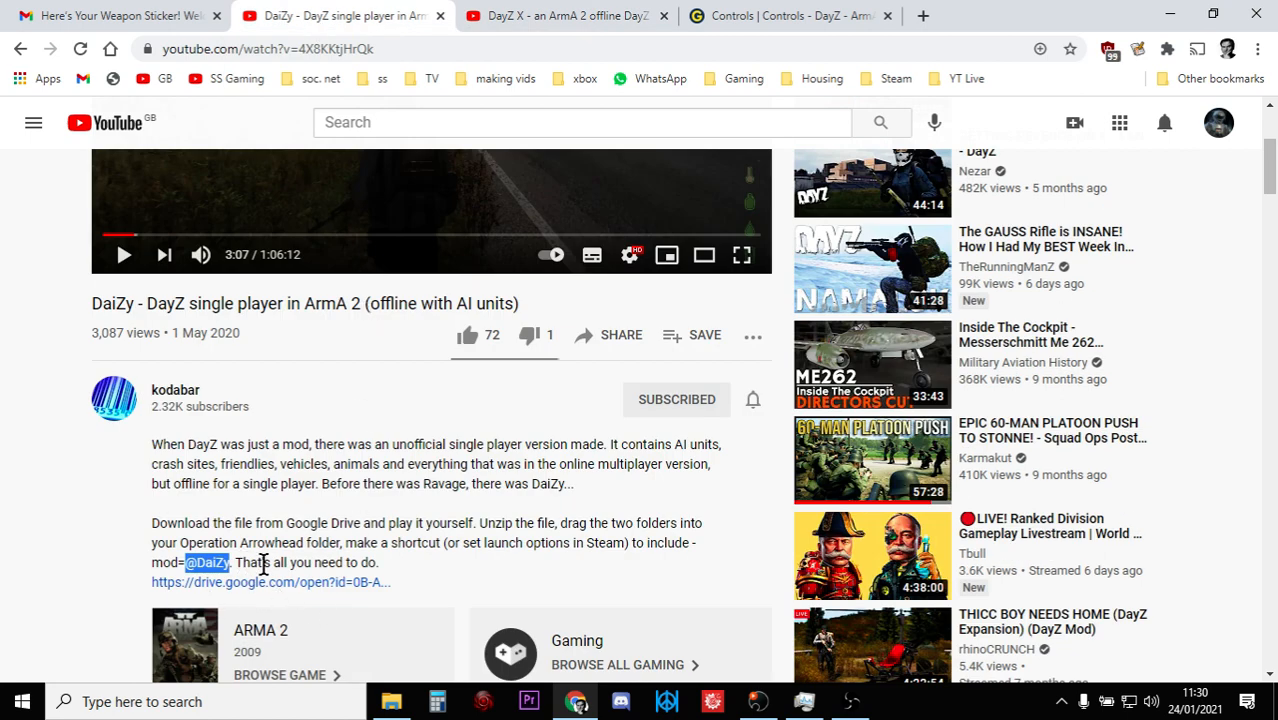
{"action": "mouse_move", "coordinate": [512, 270]}
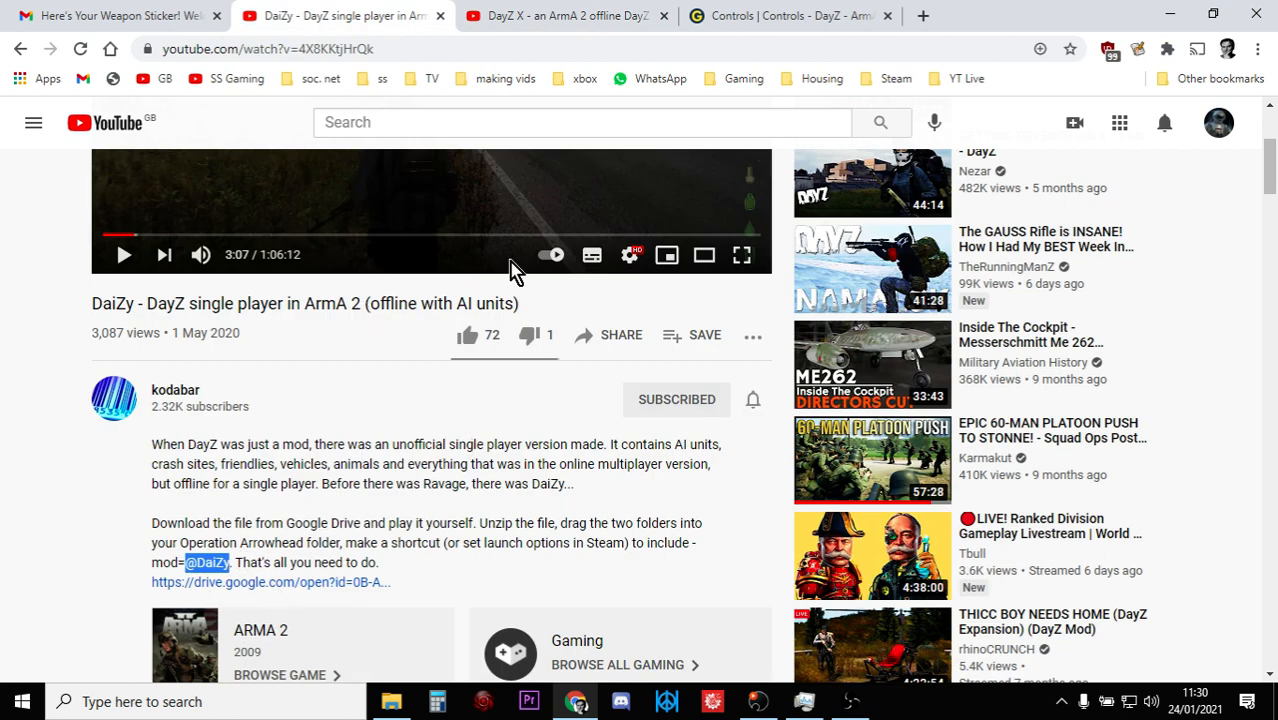
{"action": "mouse_move", "coordinate": [560, 20]}
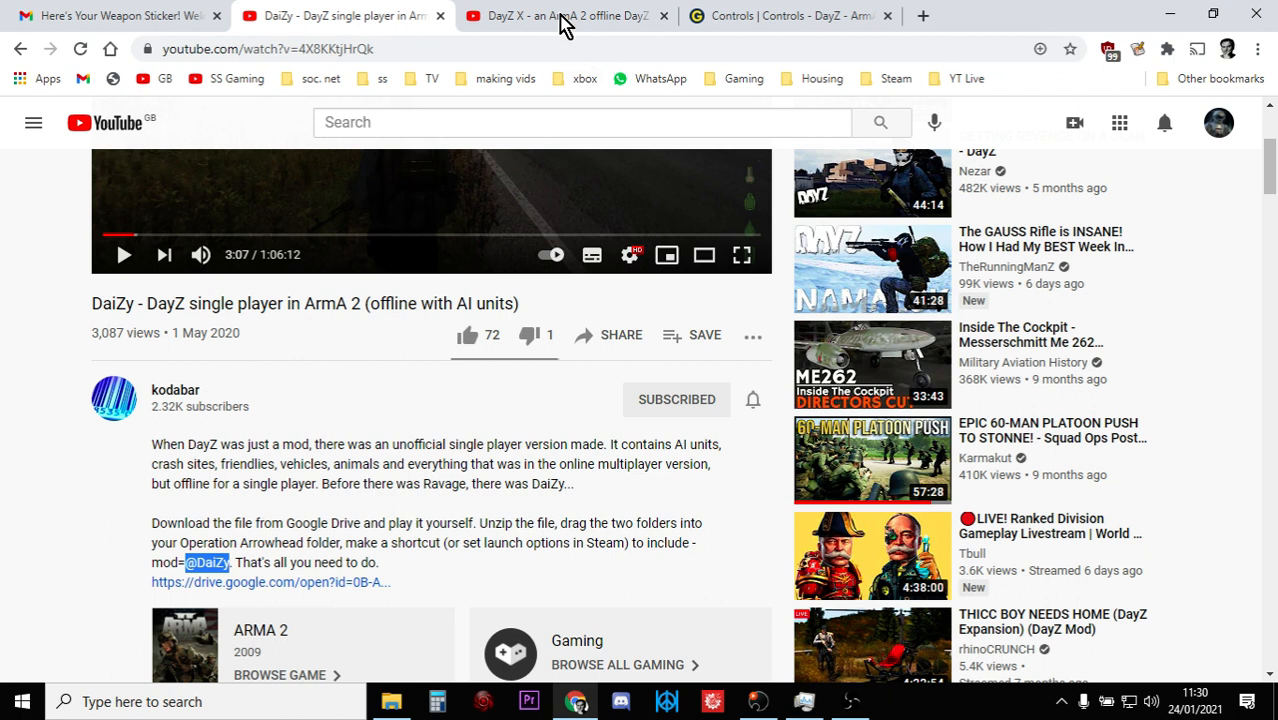
{"action": "mouse_move", "coordinate": [560, 16]}
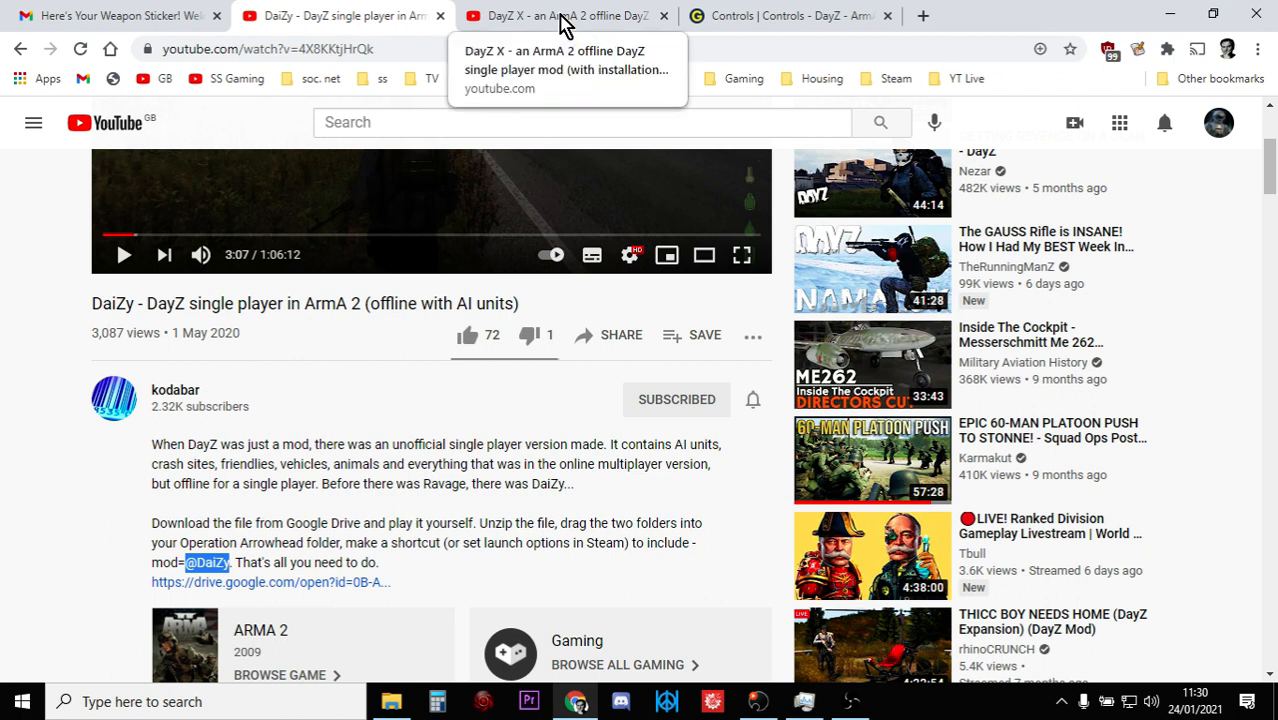
Read through the DaiZy video's install description and bring File Explorer forward.
{"action": "scroll", "scroll_direction": "down", "scroll_amount": 3}
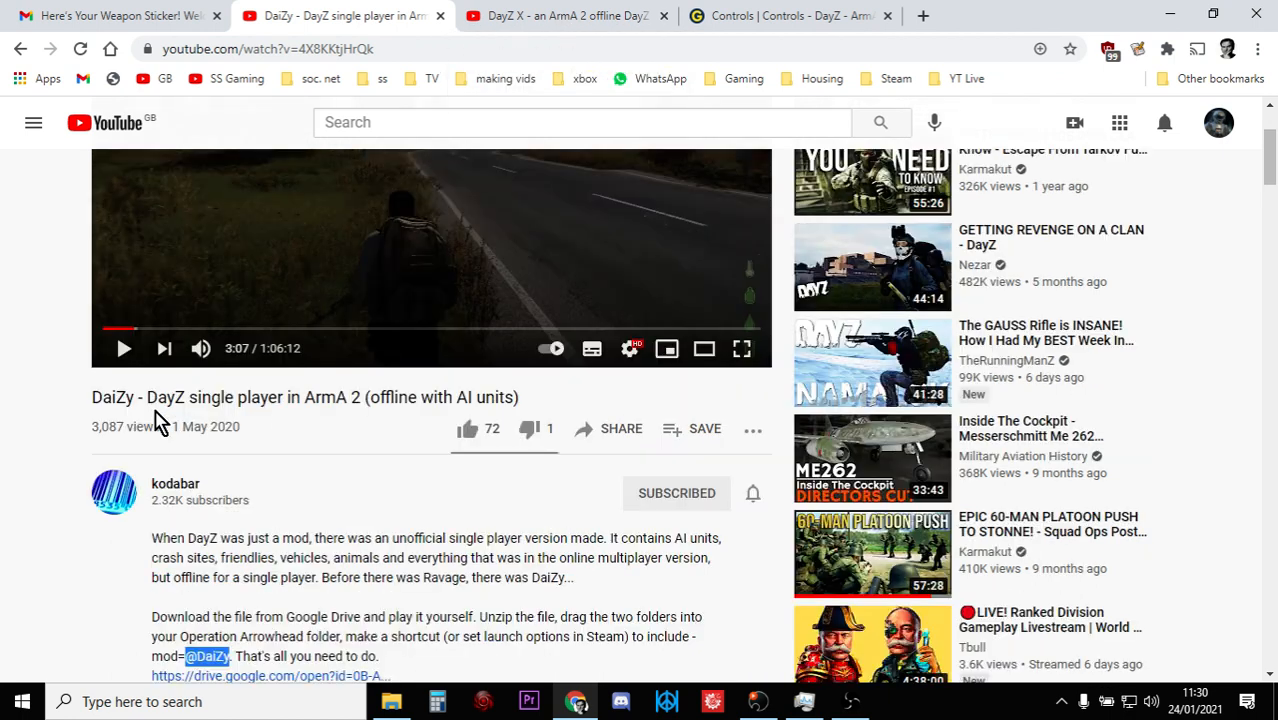
{"action": "scroll", "scroll_direction": "down", "scroll_amount": 3}
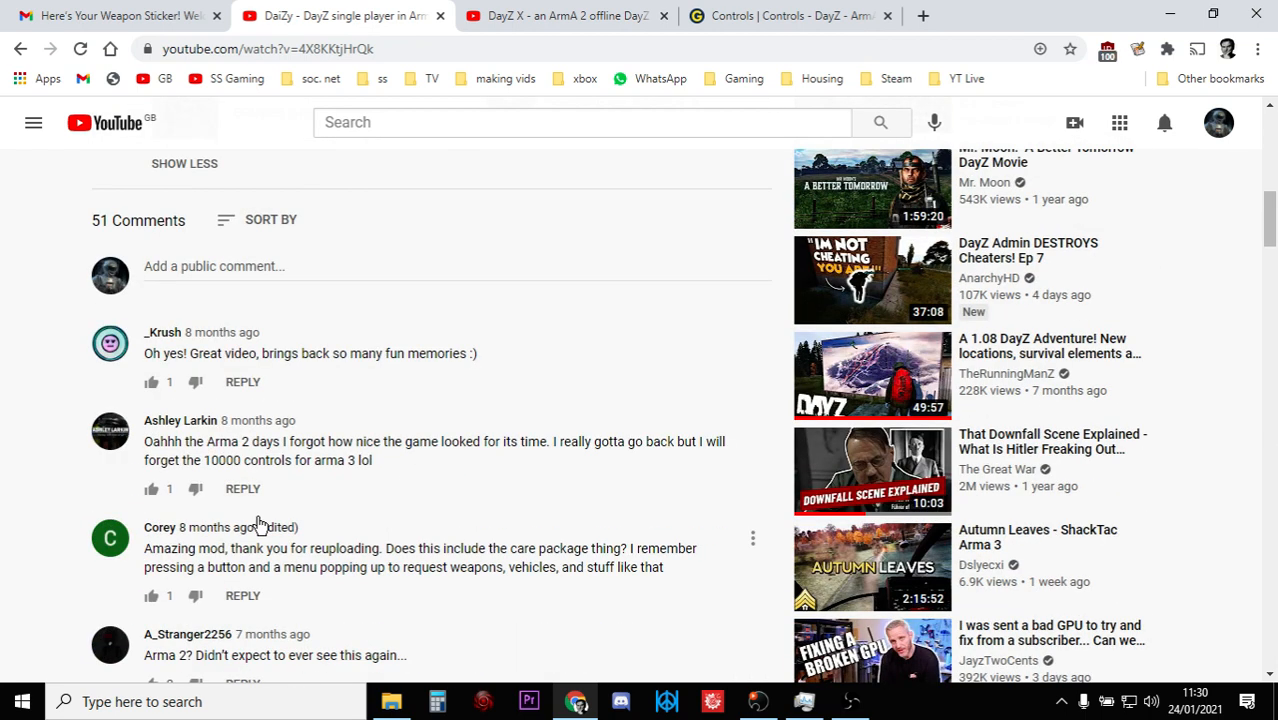
{"action": "scroll", "scroll_direction": "down", "scroll_amount": 3}
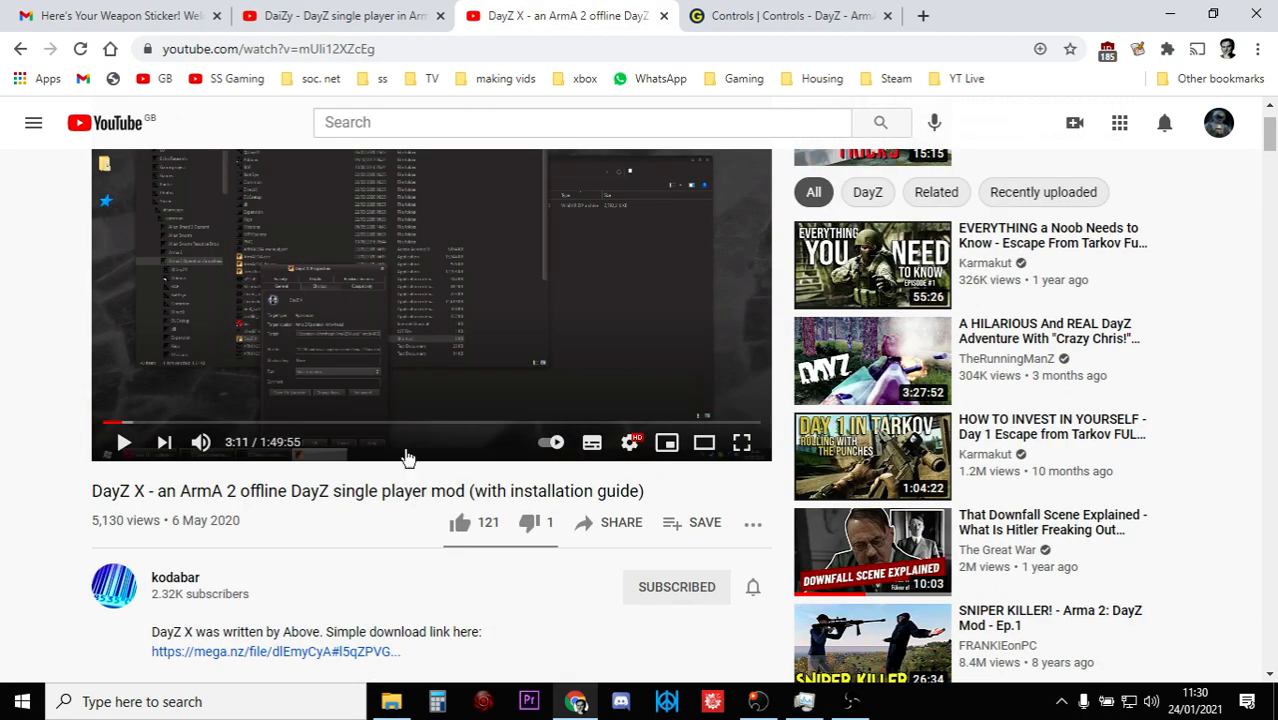
{"action": "scroll", "scroll_direction": "down", "scroll_amount": 3}
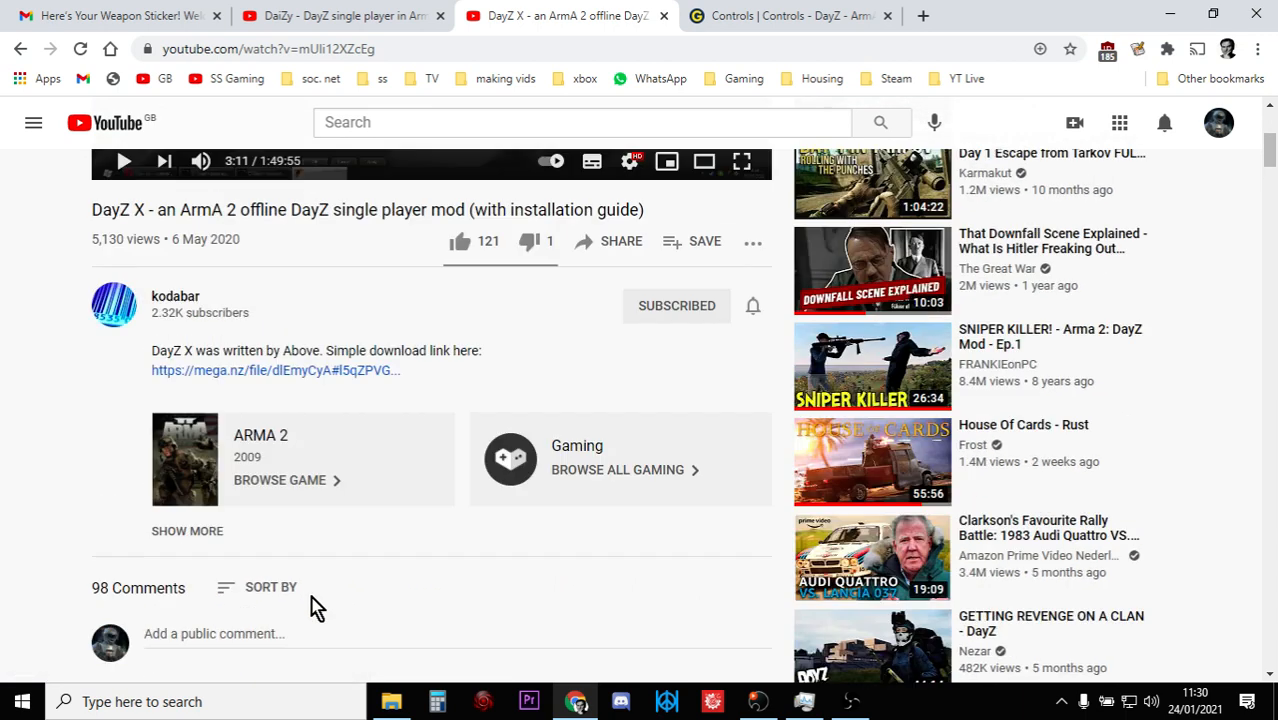
{"action": "scroll", "scroll_direction": "up", "scroll_amount": 3}
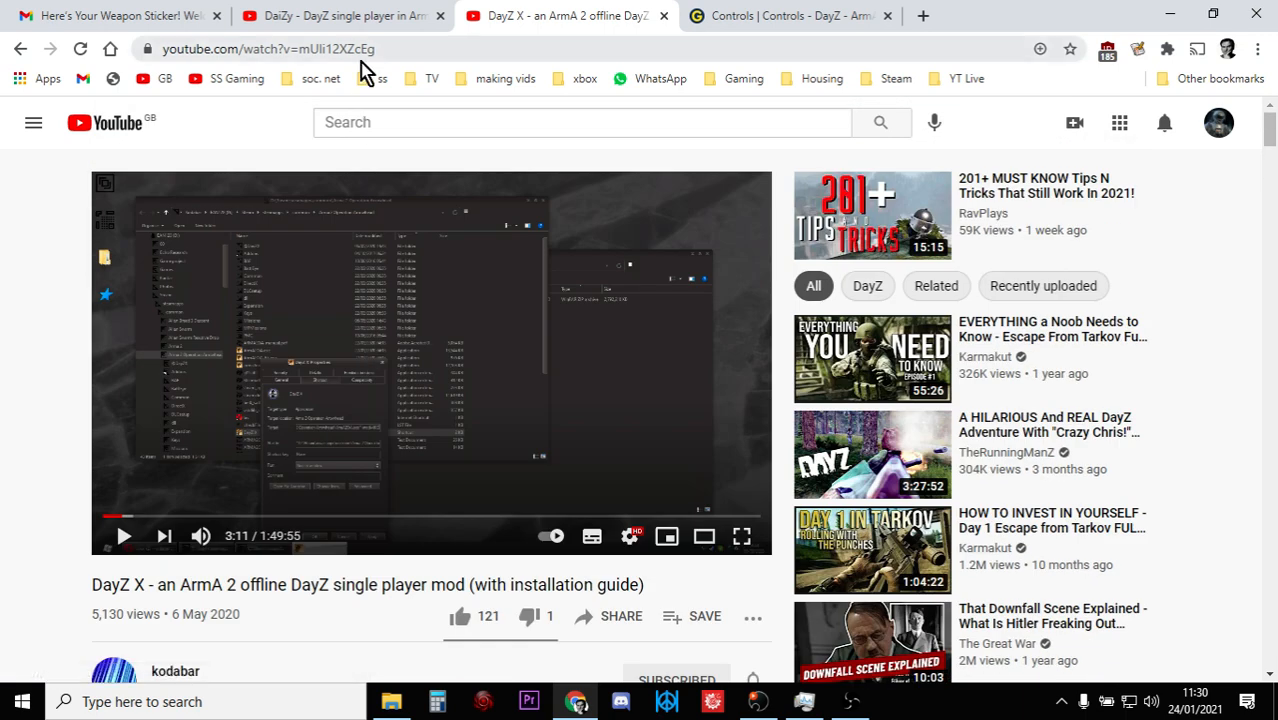
{"action": "mouse_move", "coordinate": [368, 24]}
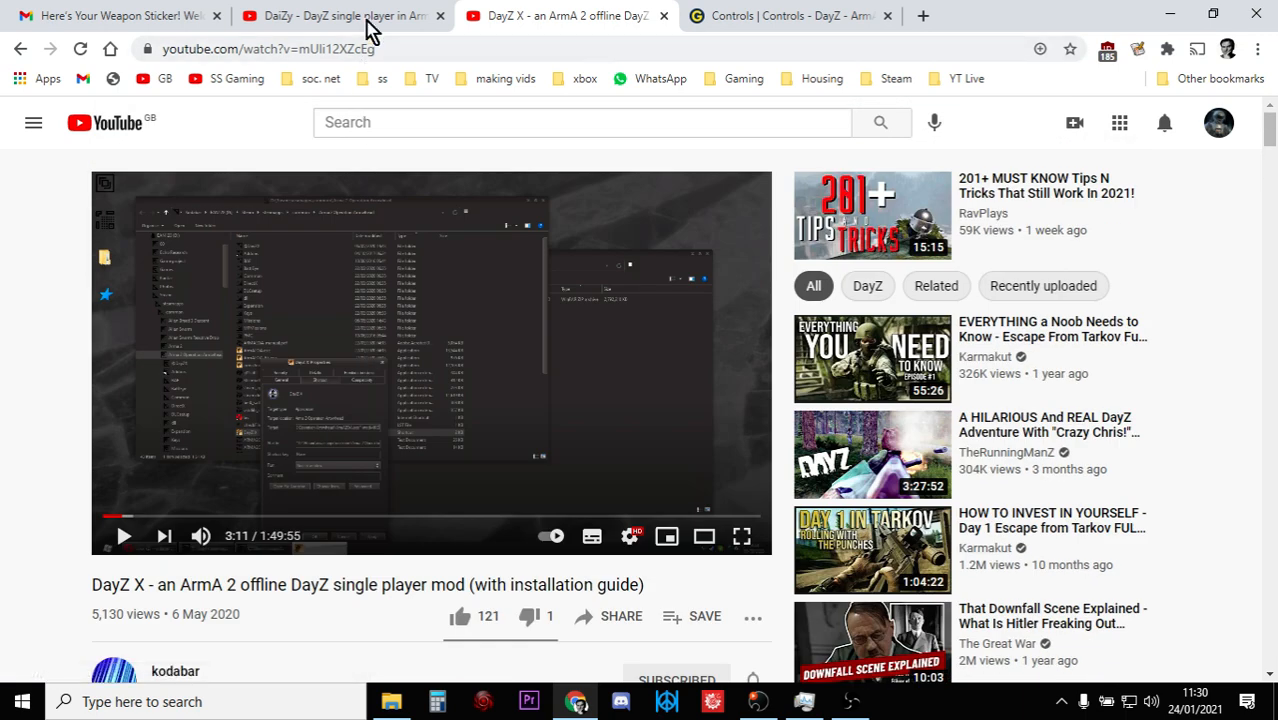
{"action": "mouse_move", "coordinate": [344, 16]}
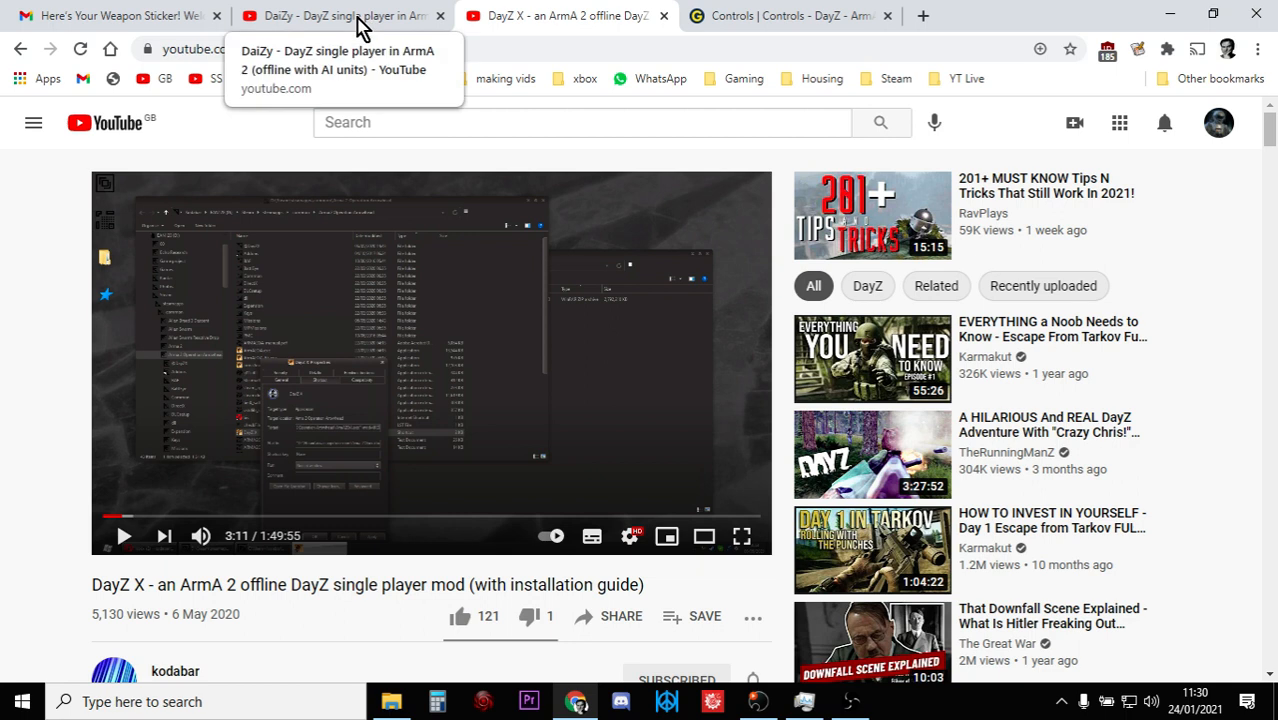
{"action": "left_click", "coordinate": [390, 700]}
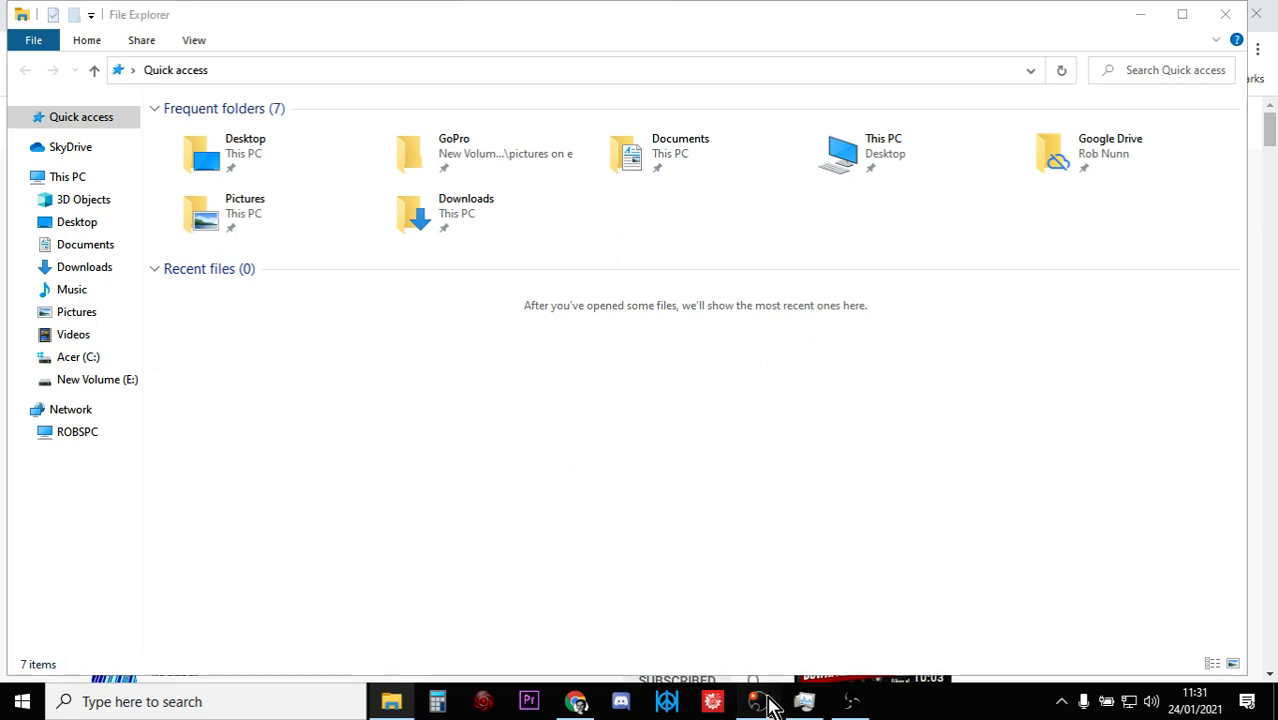
{"action": "left_click", "coordinate": [760, 700]}
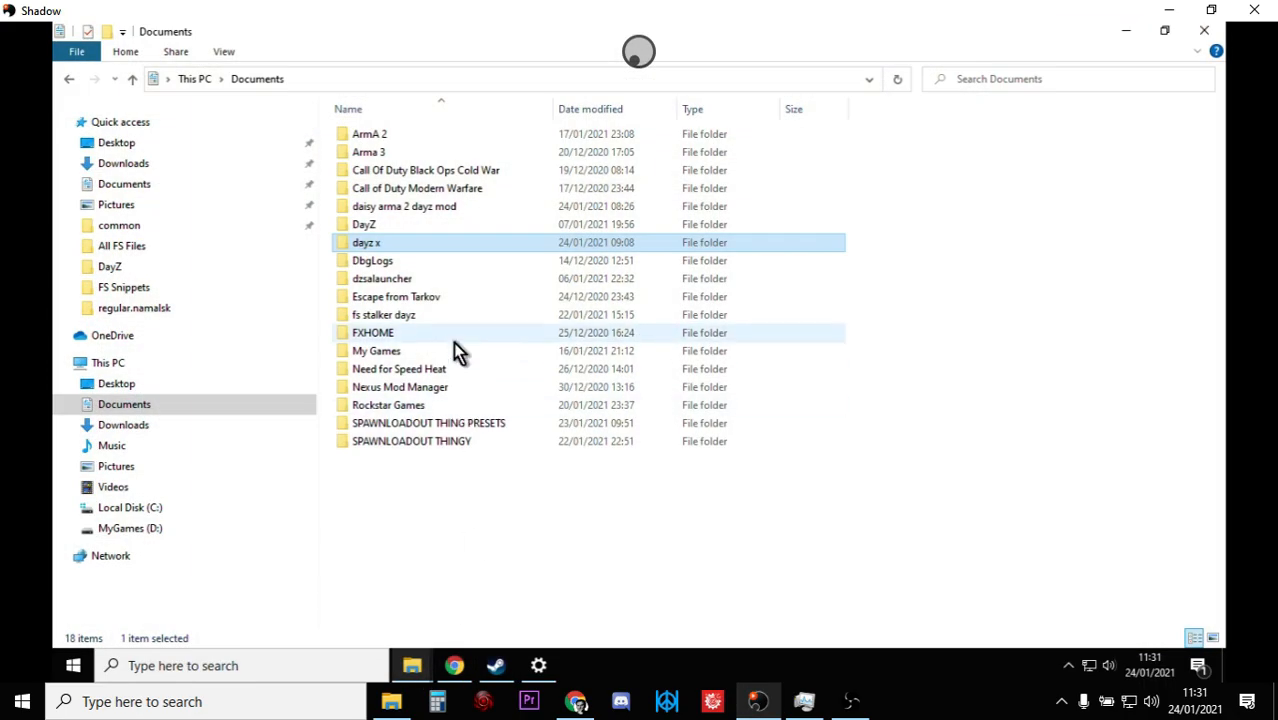
{"action": "mouse_move", "coordinate": [404, 248]}
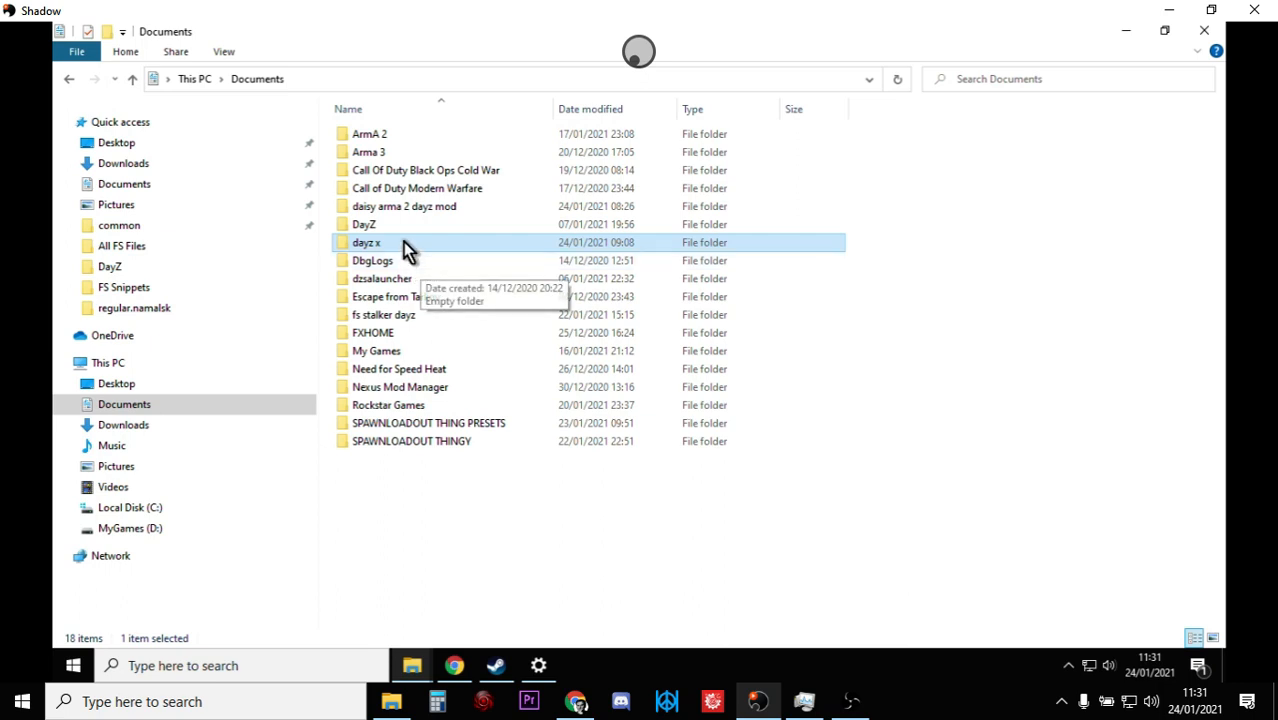
{"action": "double_click", "coordinate": [404, 206]}
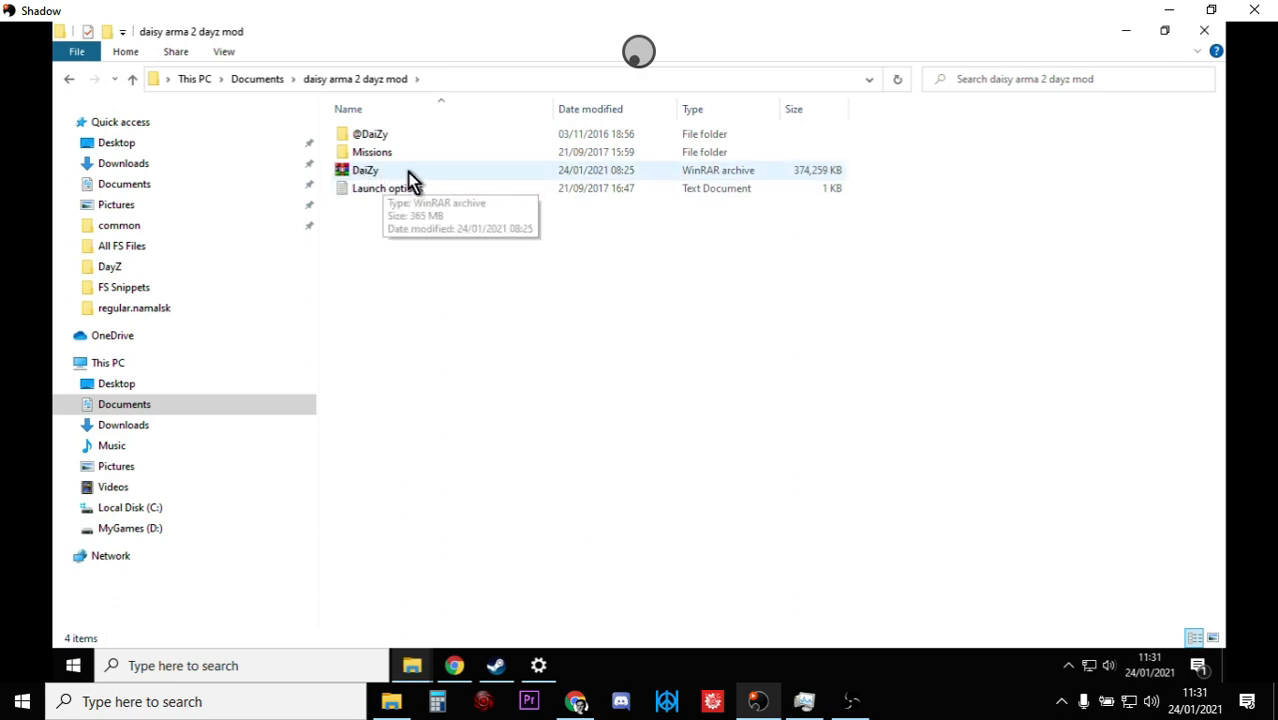
{"action": "mouse_move", "coordinate": [384, 178]}
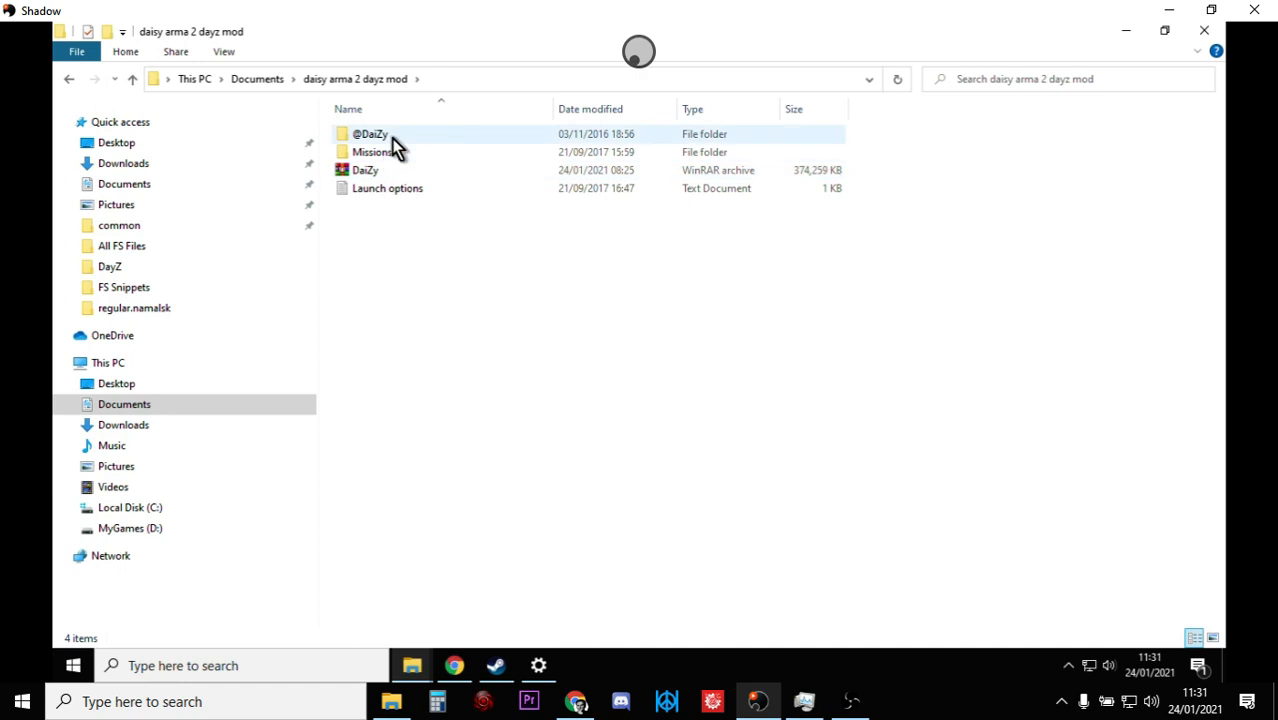
{"action": "mouse_move", "coordinate": [388, 140]}
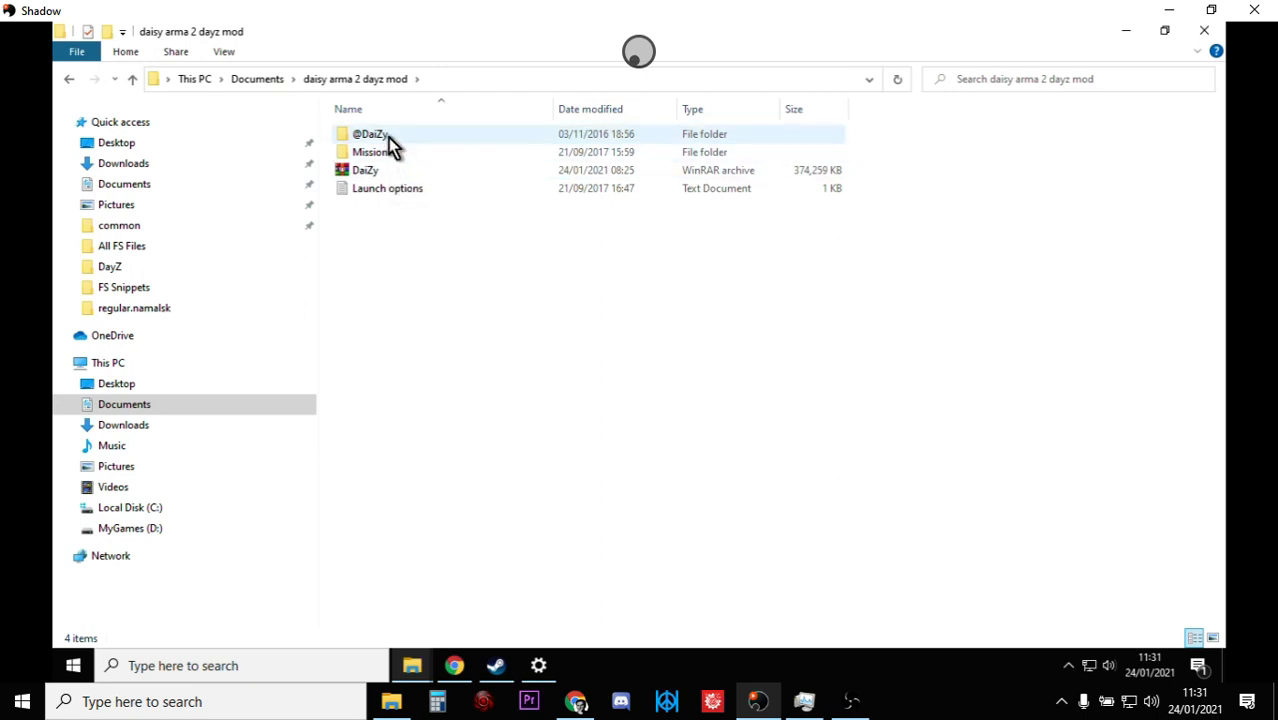
{"action": "left_click", "coordinate": [372, 132]}
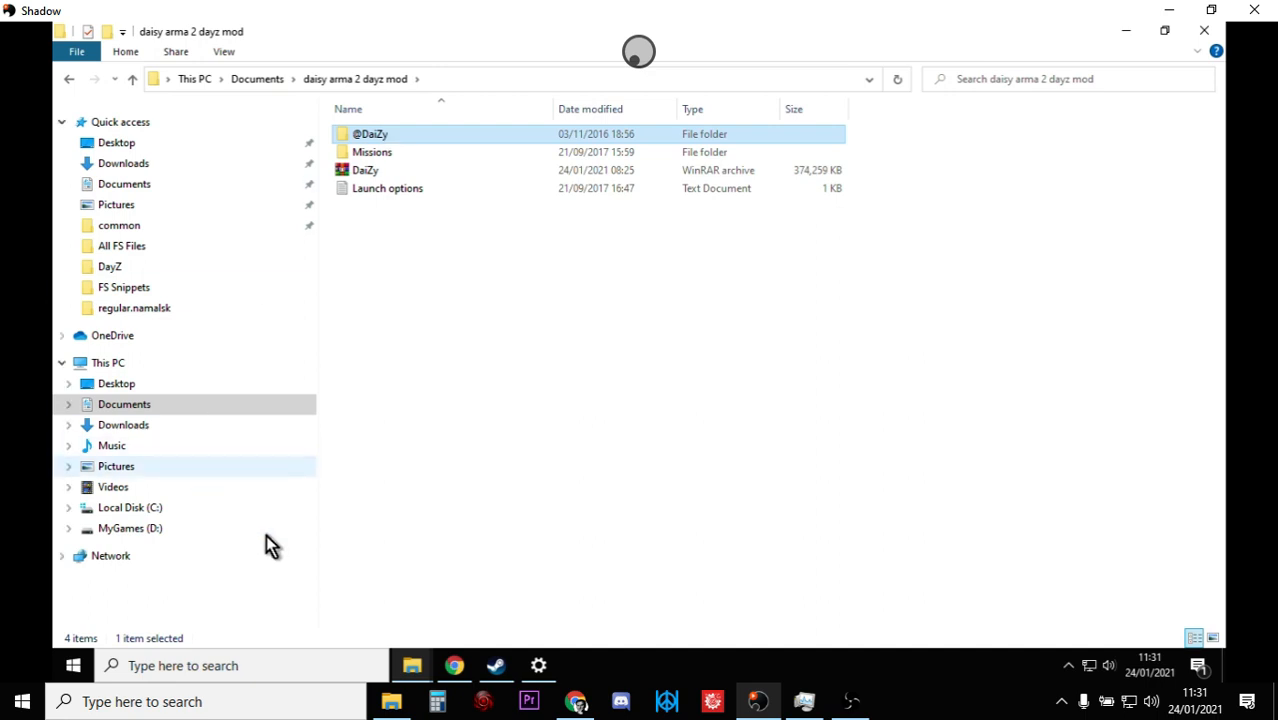
{"action": "right_click", "coordinate": [370, 132]}
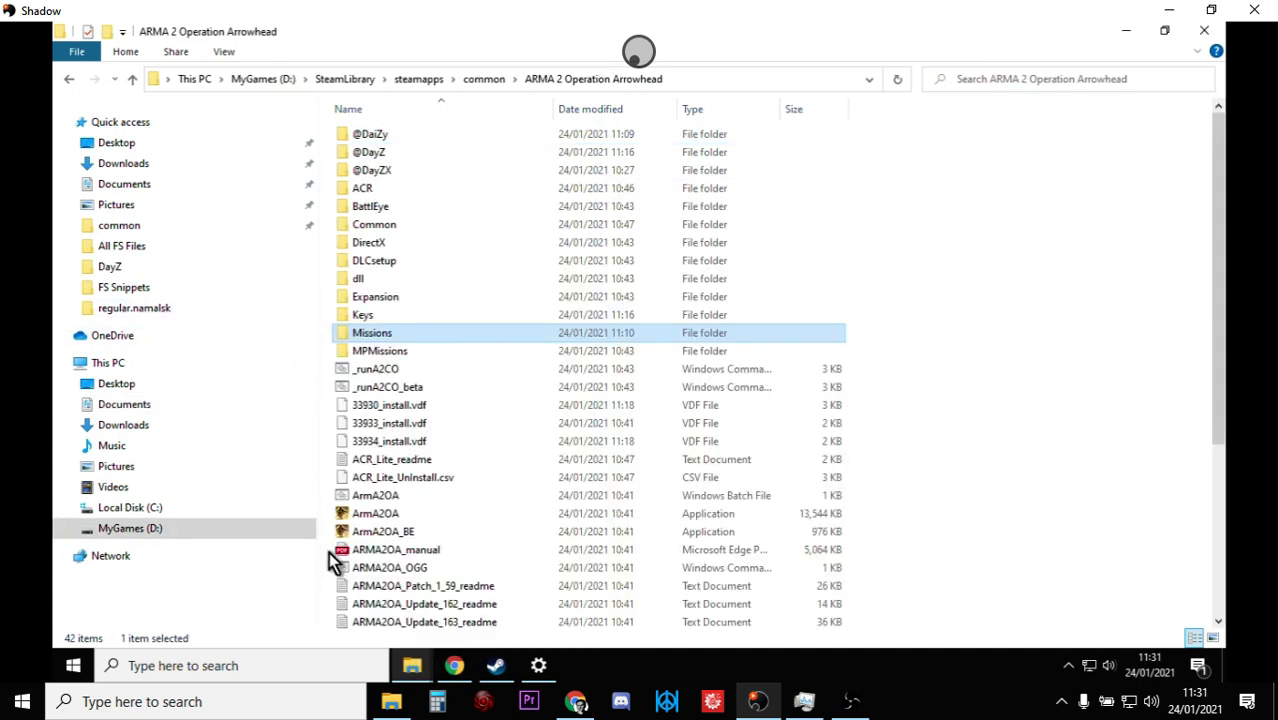
{"action": "left_click", "coordinate": [132, 80]}
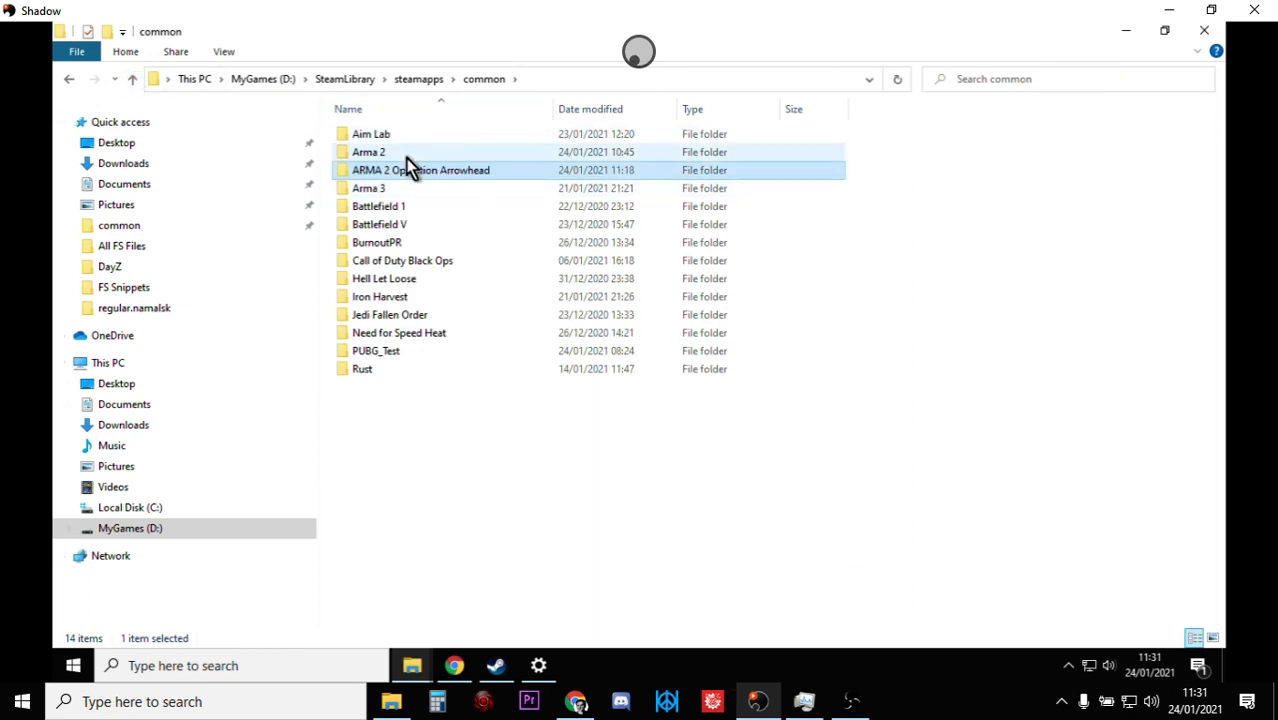
{"action": "mouse_move", "coordinate": [380, 184]}
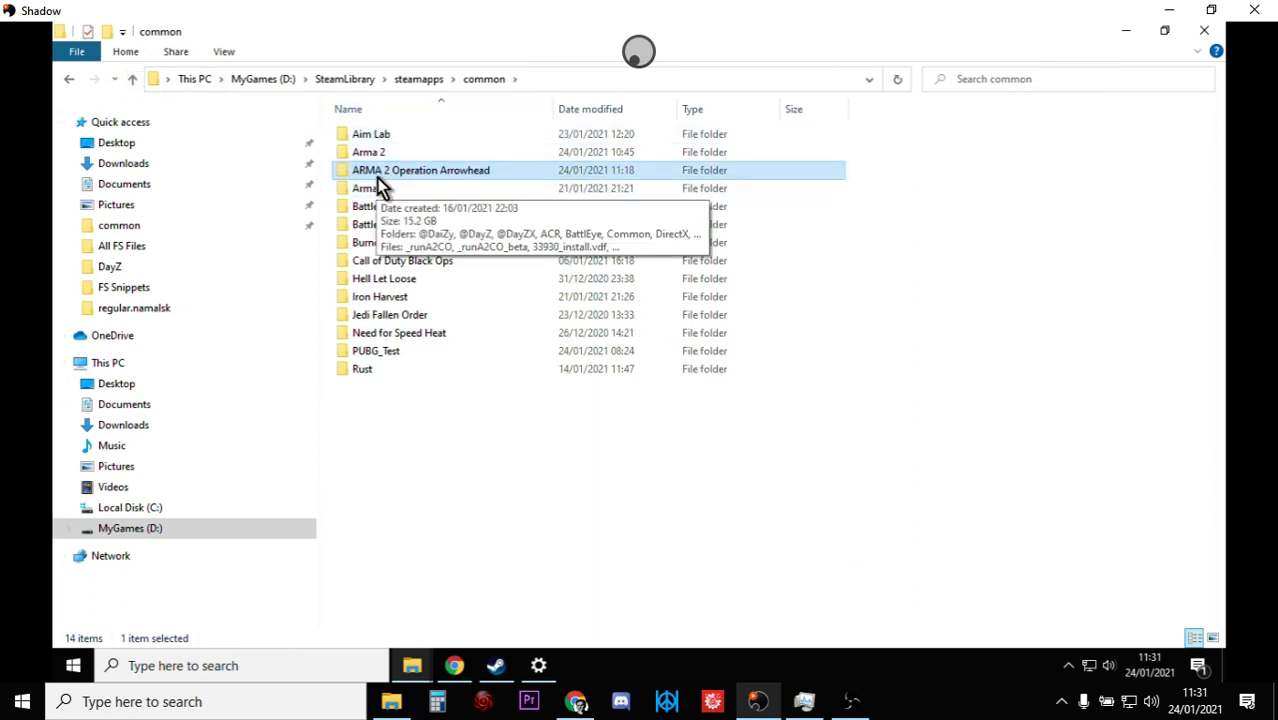
{"action": "mouse_move", "coordinate": [410, 188]}
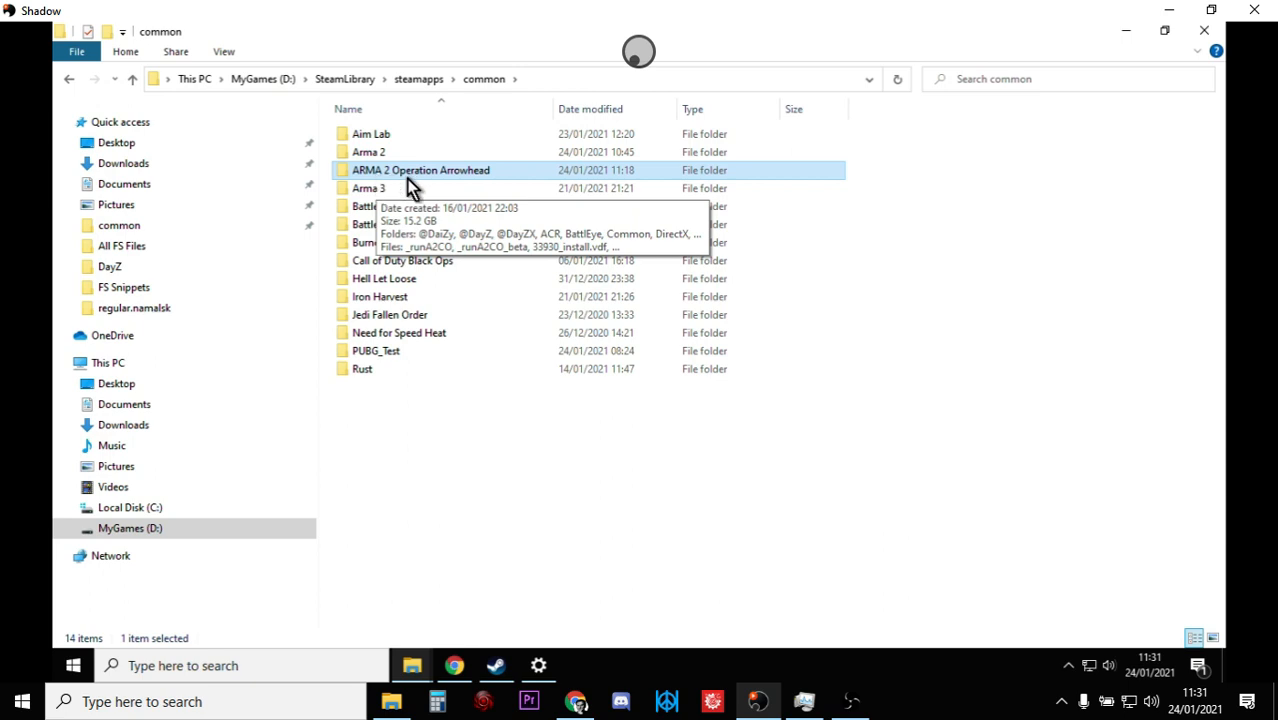
{"action": "double_click", "coordinate": [420, 170]}
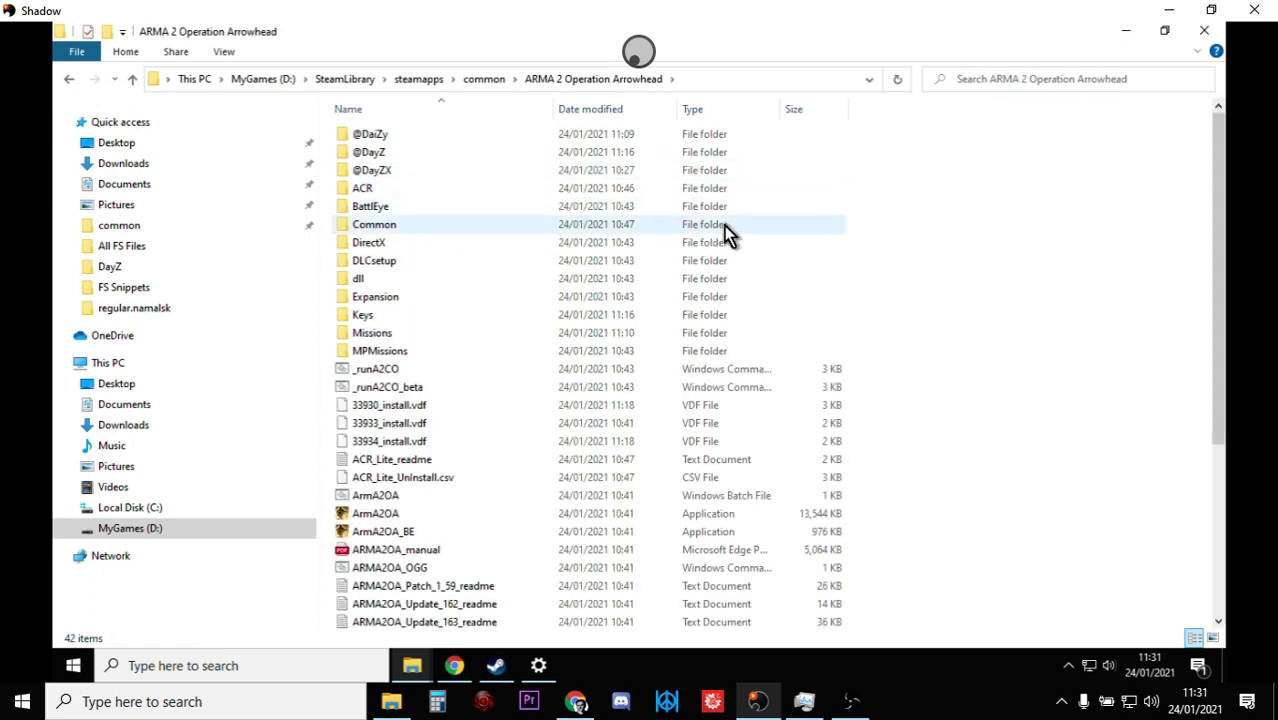
{"action": "mouse_move", "coordinate": [412, 664]}
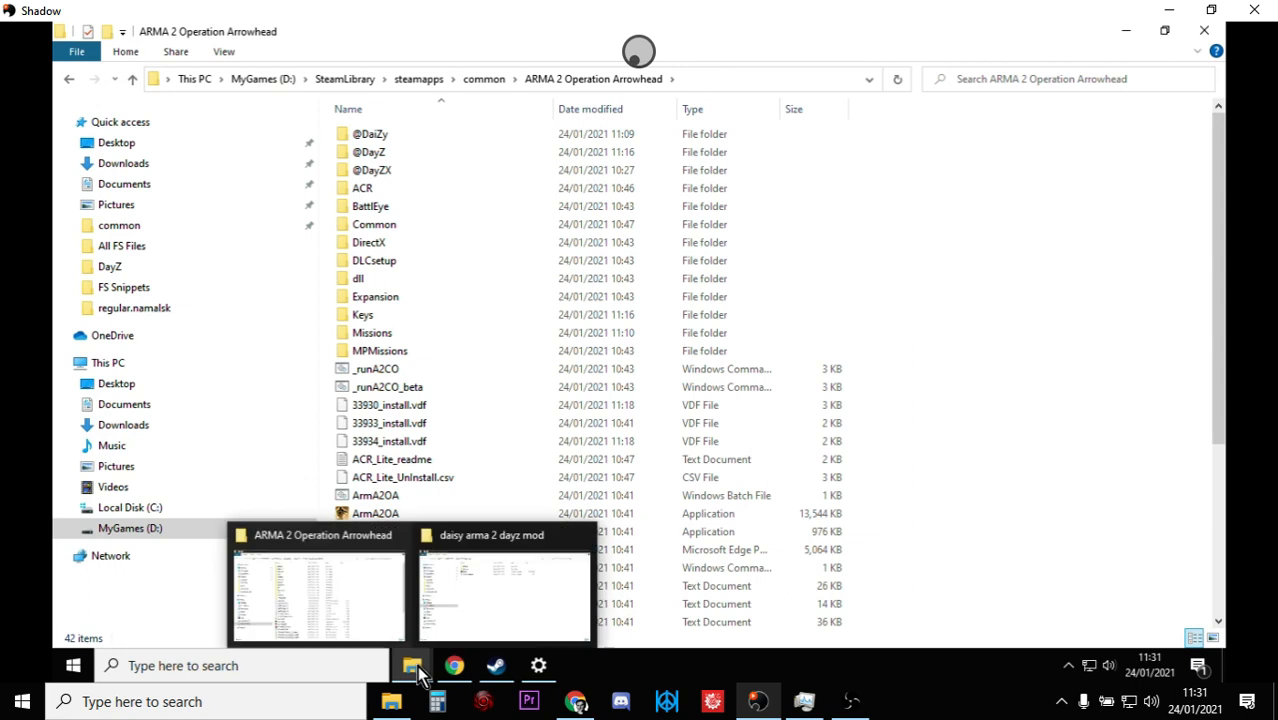
{"action": "double_click", "coordinate": [372, 332]}
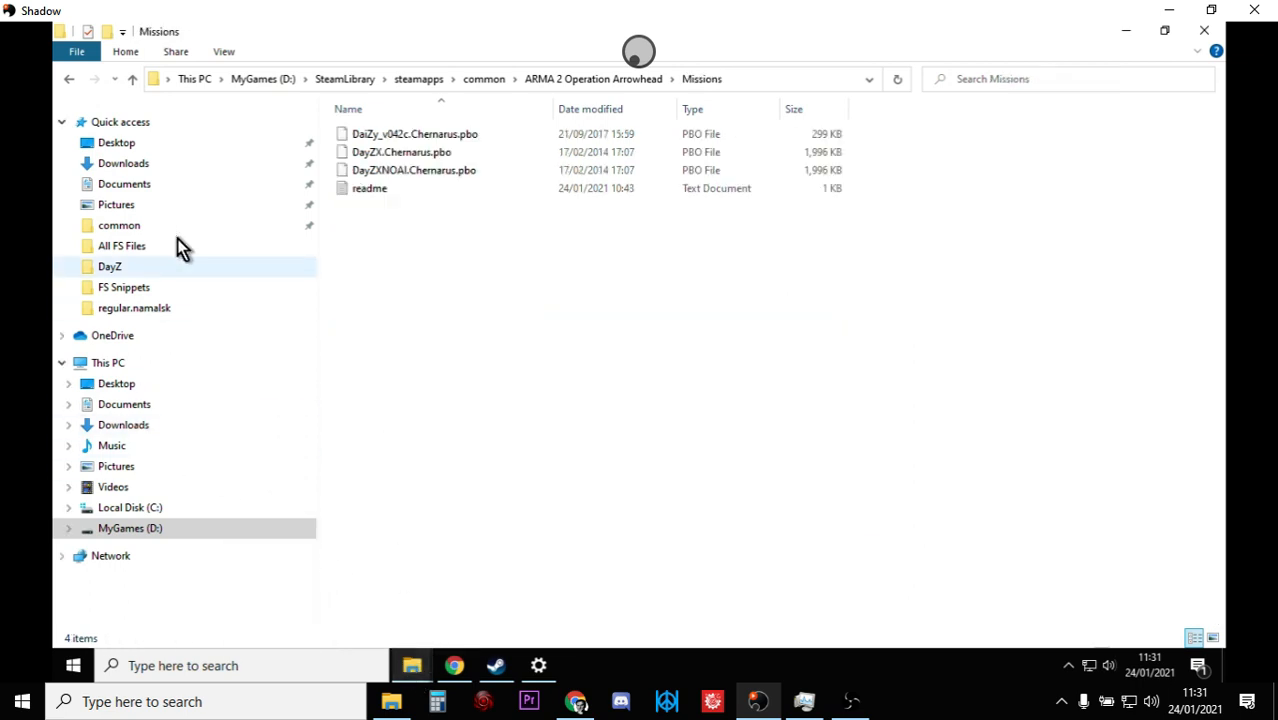
{"action": "left_click", "coordinate": [114, 80]}
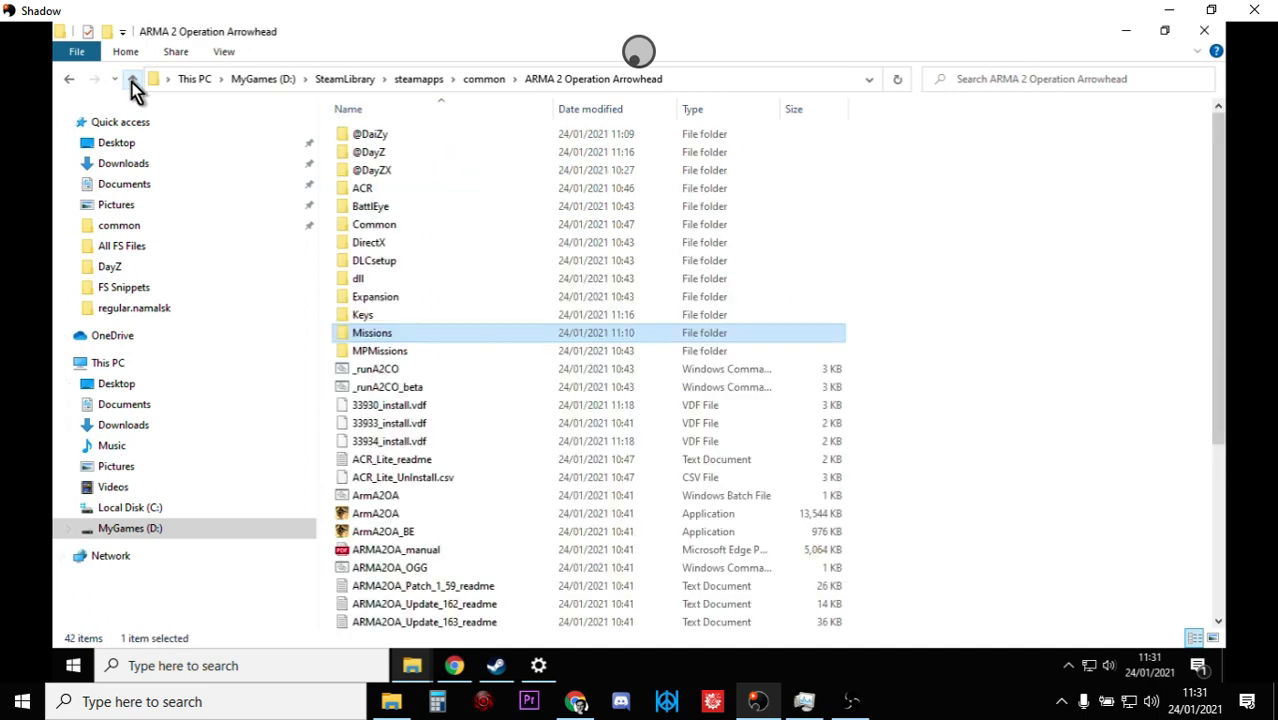
{"action": "mouse_move", "coordinate": [412, 664]}
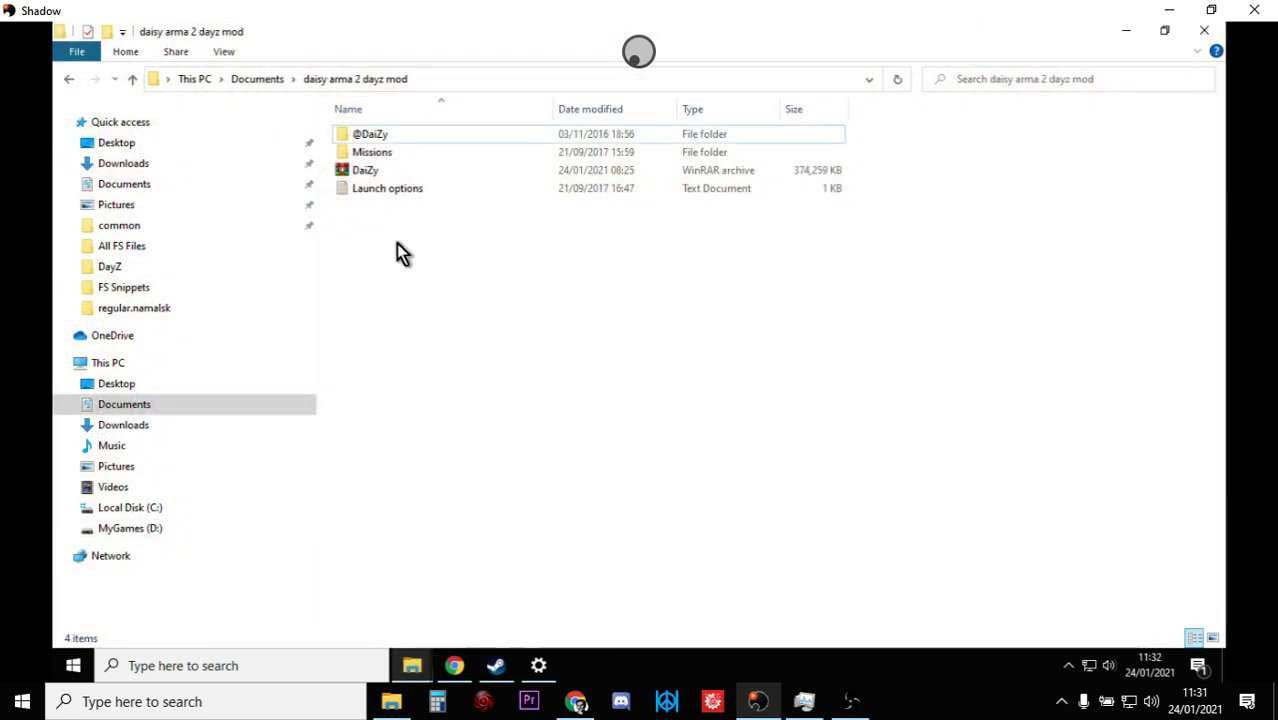
Copy the mod's Missions folder with DaiZy_v042c.Chernarus.pbo into the game's Missions folder and verify it.
{"action": "double_click", "coordinate": [372, 152]}
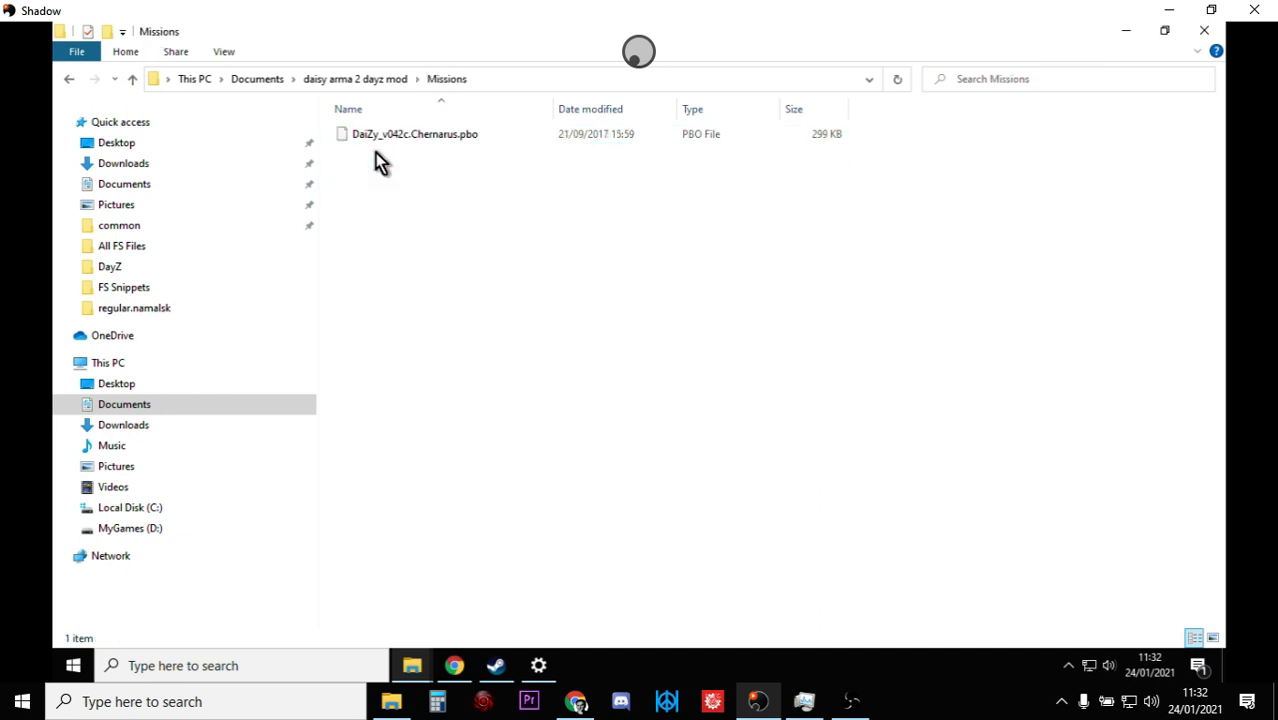
{"action": "mouse_move", "coordinate": [384, 140]}
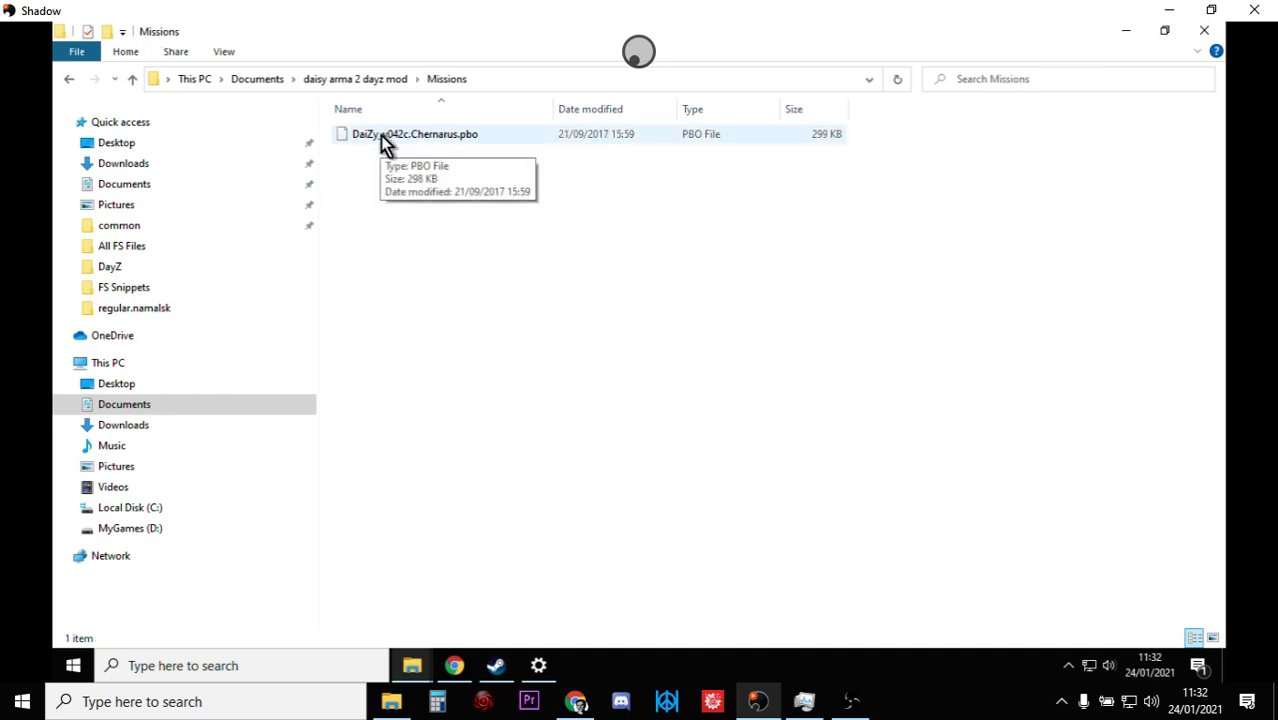
{"action": "left_click", "coordinate": [414, 132]}
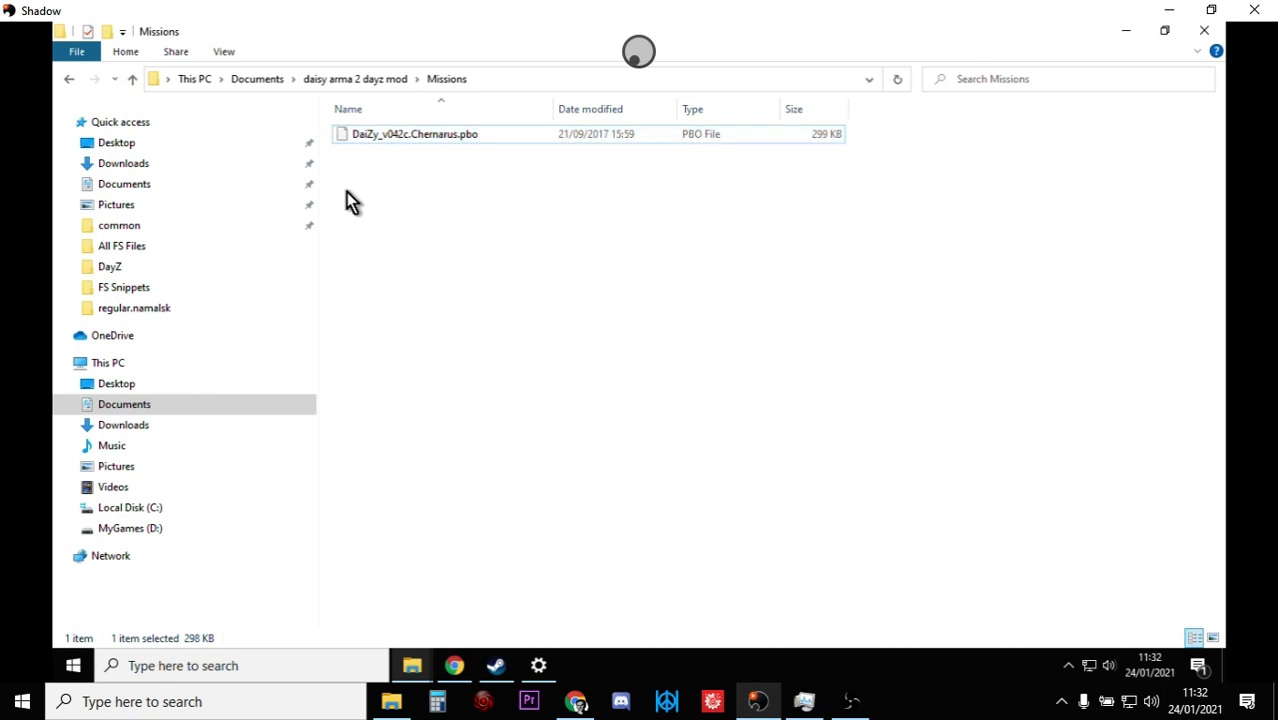
{"action": "mouse_move", "coordinate": [390, 144]}
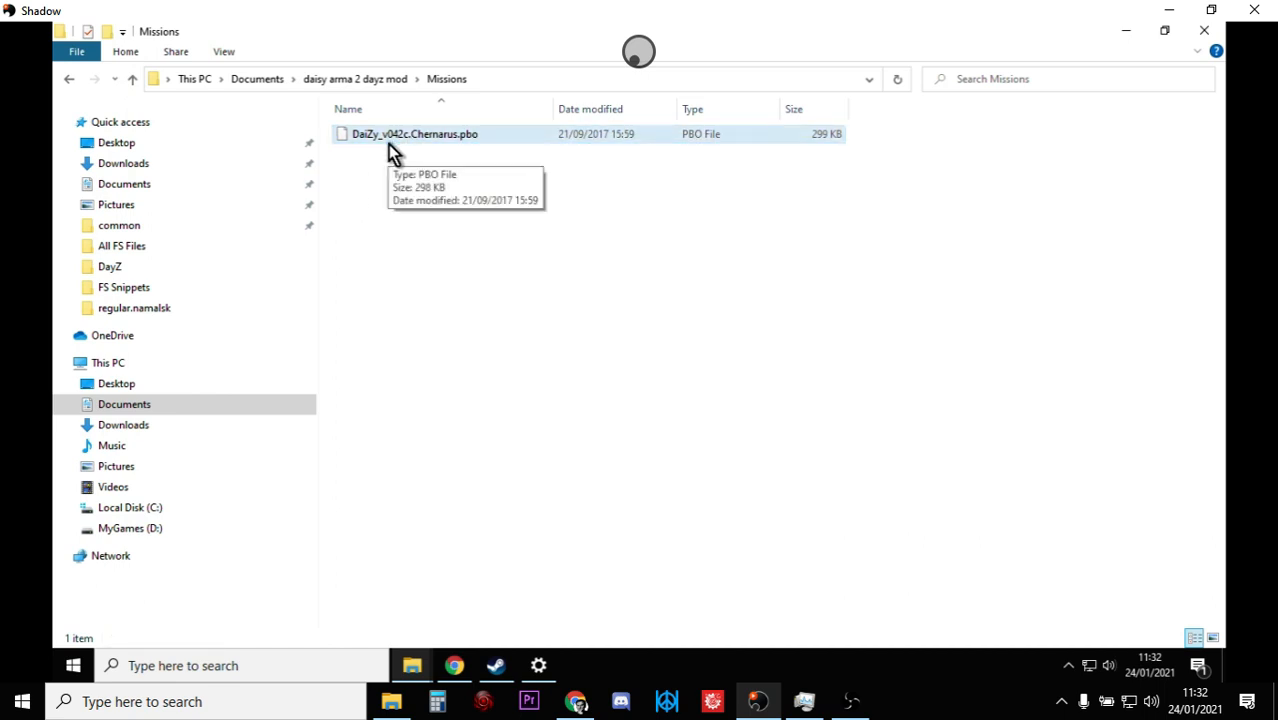
{"action": "mouse_move", "coordinate": [400, 150]}
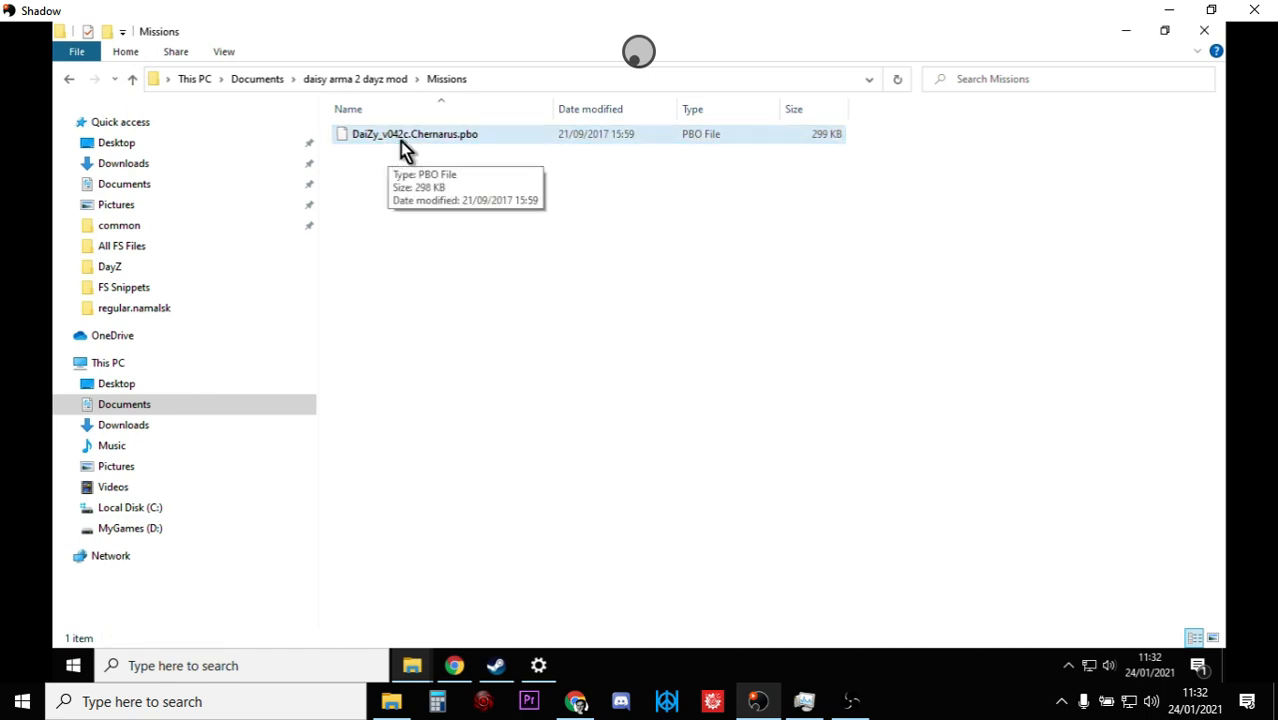
{"action": "mouse_move", "coordinate": [408, 148]}
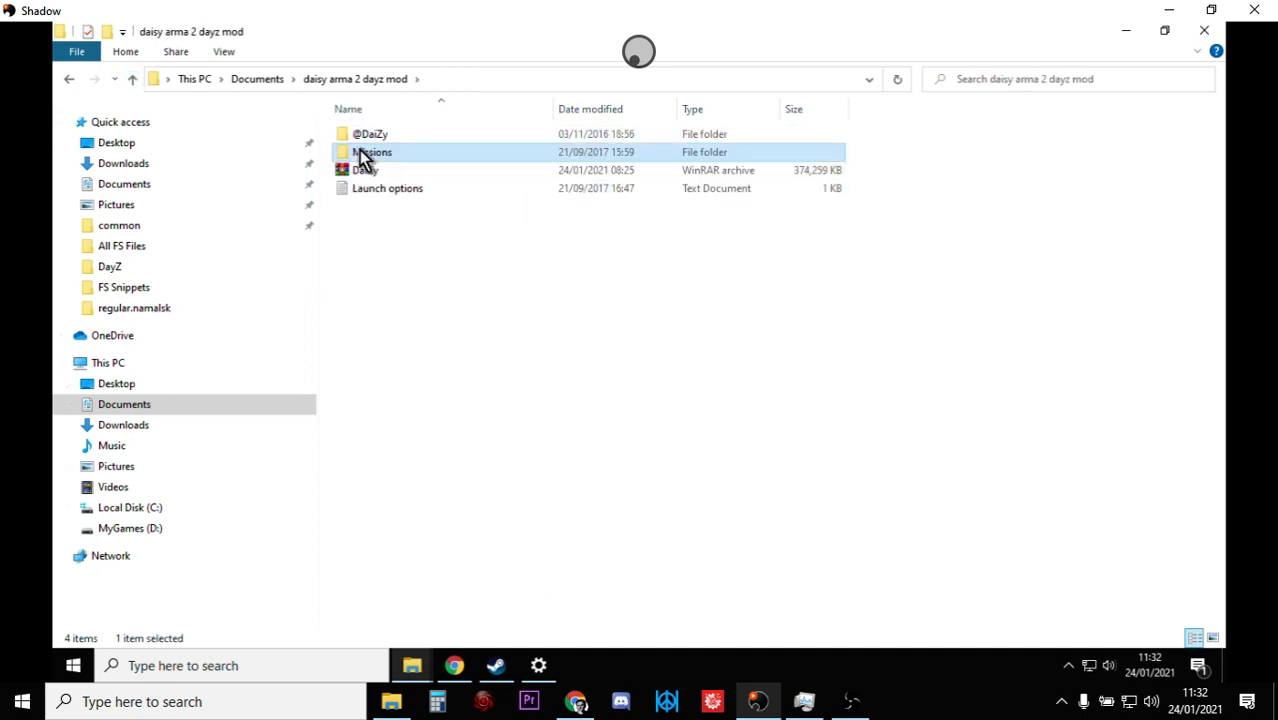
{"action": "right_click", "coordinate": [372, 152]}
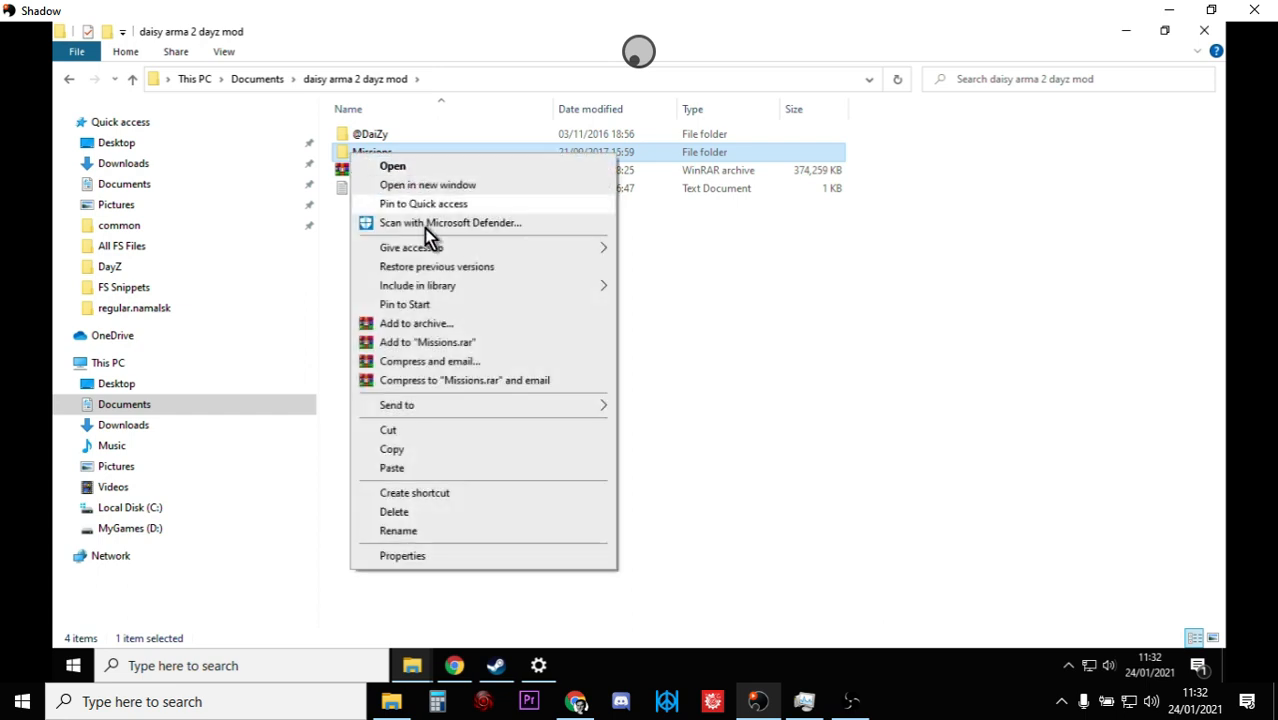
{"action": "mouse_move", "coordinate": [428, 448]}
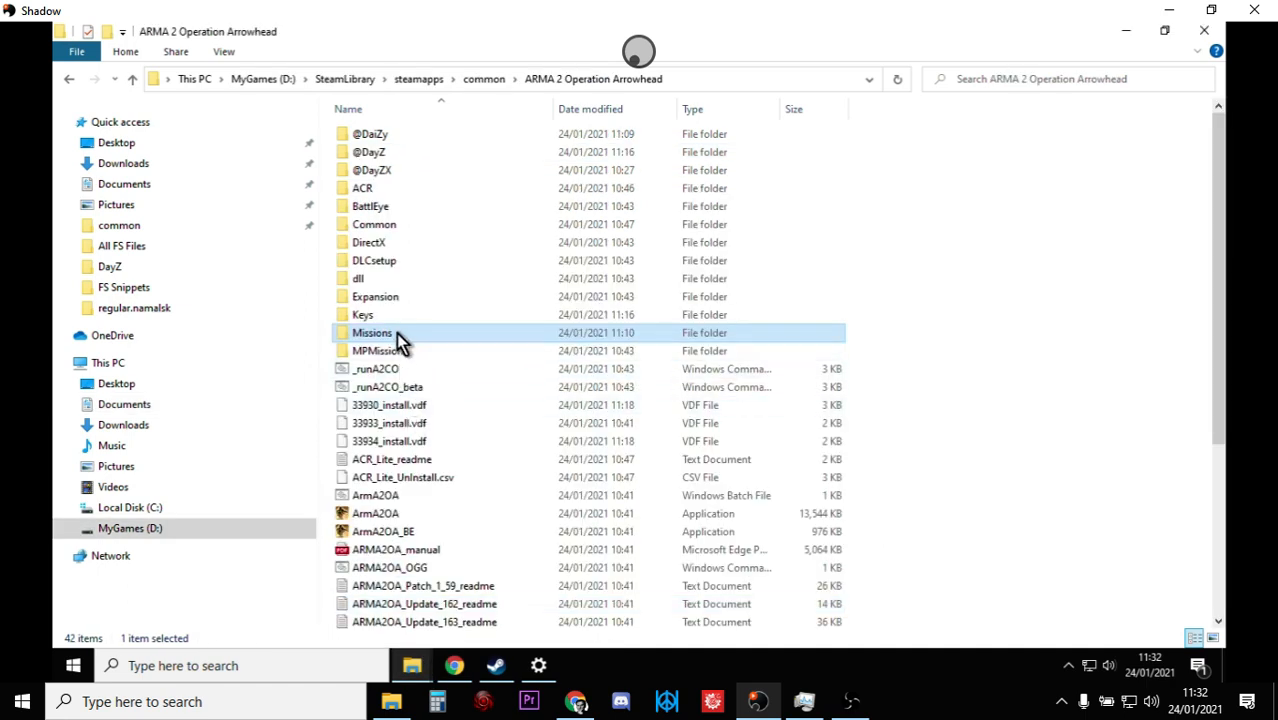
{"action": "double_click", "coordinate": [372, 332]}
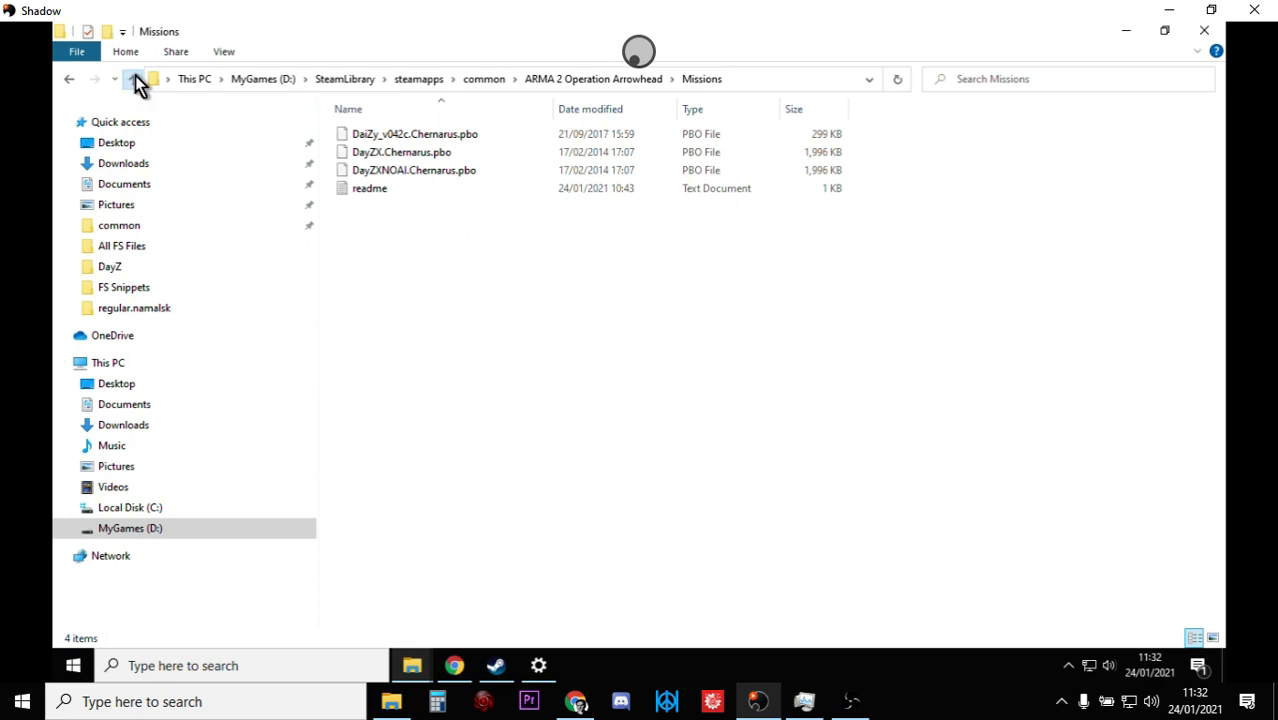
{"action": "left_click", "coordinate": [136, 80]}
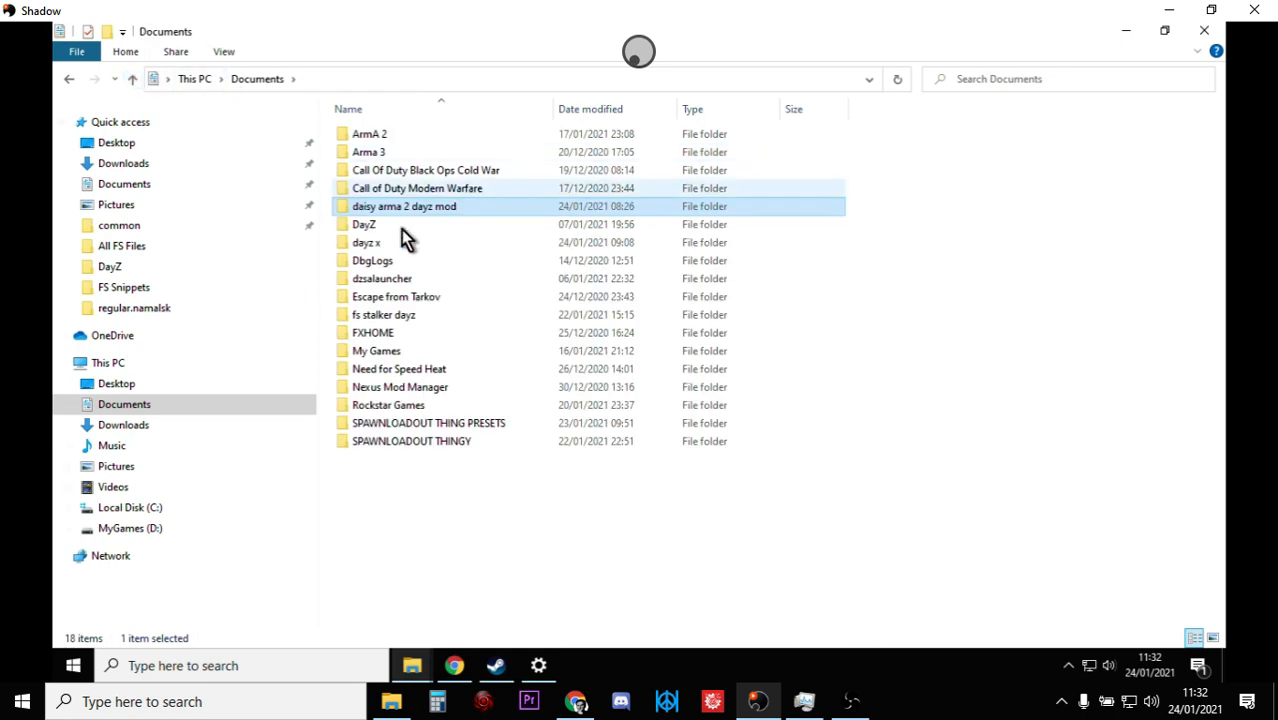
{"action": "double_click", "coordinate": [368, 242]}
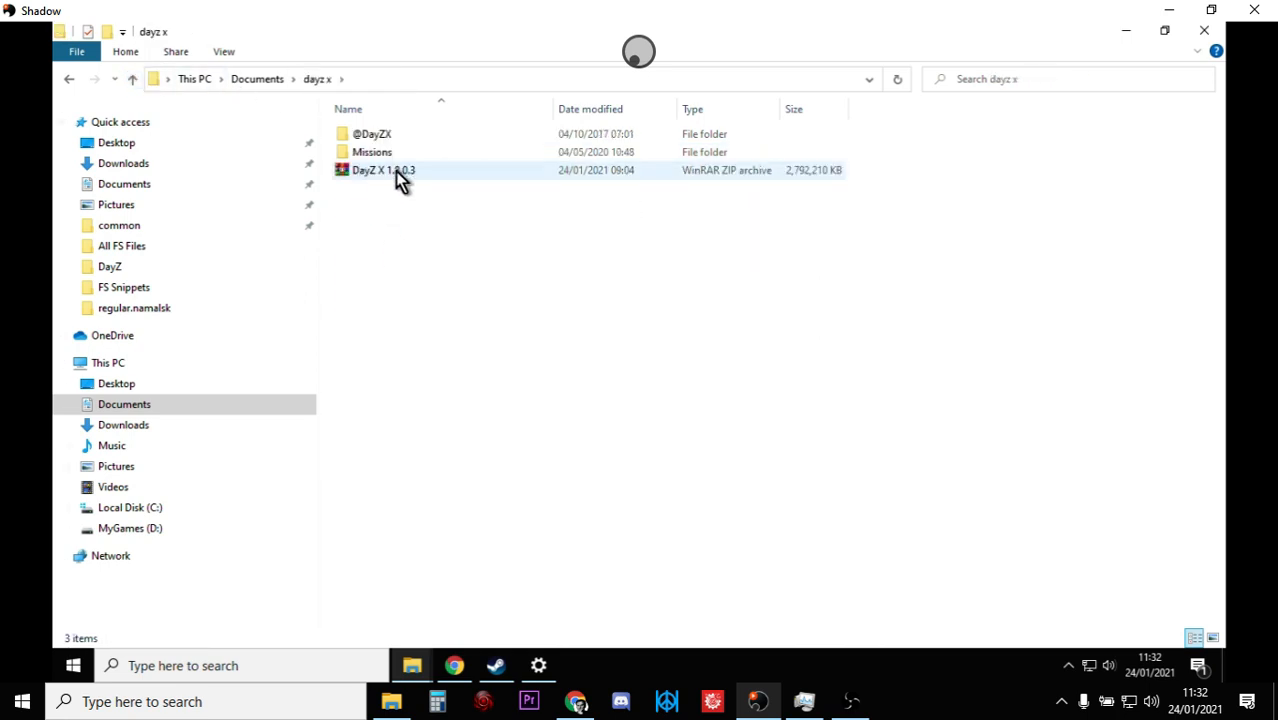
{"action": "left_click", "coordinate": [372, 152]}
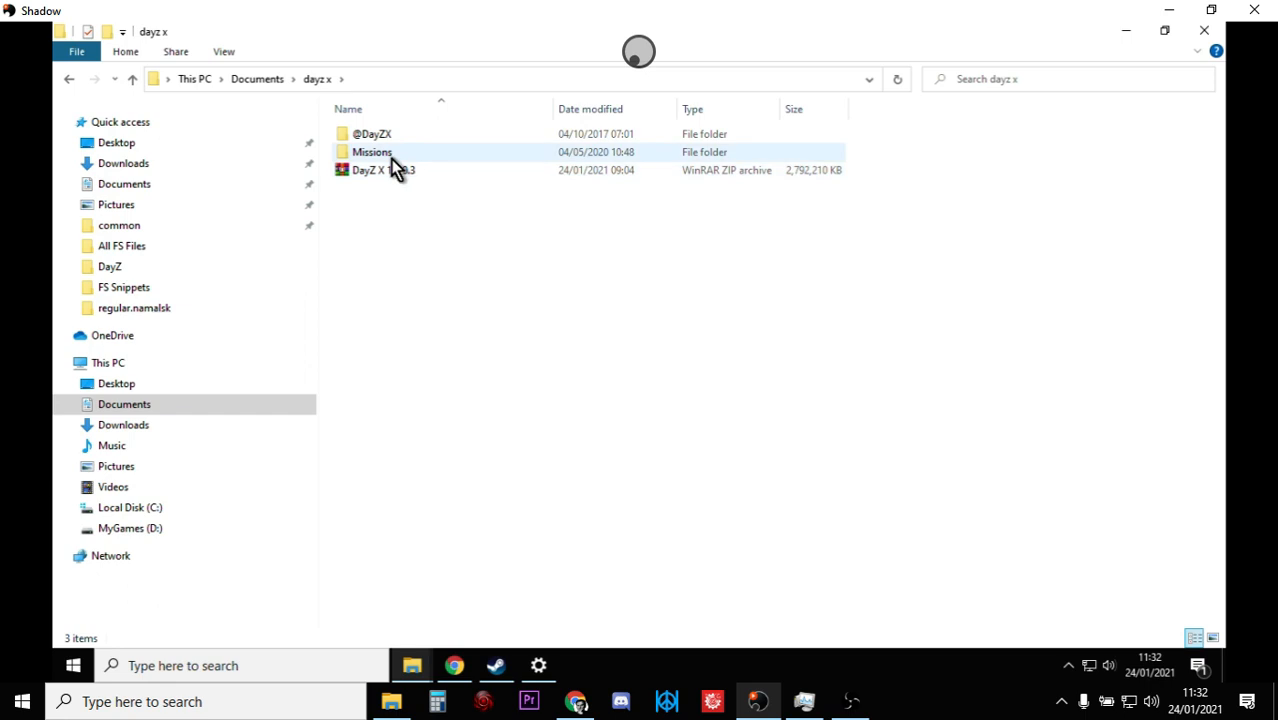
{"action": "left_click", "coordinate": [372, 132]}
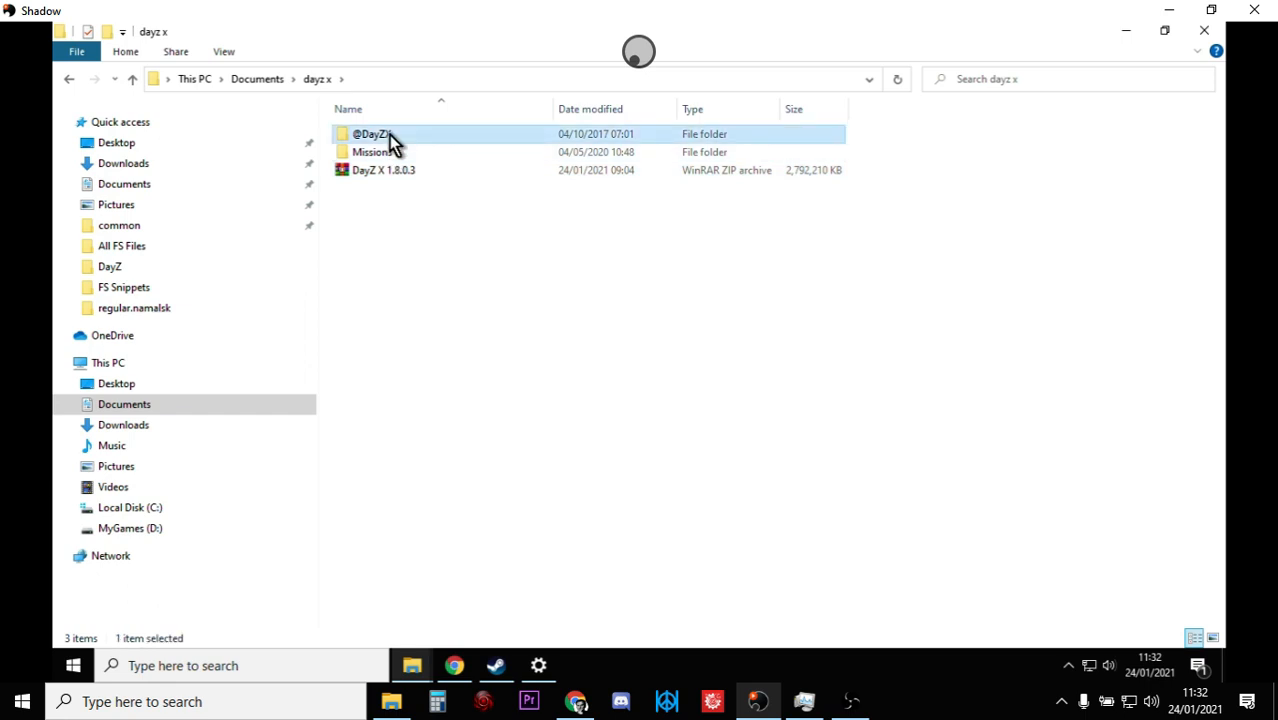
{"action": "mouse_move", "coordinate": [372, 270]}
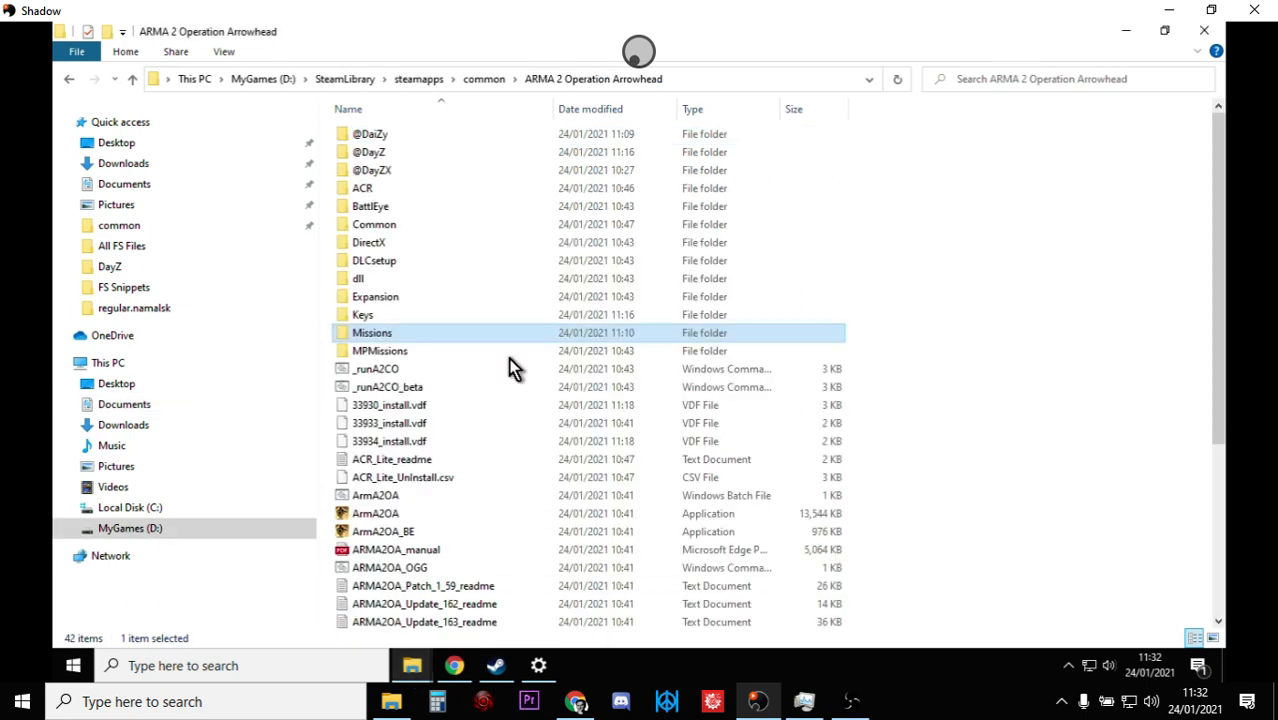
{"action": "left_click", "coordinate": [368, 152]}
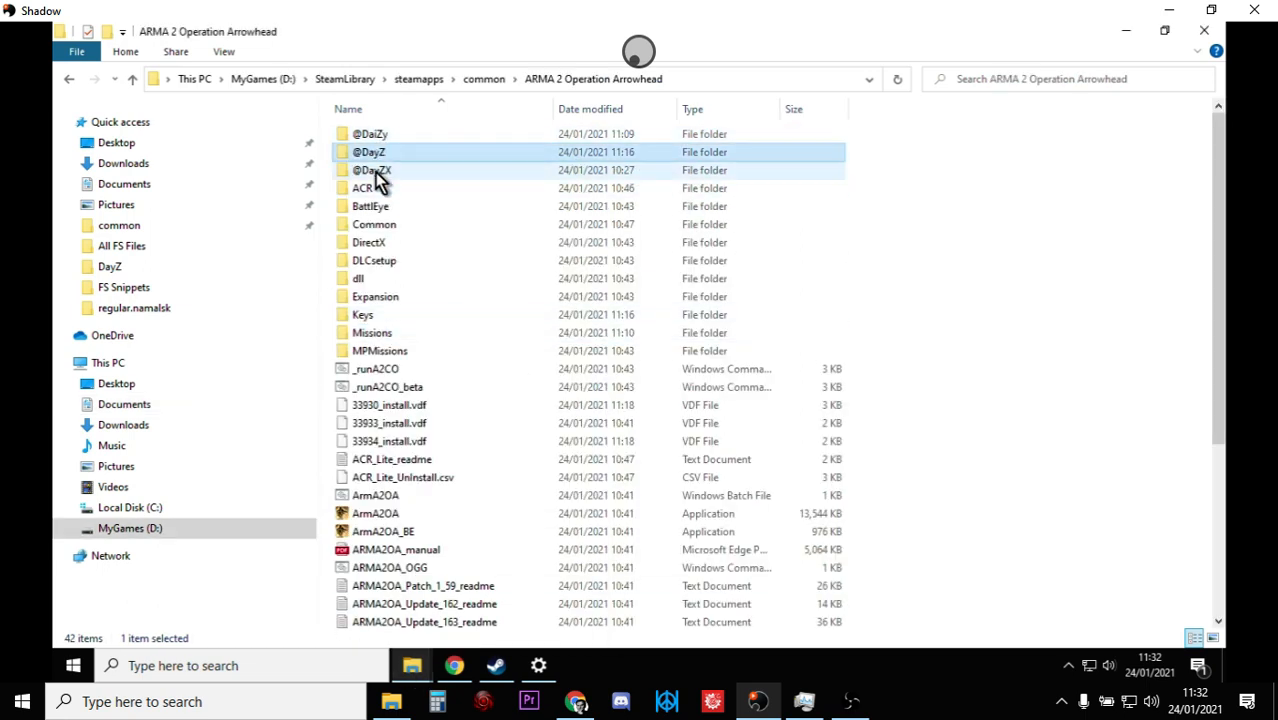
{"action": "left_click", "coordinate": [368, 152]}
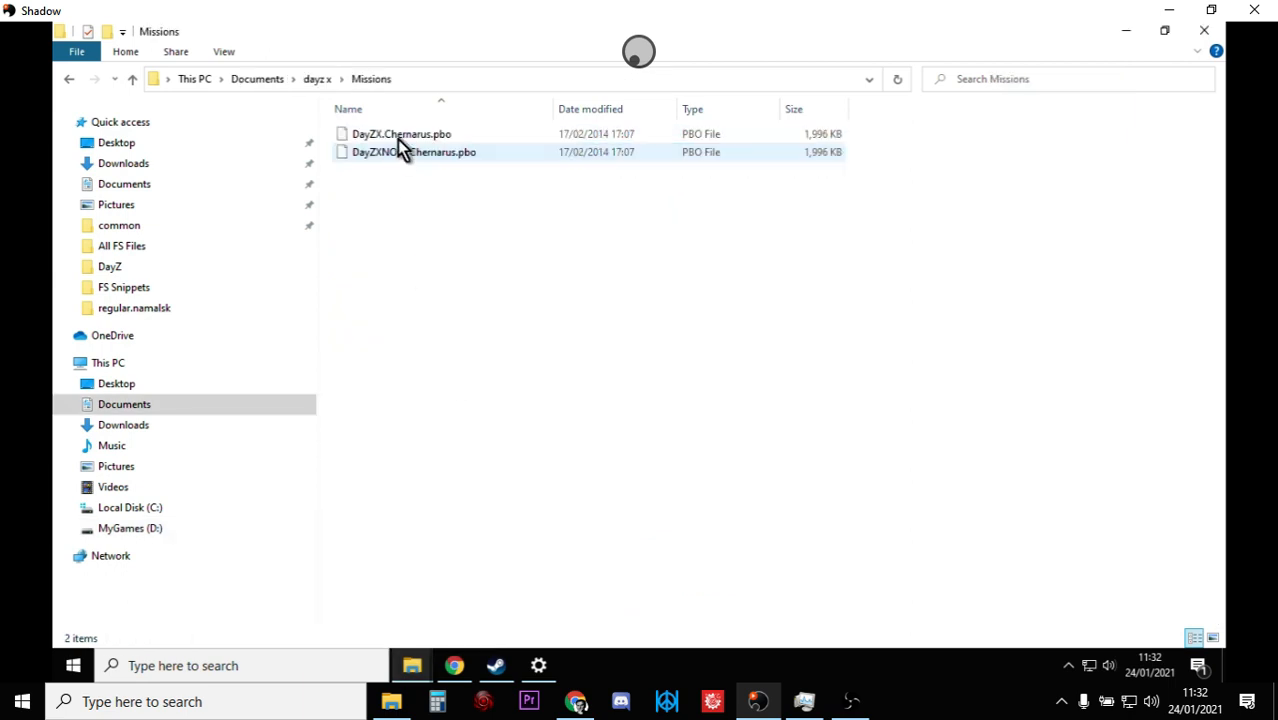
Confirm DaiZy, DayZX and DayZXNOAI Chernarus .pbo files sit in the game's Missions folder.
{"action": "left_click", "coordinate": [400, 132]}
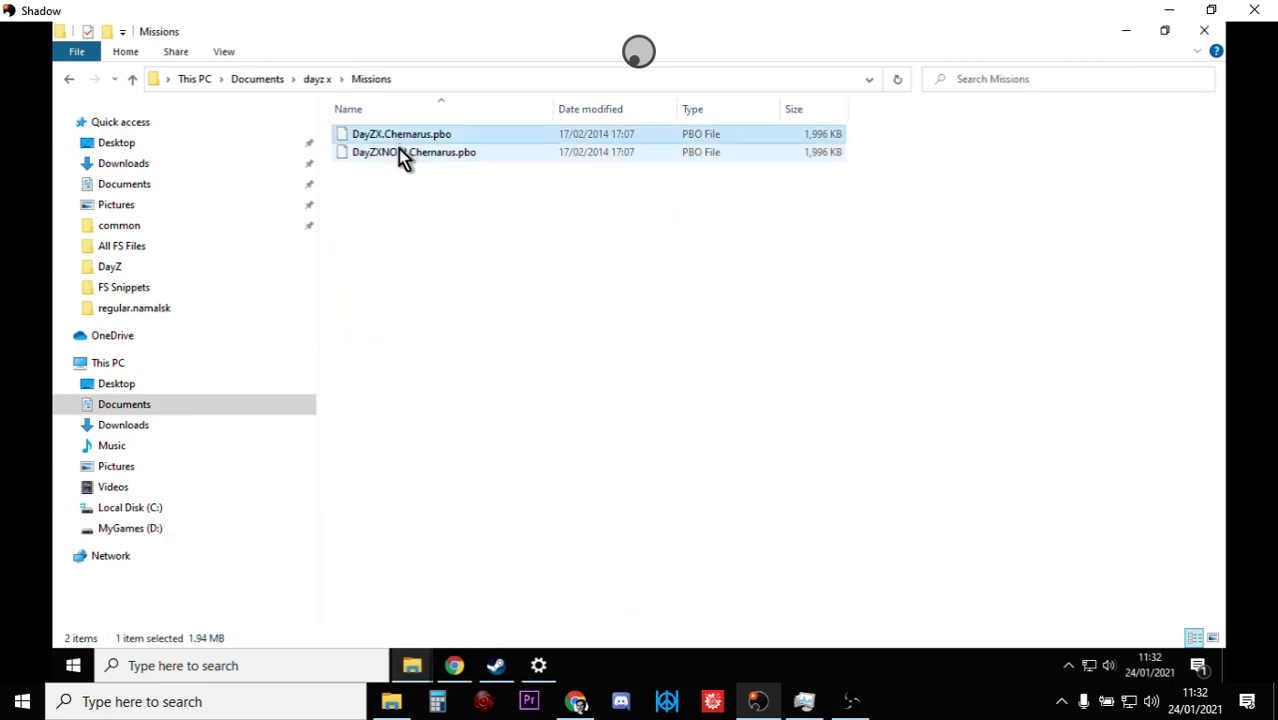
{"action": "mouse_move", "coordinate": [404, 152]}
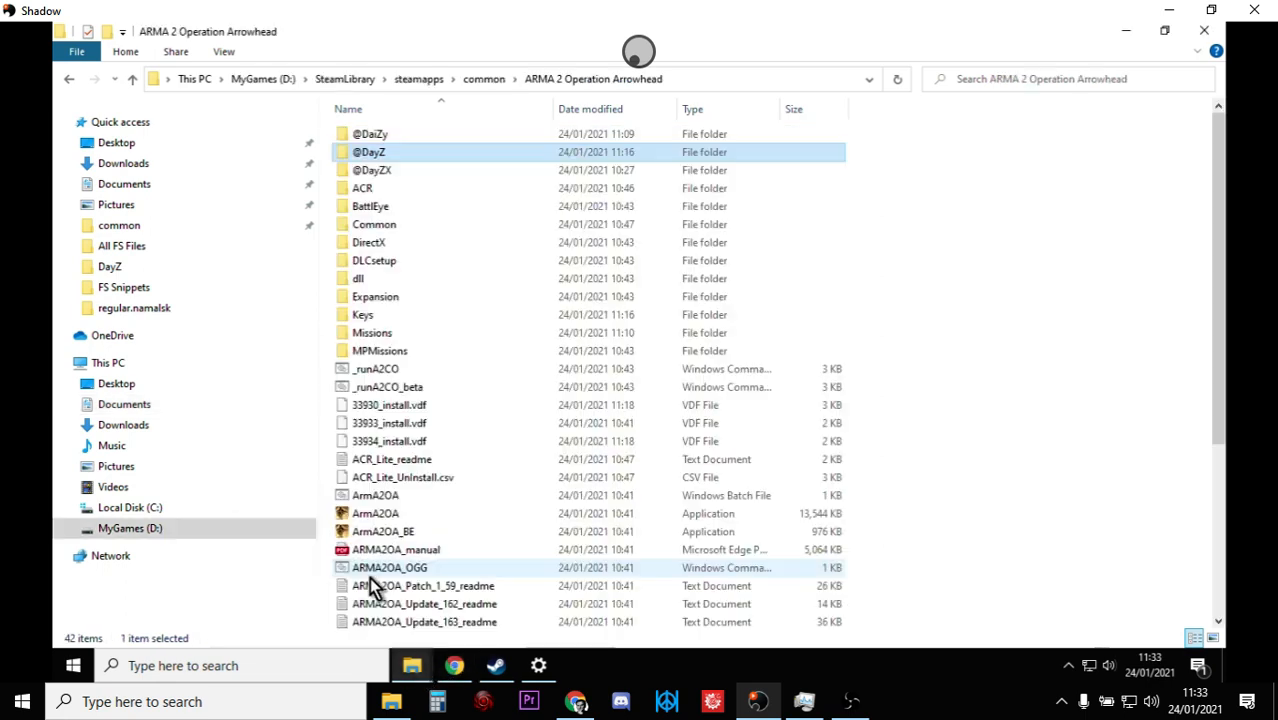
{"action": "double_click", "coordinate": [372, 332]}
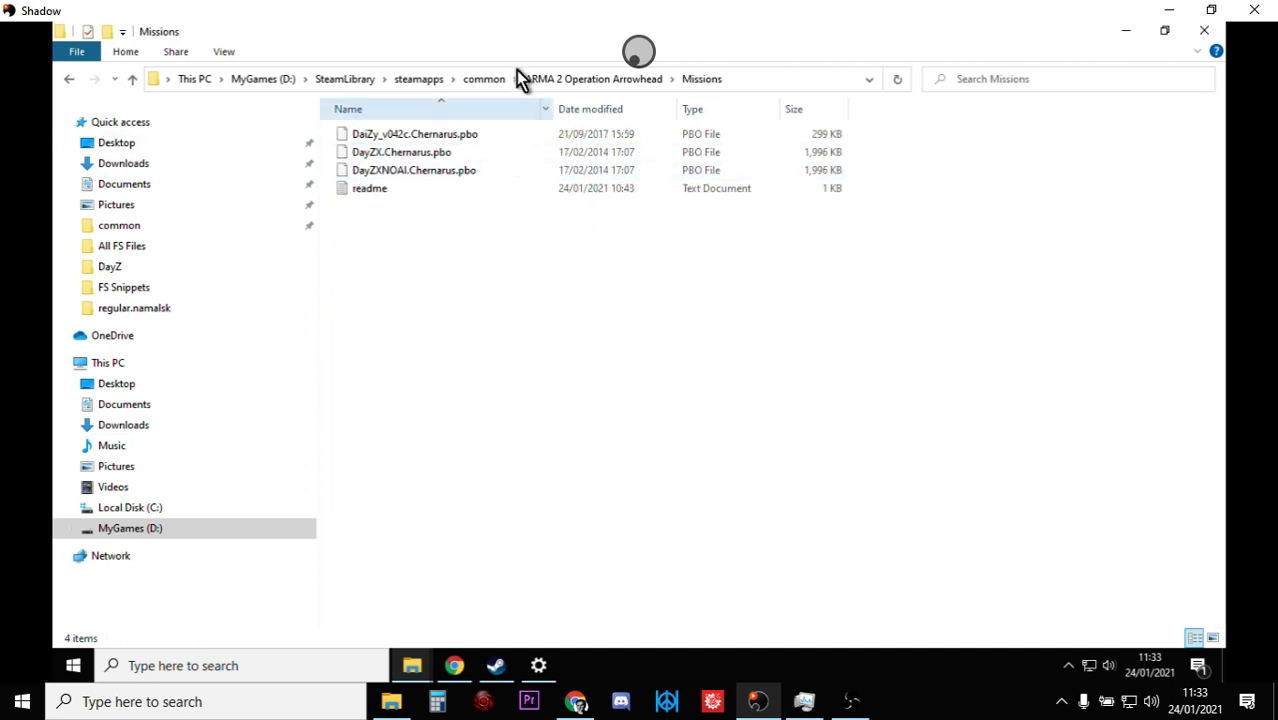
{"action": "left_click", "coordinate": [412, 170]}
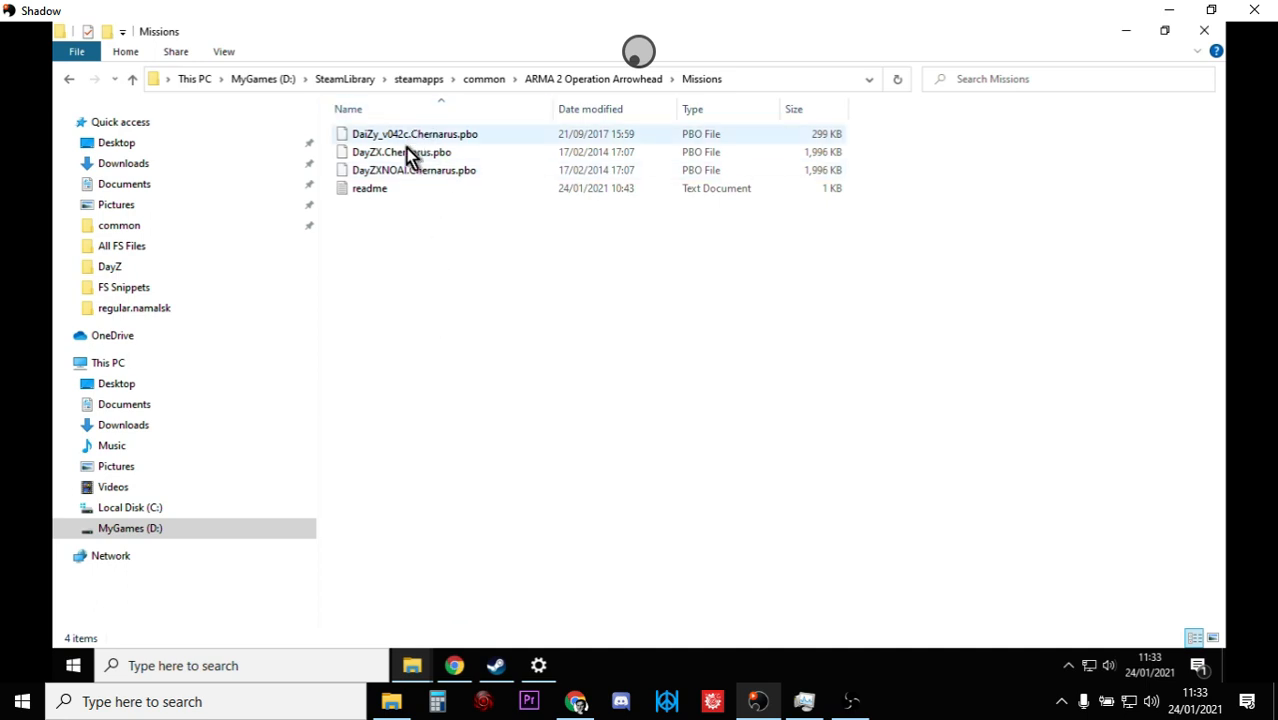
{"action": "left_click", "coordinate": [496, 664]}
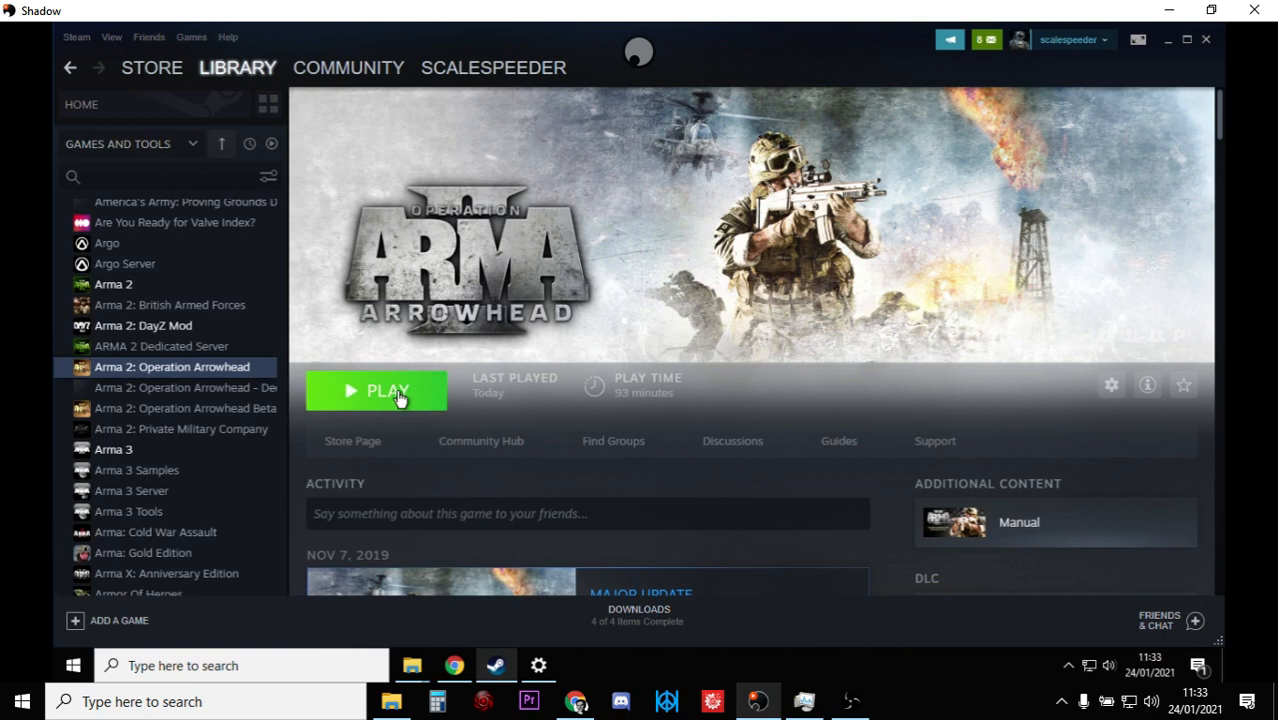
Play Arma 2: Operation Arrowhead from Steam, confirming the launch dialog and UAC prompt.
{"action": "left_click", "coordinate": [390, 390]}
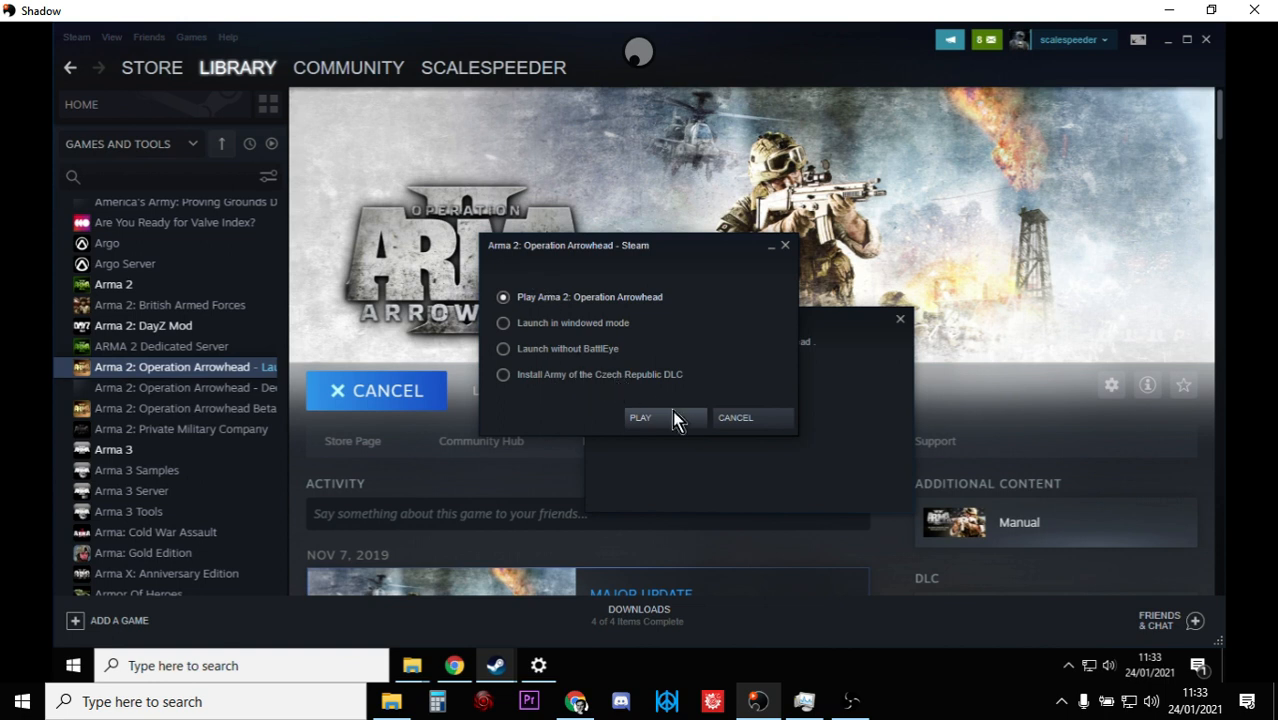
{"action": "left_click", "coordinate": [640, 418]}
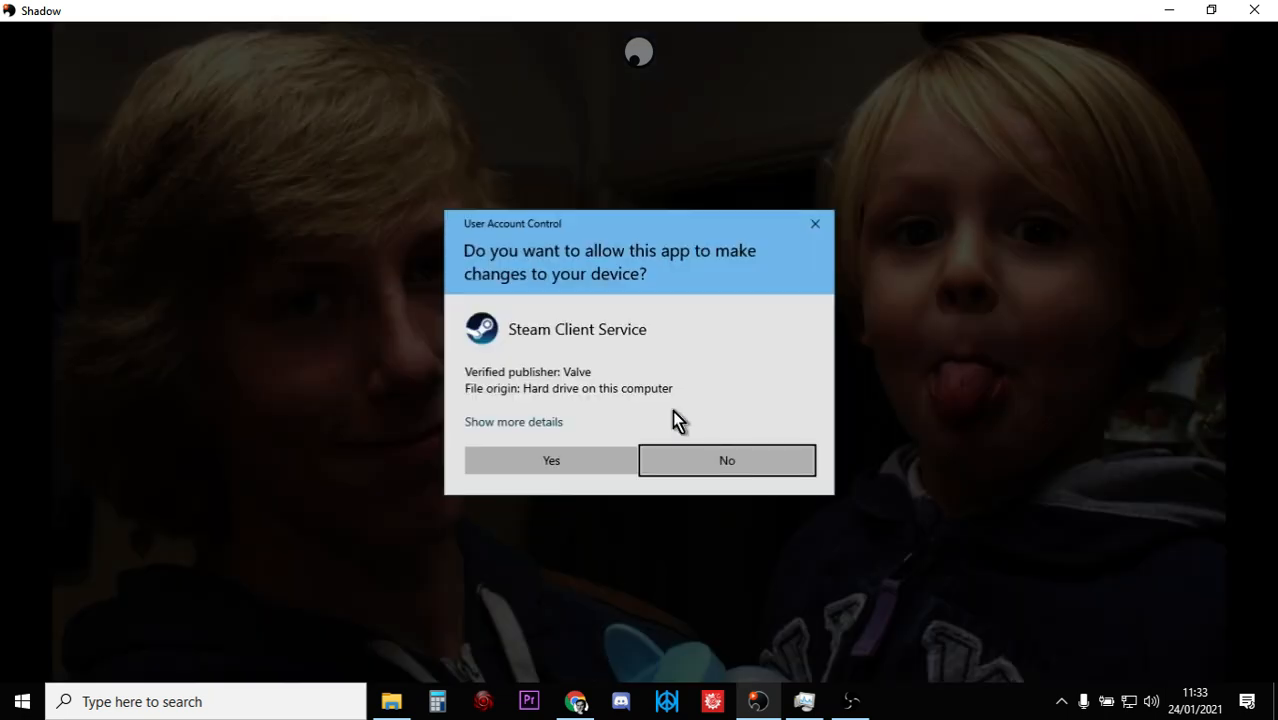
{"action": "left_click", "coordinate": [550, 460]}
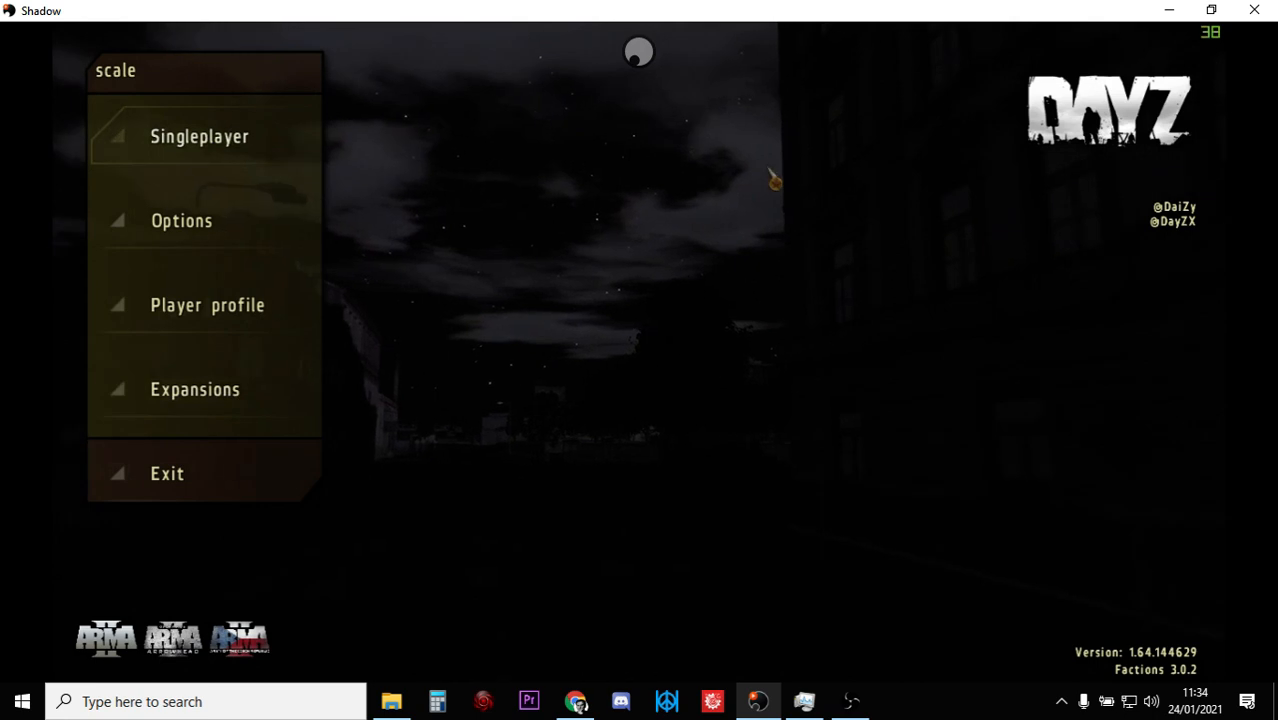
{"action": "left_click", "coordinate": [196, 388]}
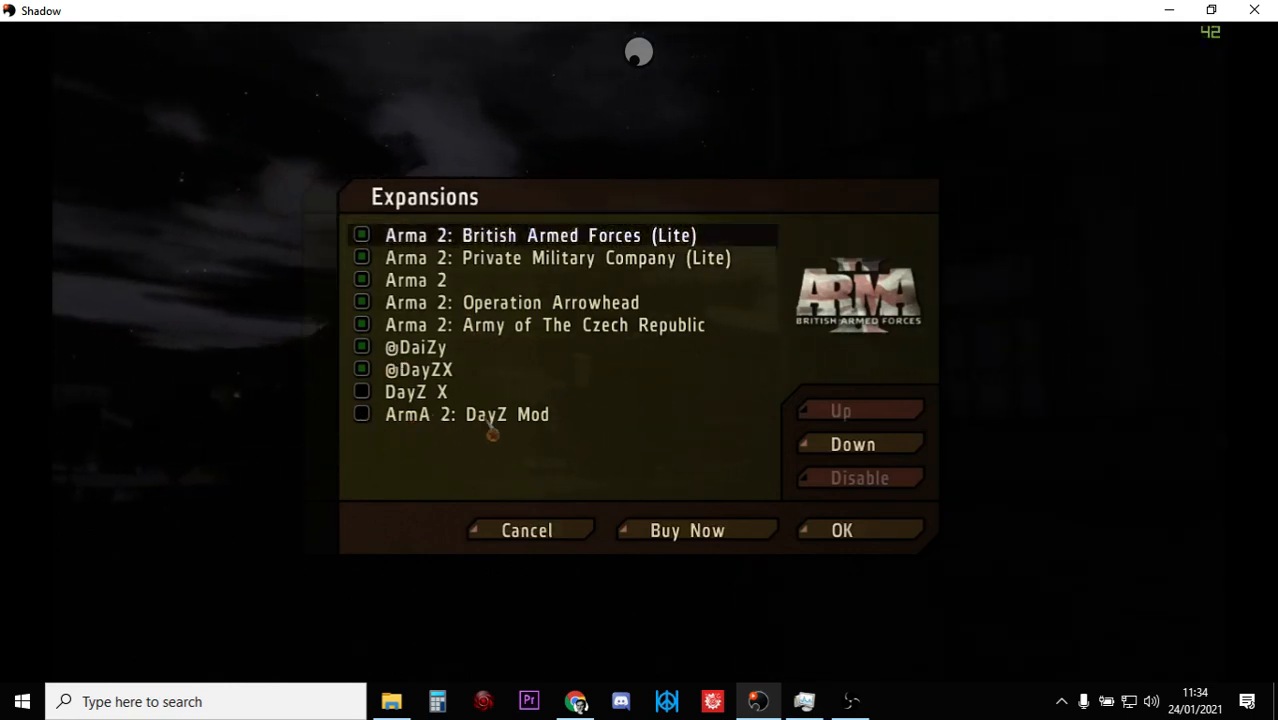
{"action": "left_click", "coordinate": [466, 414]}
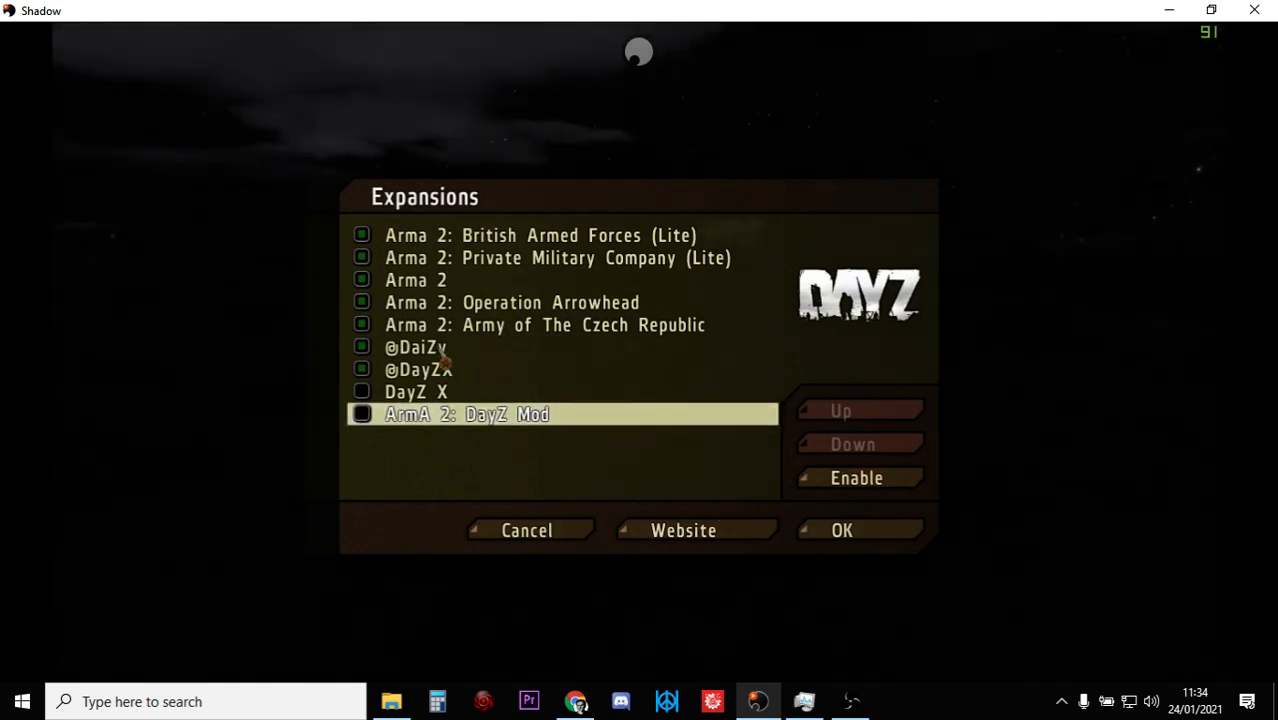
{"action": "left_click", "coordinate": [416, 348]}
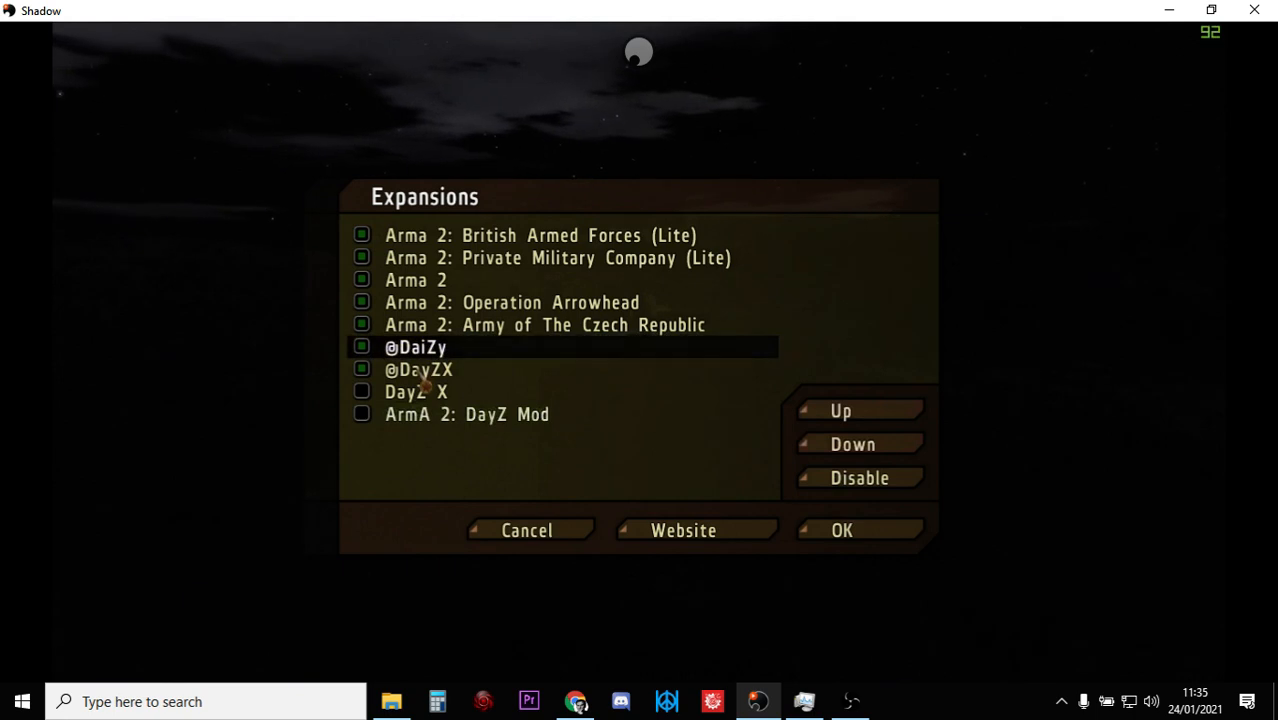
{"action": "left_click", "coordinate": [420, 368]}
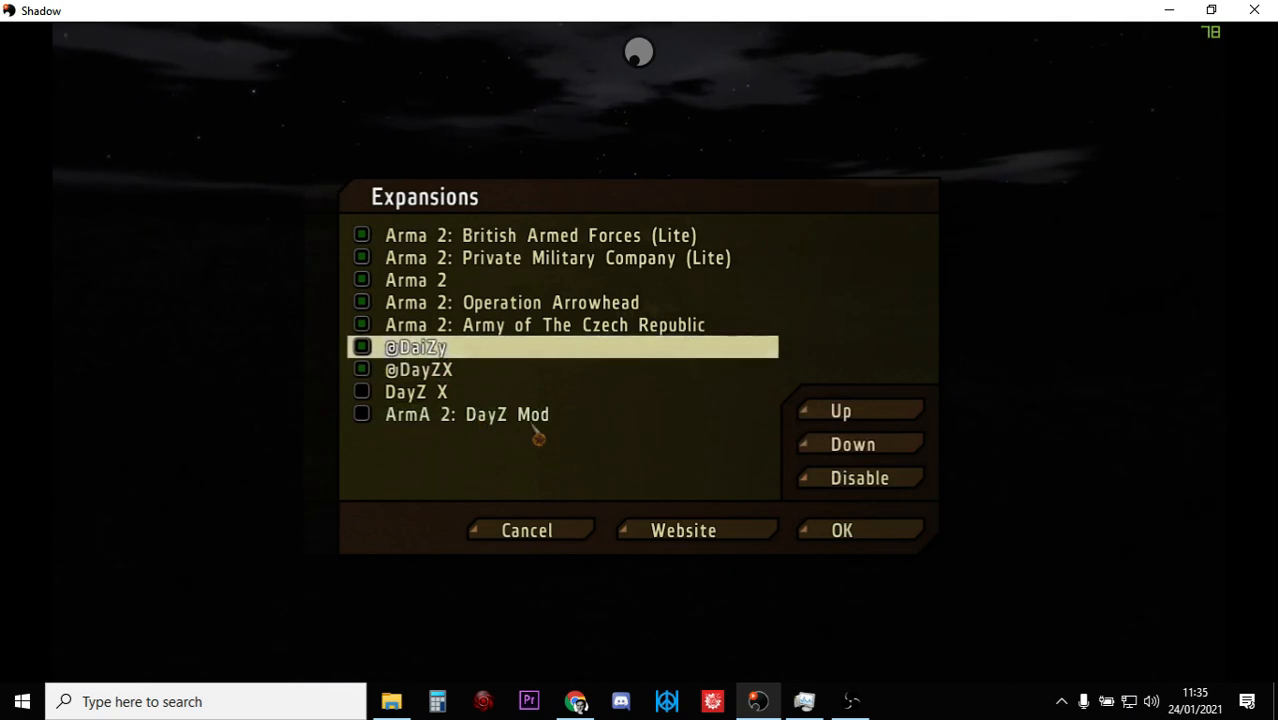
{"action": "left_click", "coordinate": [840, 530]}
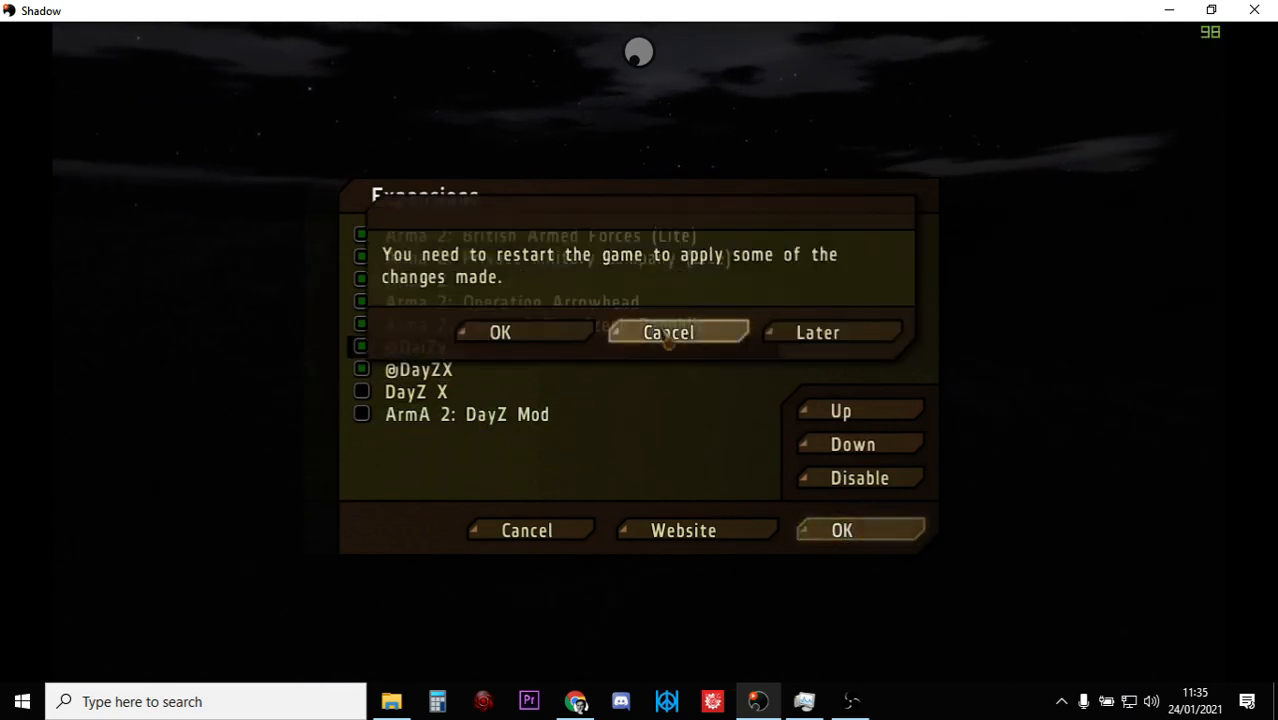
{"action": "left_click", "coordinate": [668, 332]}
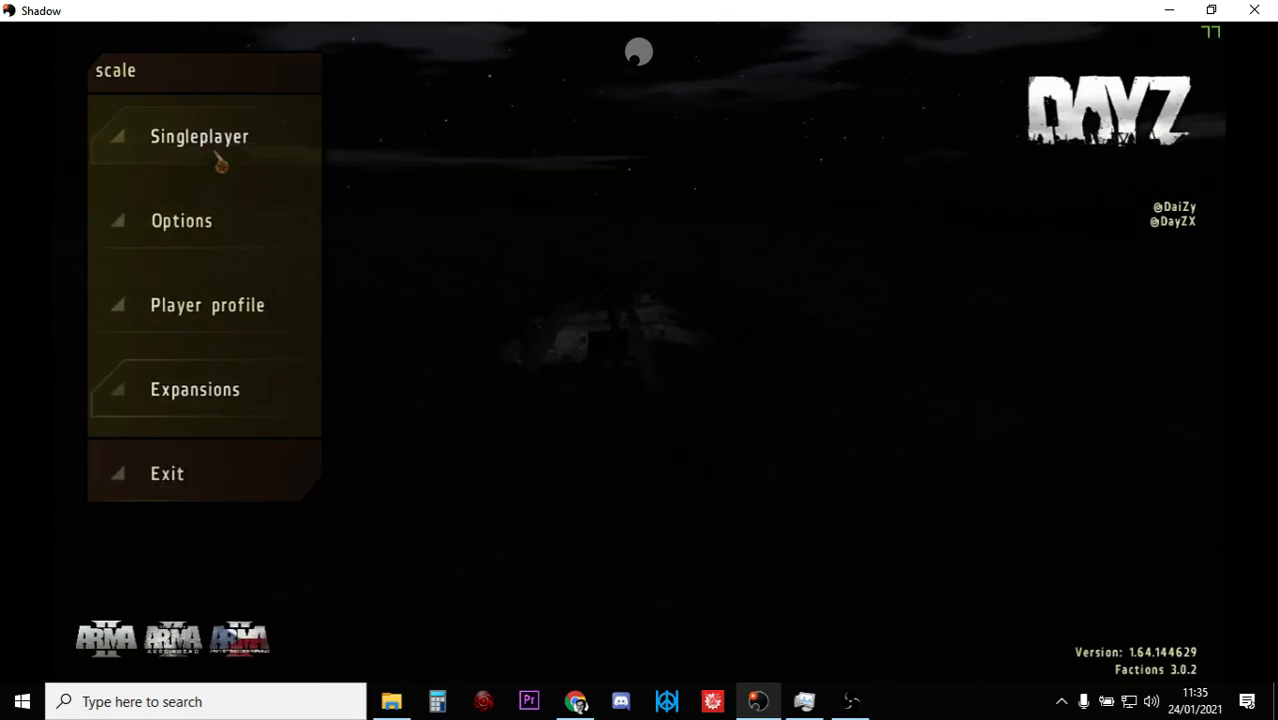
{"action": "mouse_move", "coordinate": [372, 164]}
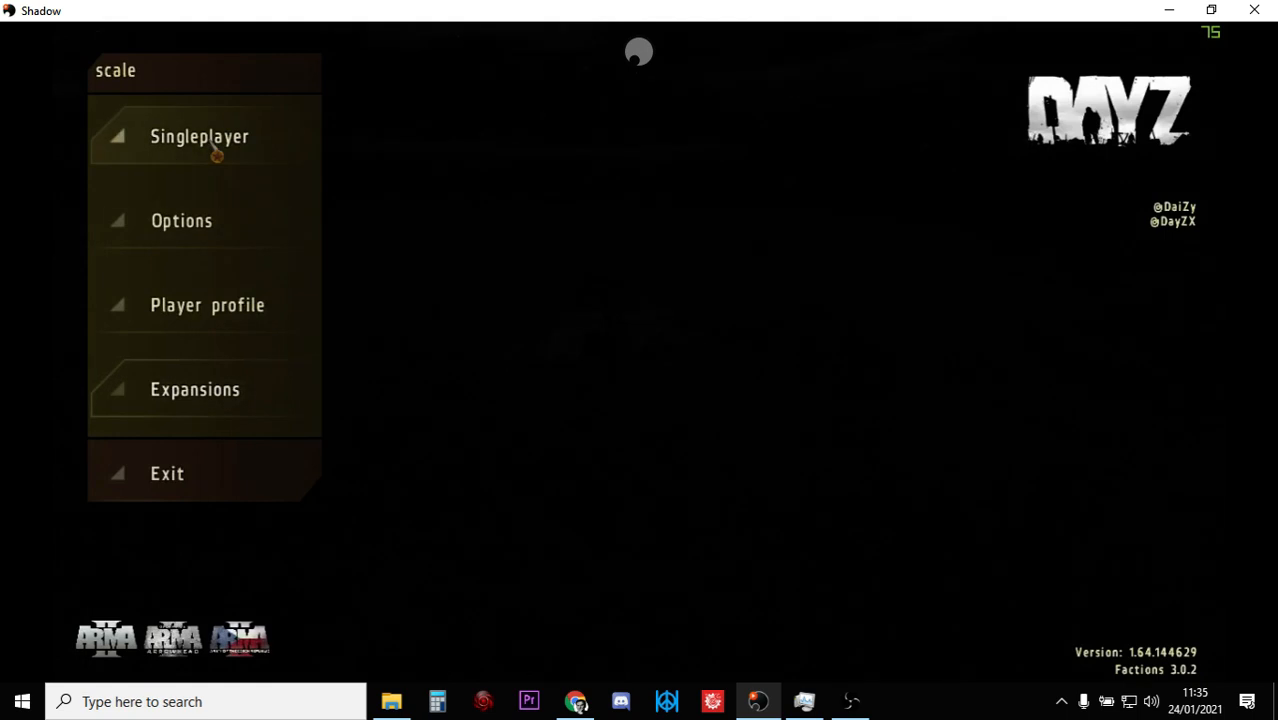
Glance at Campaigns, then select DaiZy_v042.Chernarus in Single Missions.
{"action": "left_click", "coordinate": [200, 136]}
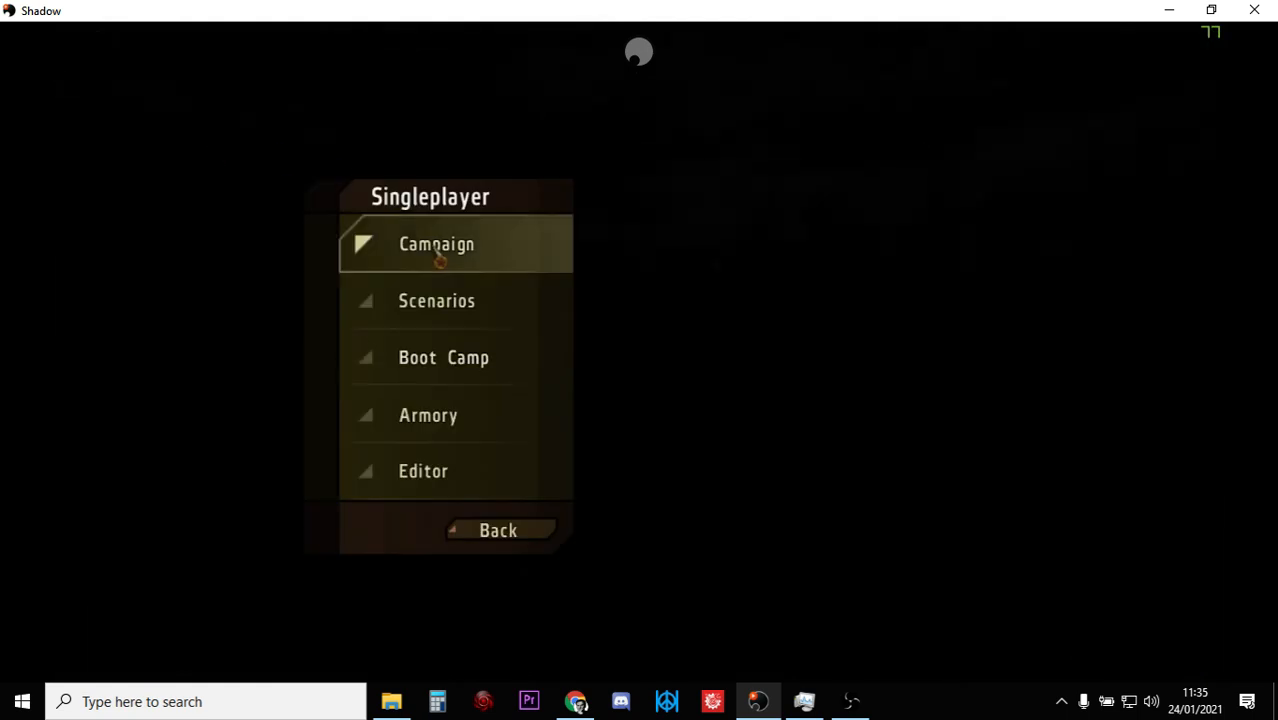
{"action": "left_click", "coordinate": [436, 244]}
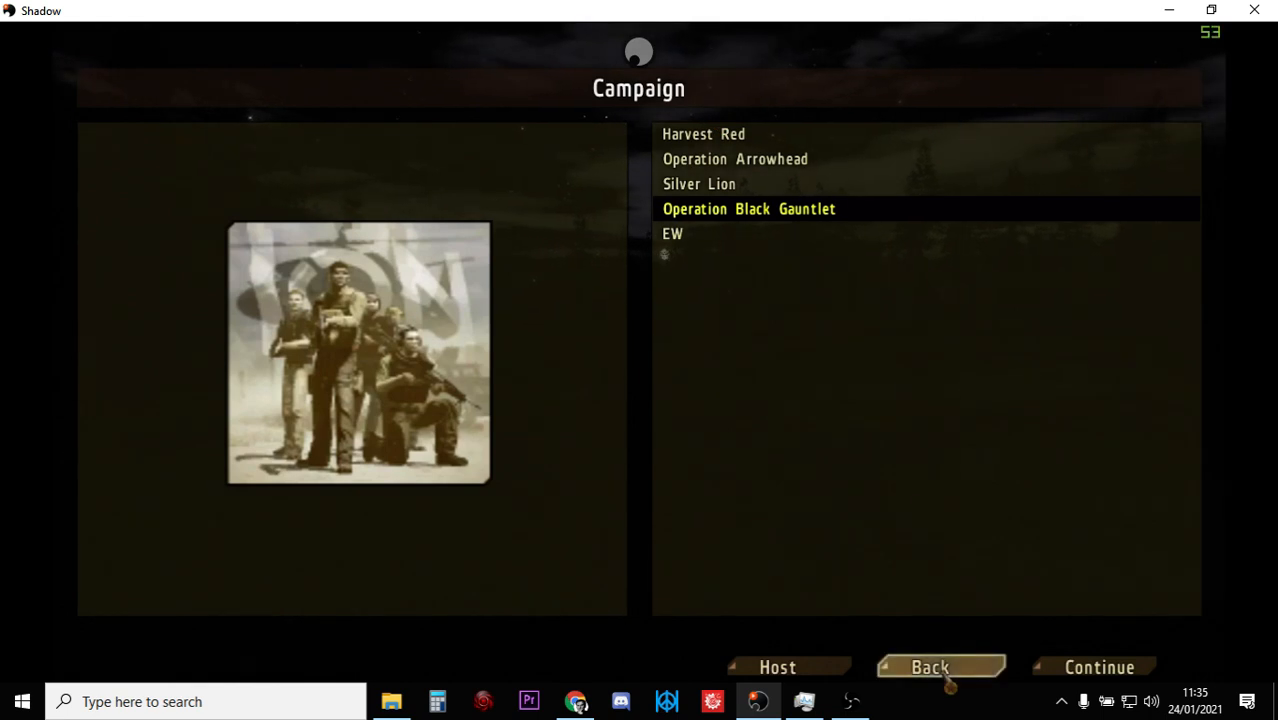
{"action": "left_click", "coordinate": [930, 668]}
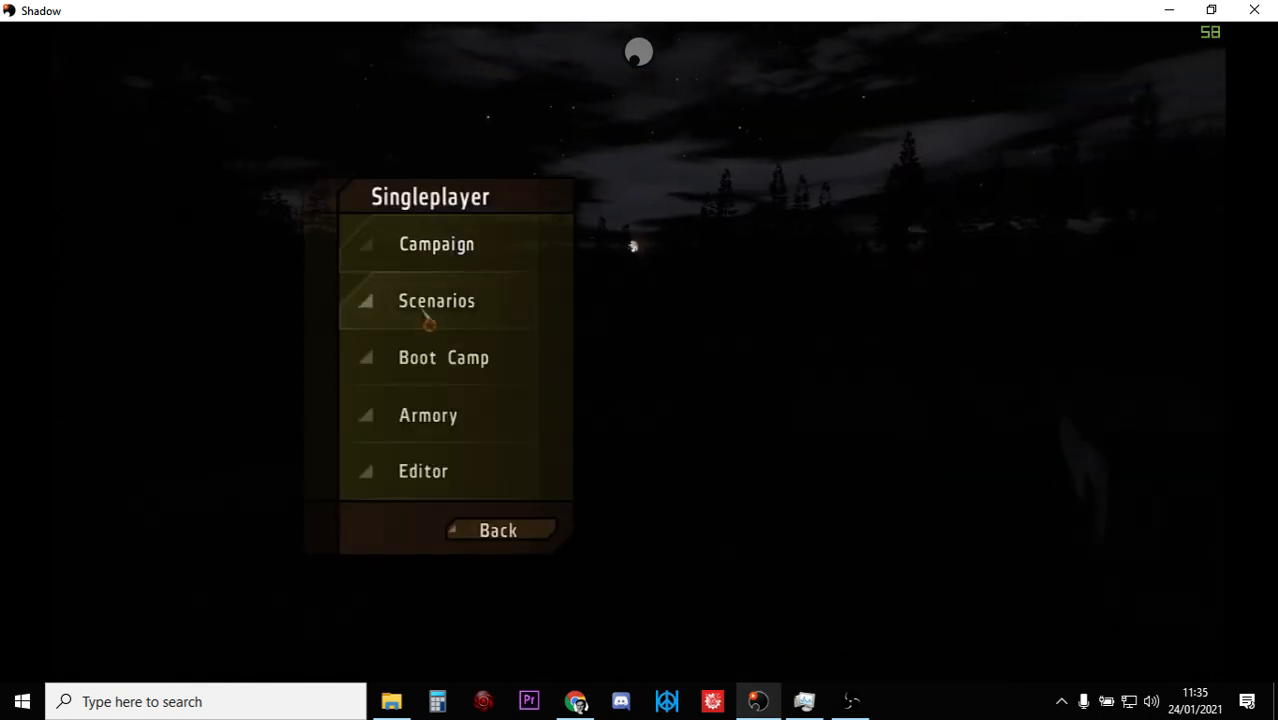
{"action": "left_click", "coordinate": [436, 300]}
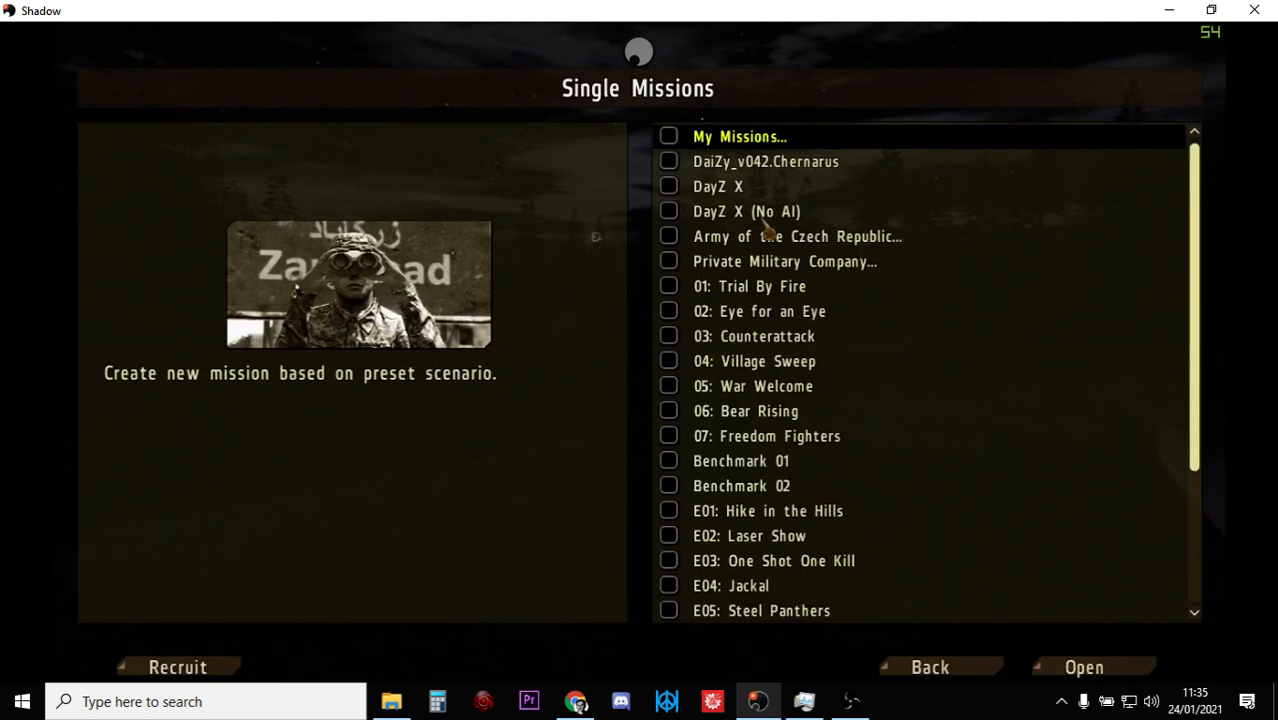
{"action": "mouse_move", "coordinate": [770, 184]}
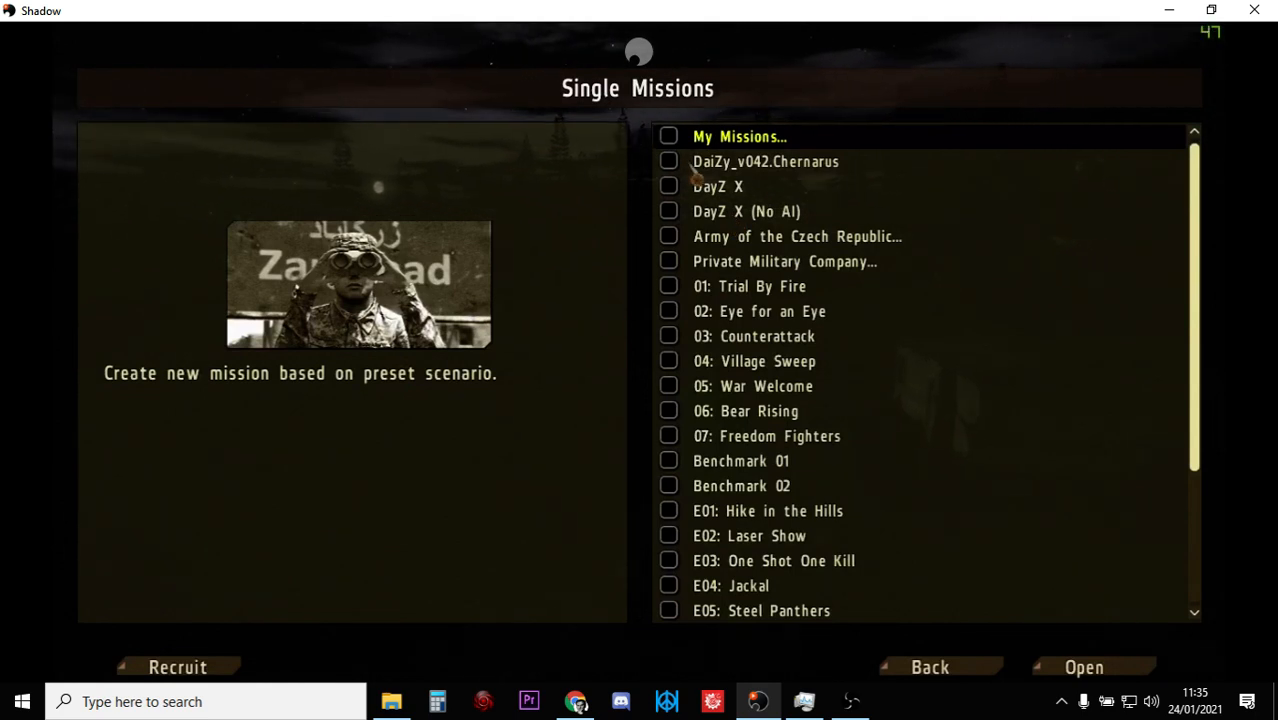
{"action": "left_click", "coordinate": [764, 160]}
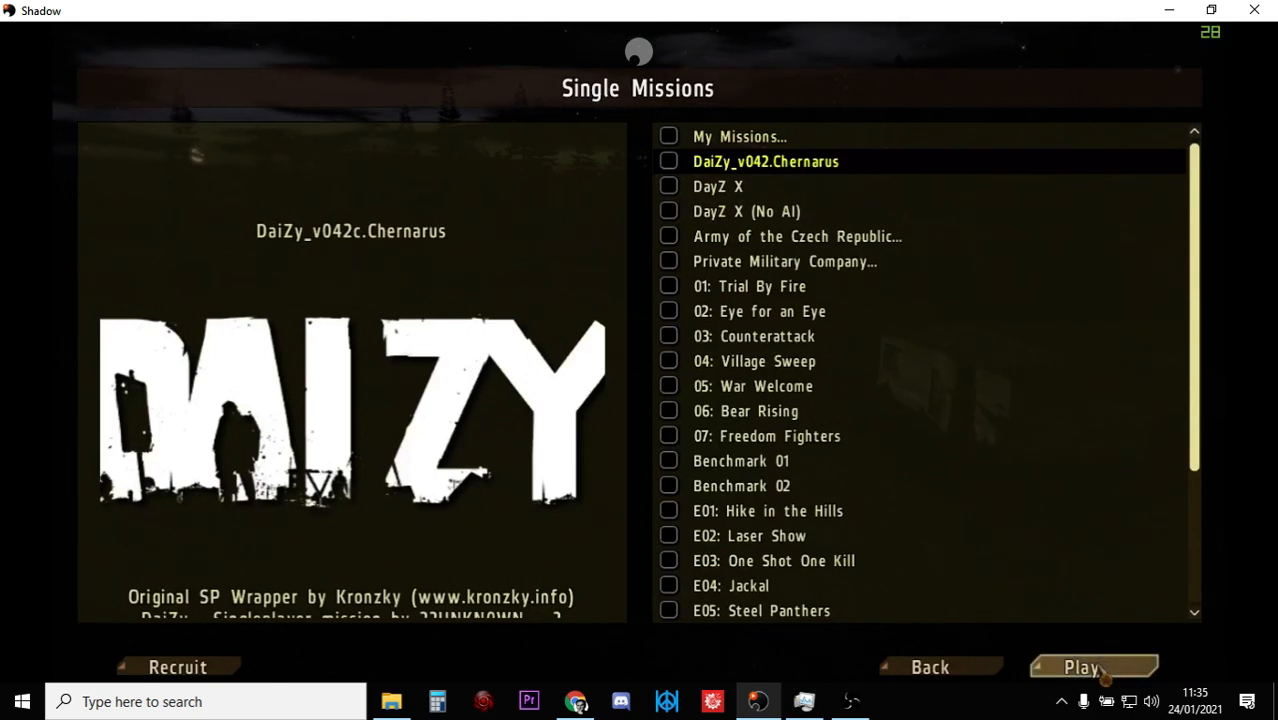
Start the DaiZy_v042.Chernarus scenario, lock the cursor in-game, and pause it.
{"action": "left_click", "coordinate": [1080, 668]}
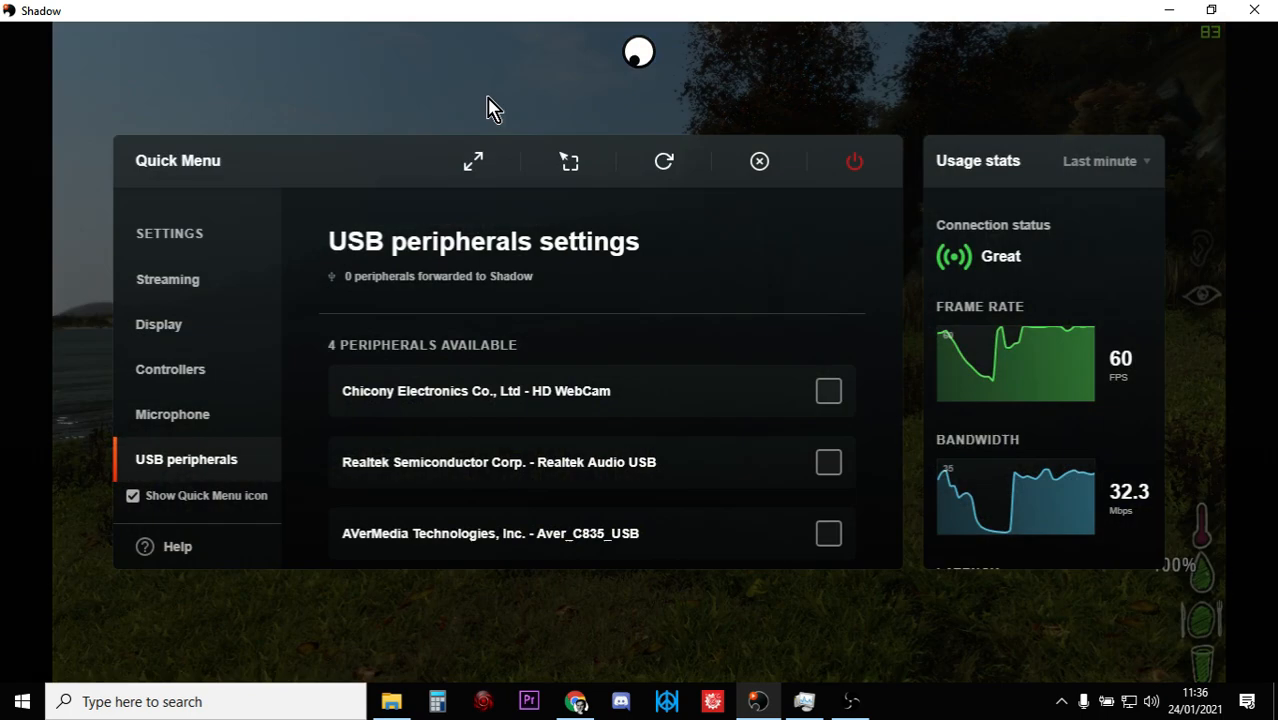
{"action": "mouse_move", "coordinate": [568, 160]}
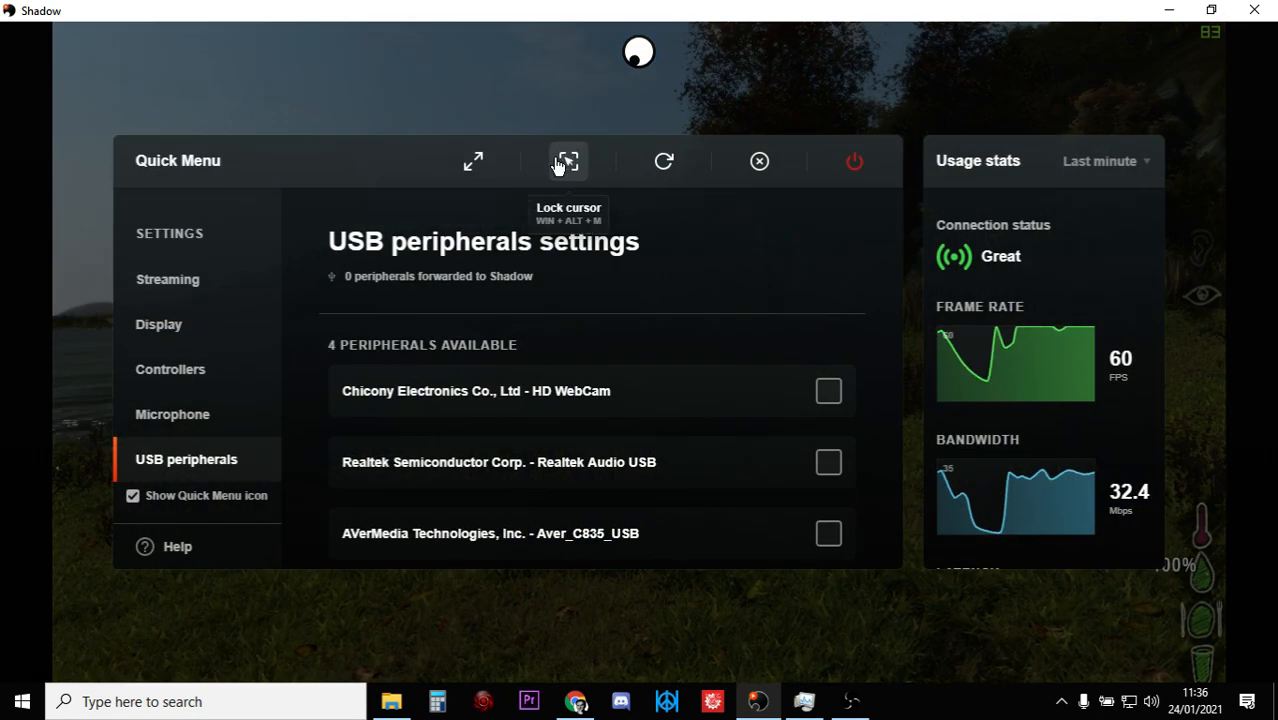
{"action": "left_click", "coordinate": [760, 160]}
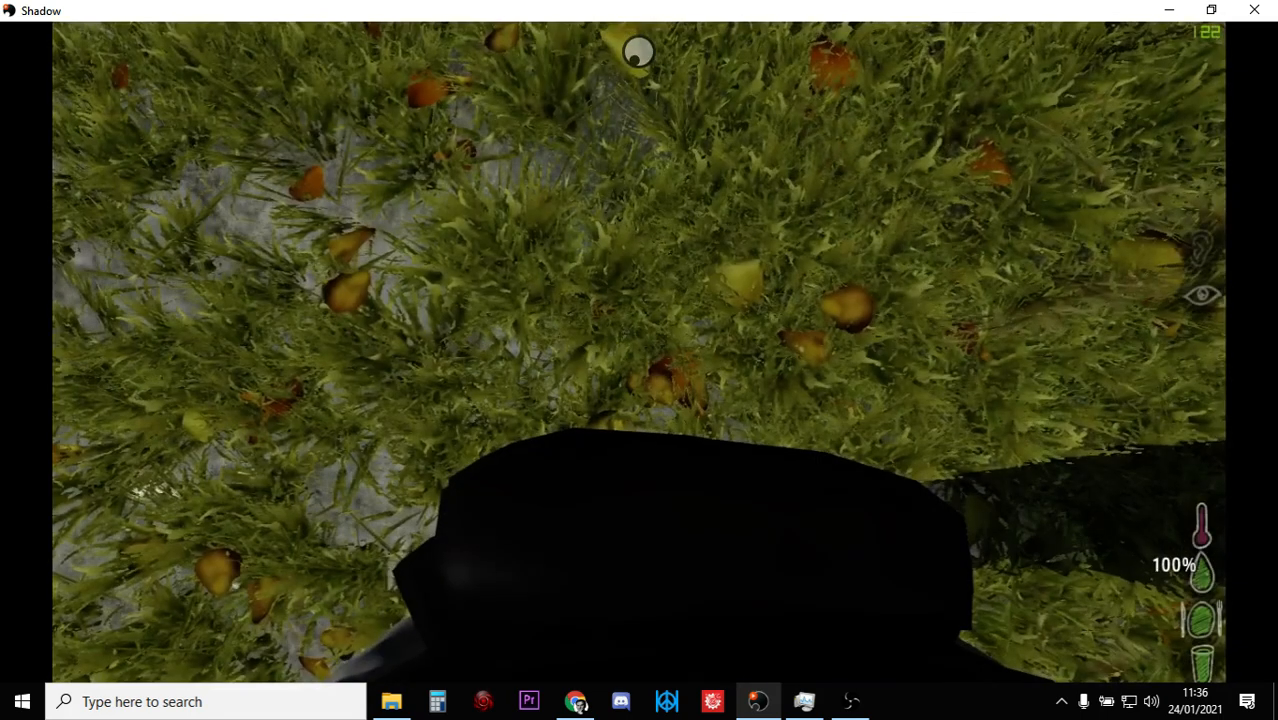
{"action": "key", "text": "Escape"}
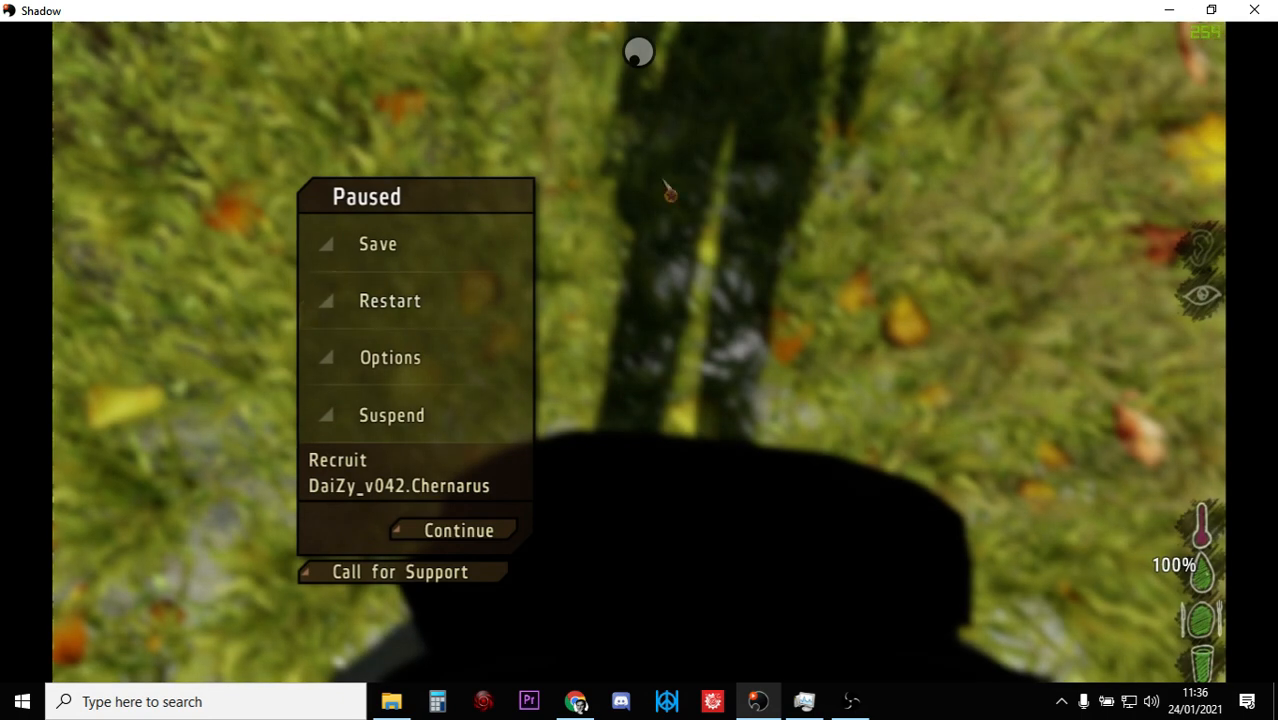
{"action": "mouse_move", "coordinate": [694, 428]}
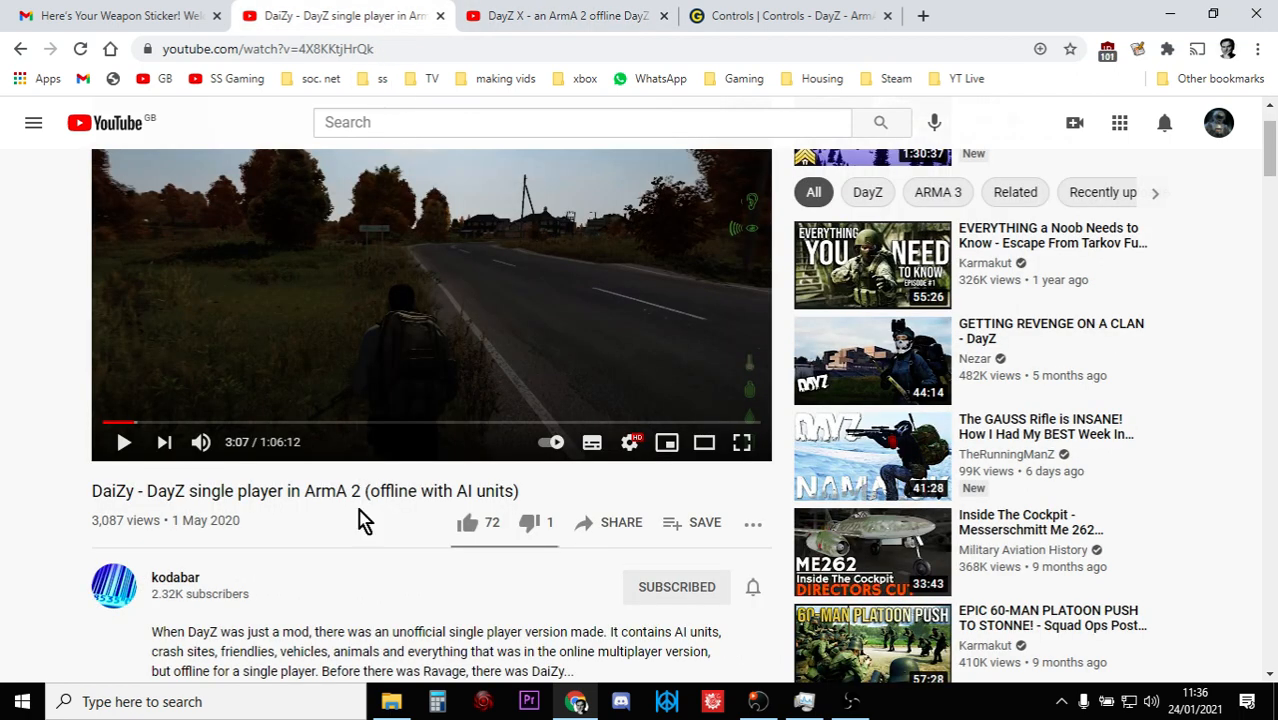
{"action": "mouse_move", "coordinate": [344, 556]}
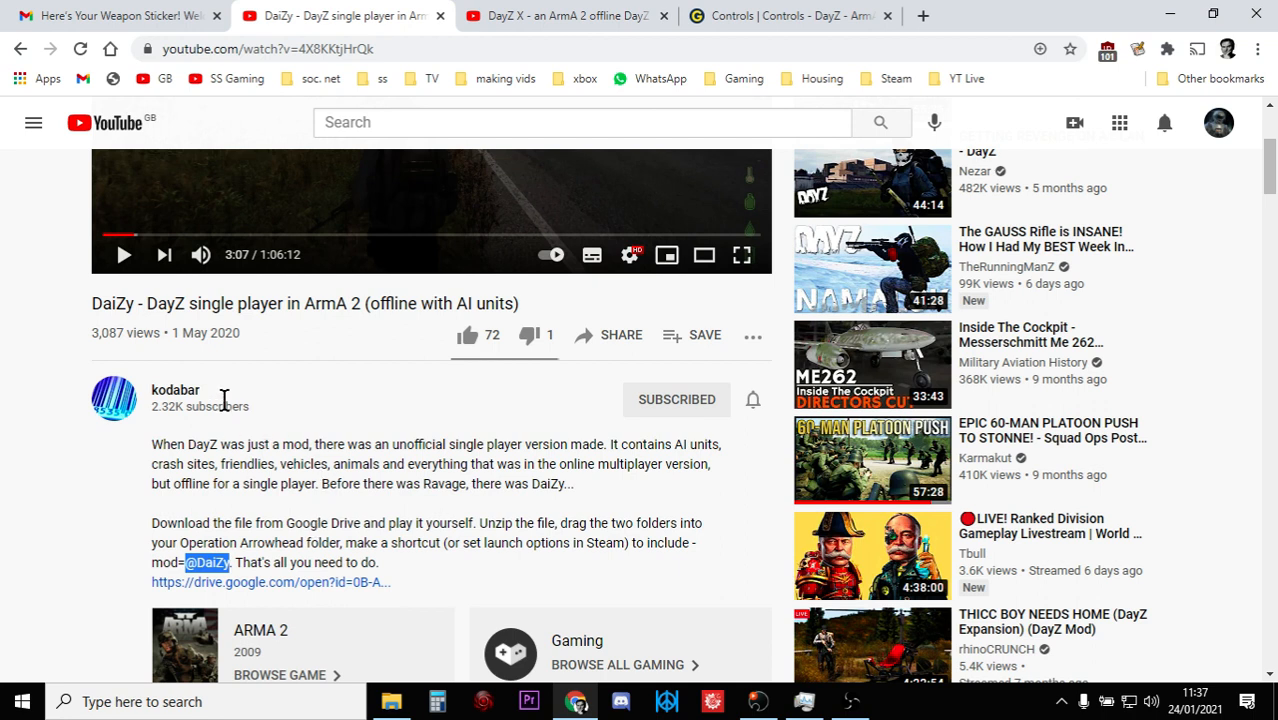
{"action": "mouse_move", "coordinate": [296, 410]}
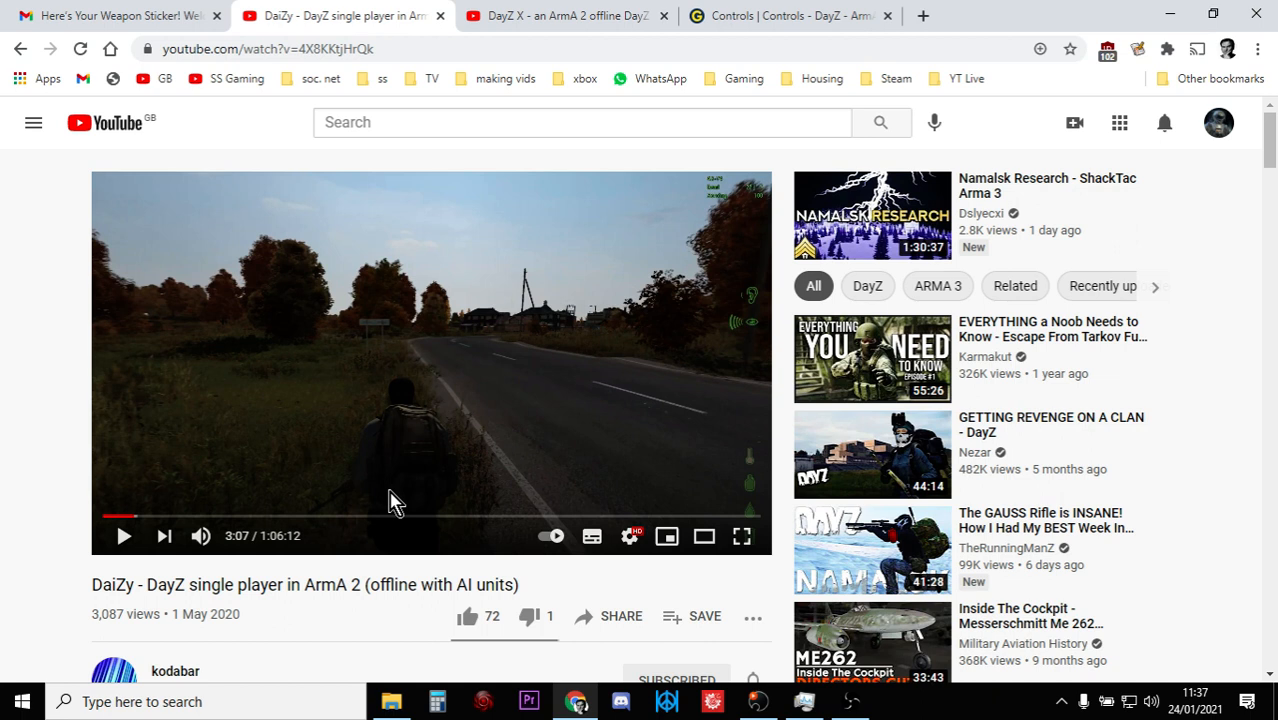
{"action": "mouse_move", "coordinate": [690, 476]}
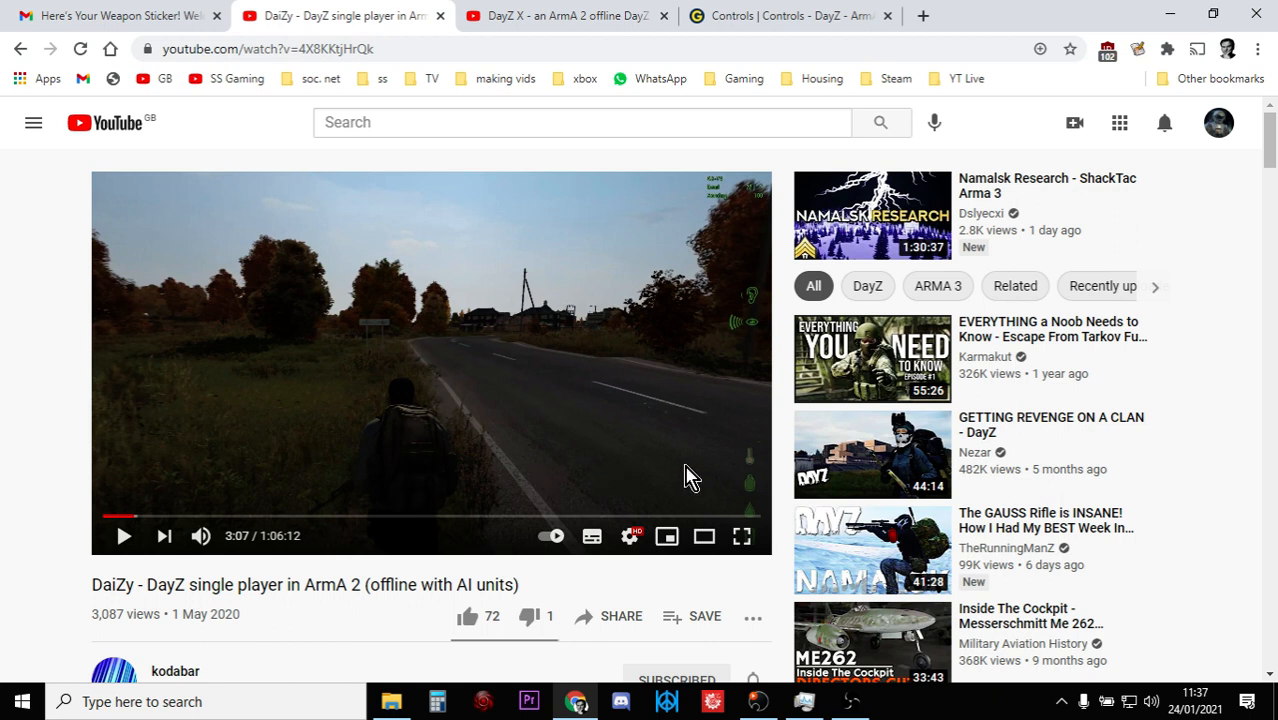
{"action": "mouse_move", "coordinate": [872, 456]}
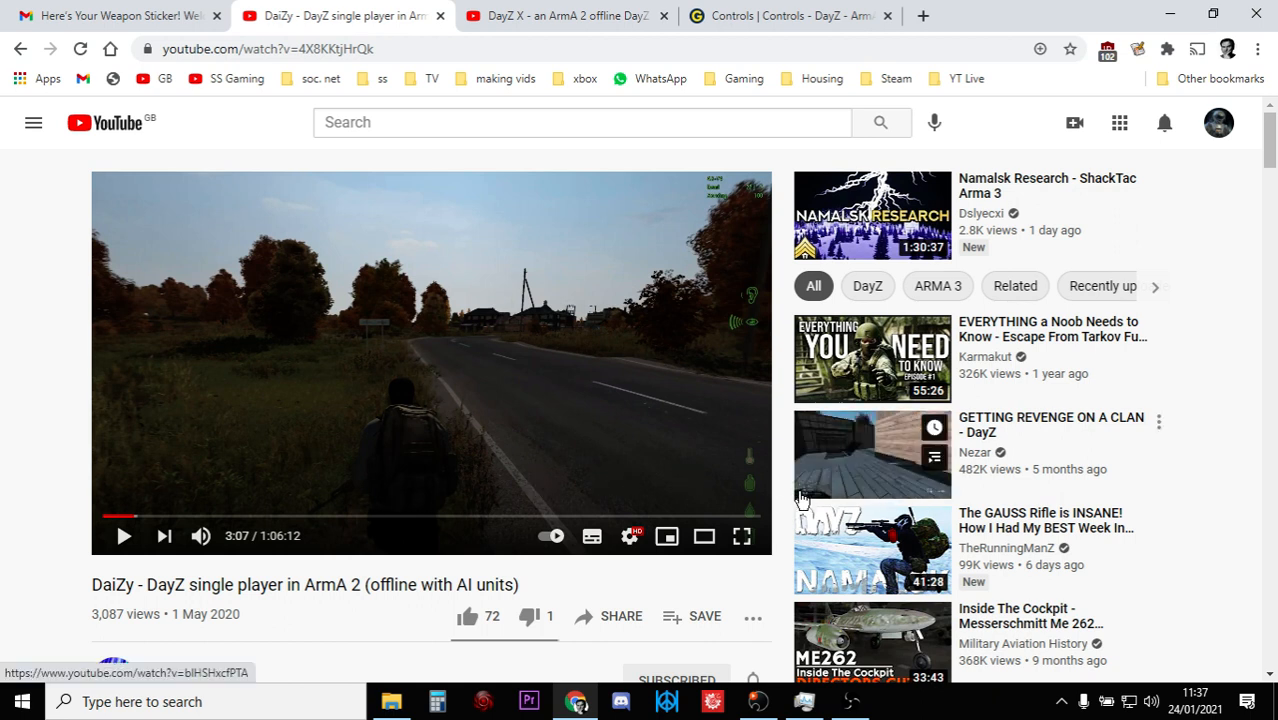